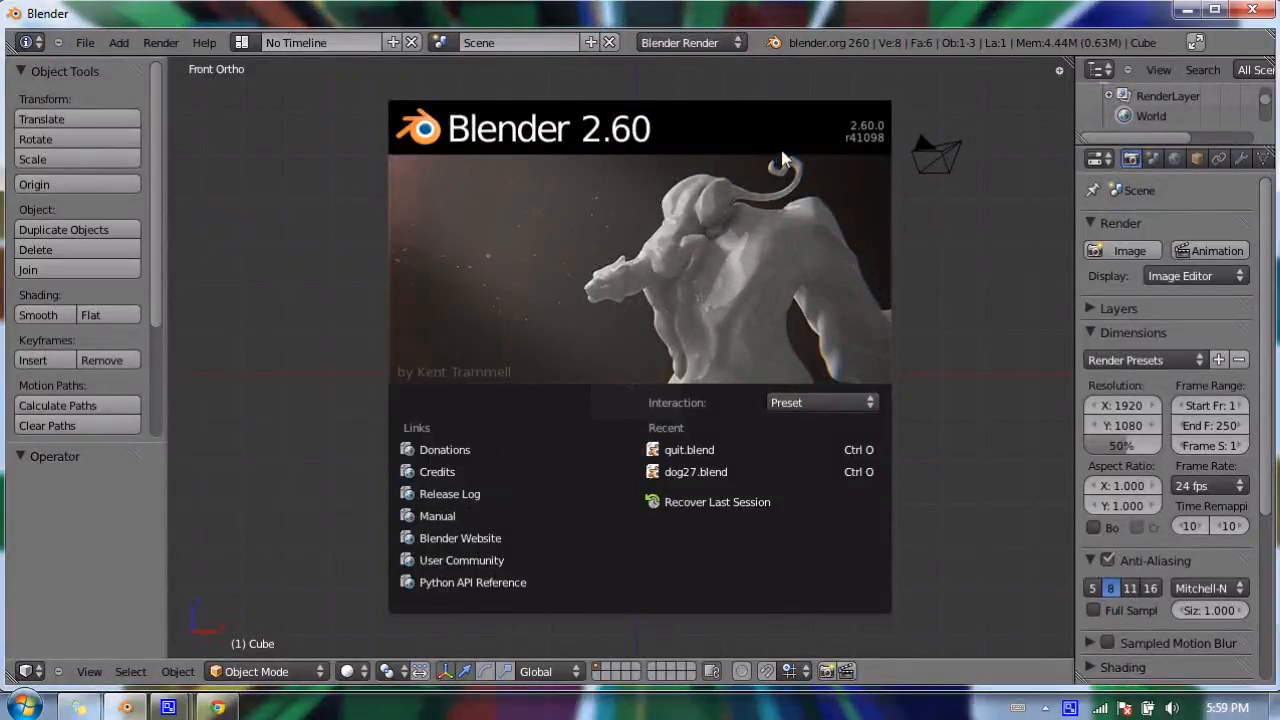
{"action": "mouse_move", "coordinate": [770, 200]}
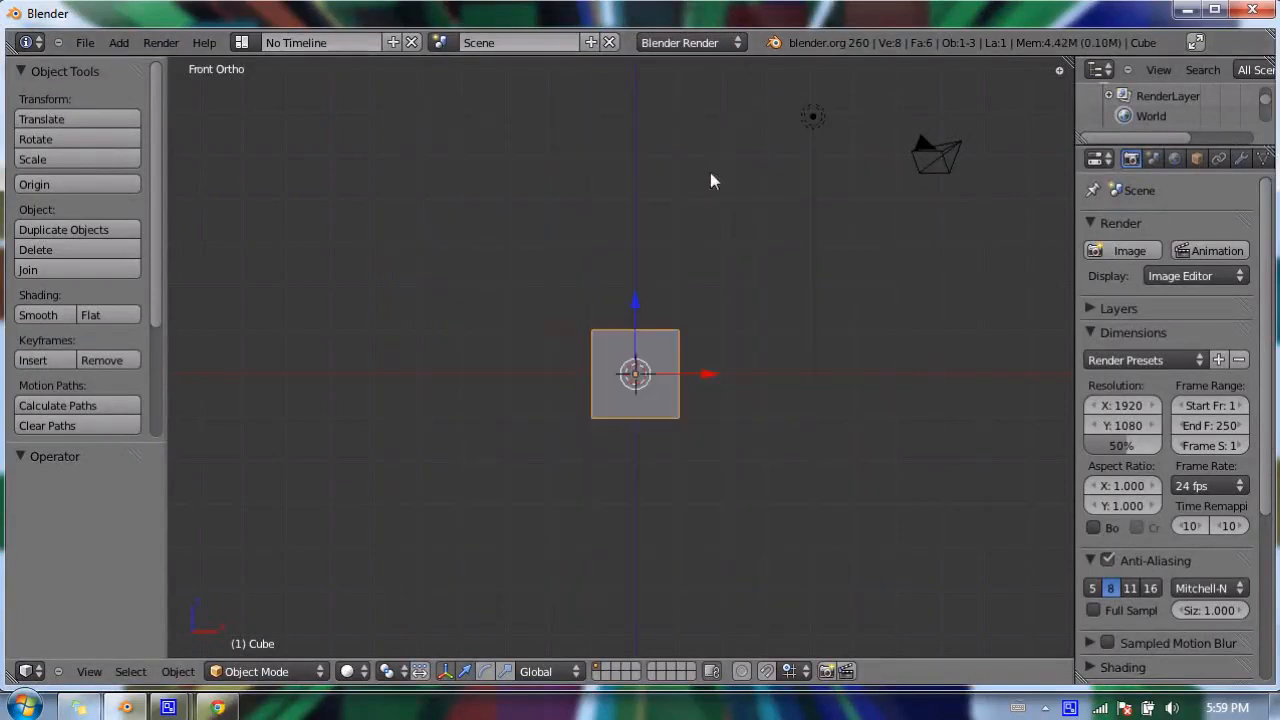
{"action": "mouse_move", "coordinate": [585, 453]}
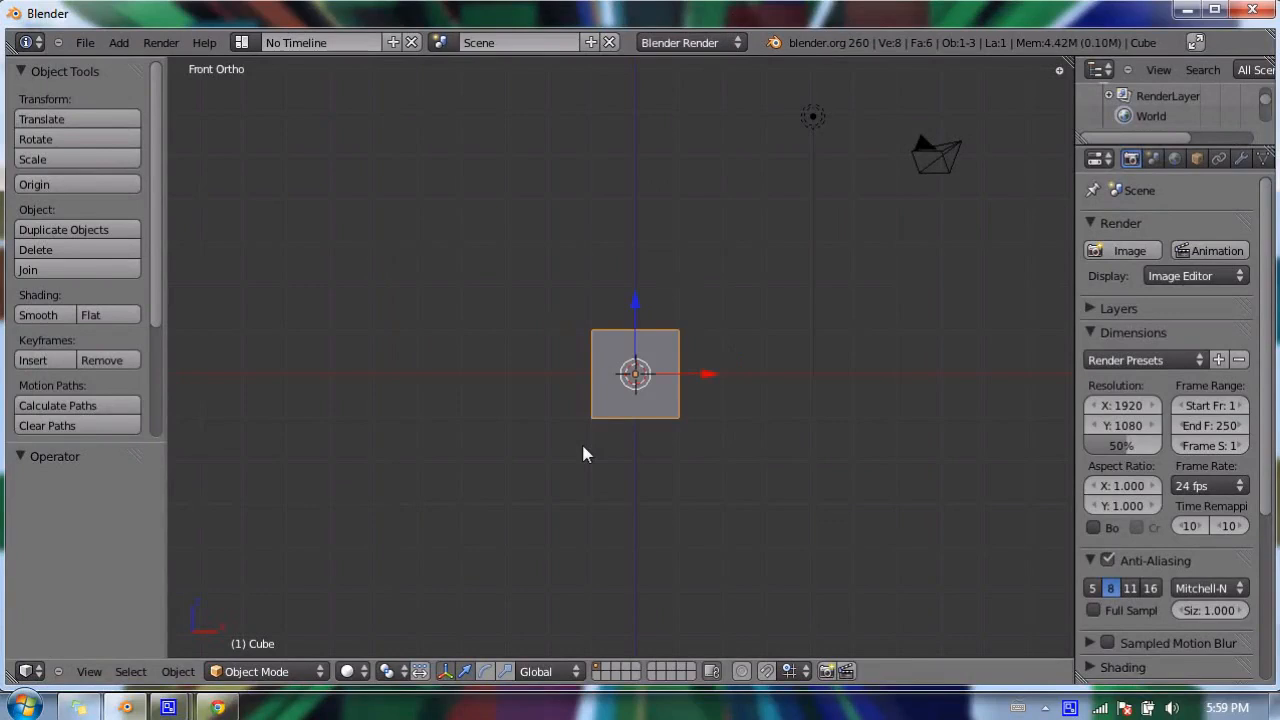
Step: Delete the default cube, leaving only the camera and lamp in the scene
{"action": "left_click", "coordinate": [36, 249]}
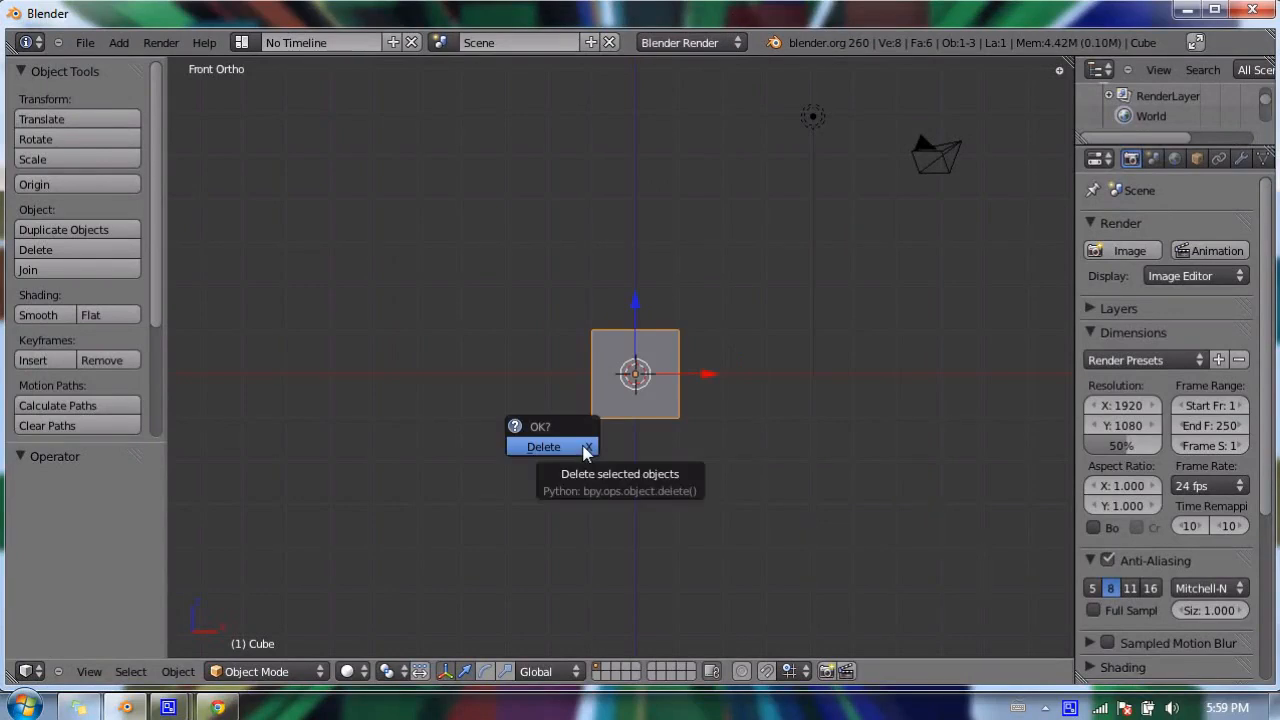
{"action": "left_click", "coordinate": [543, 446]}
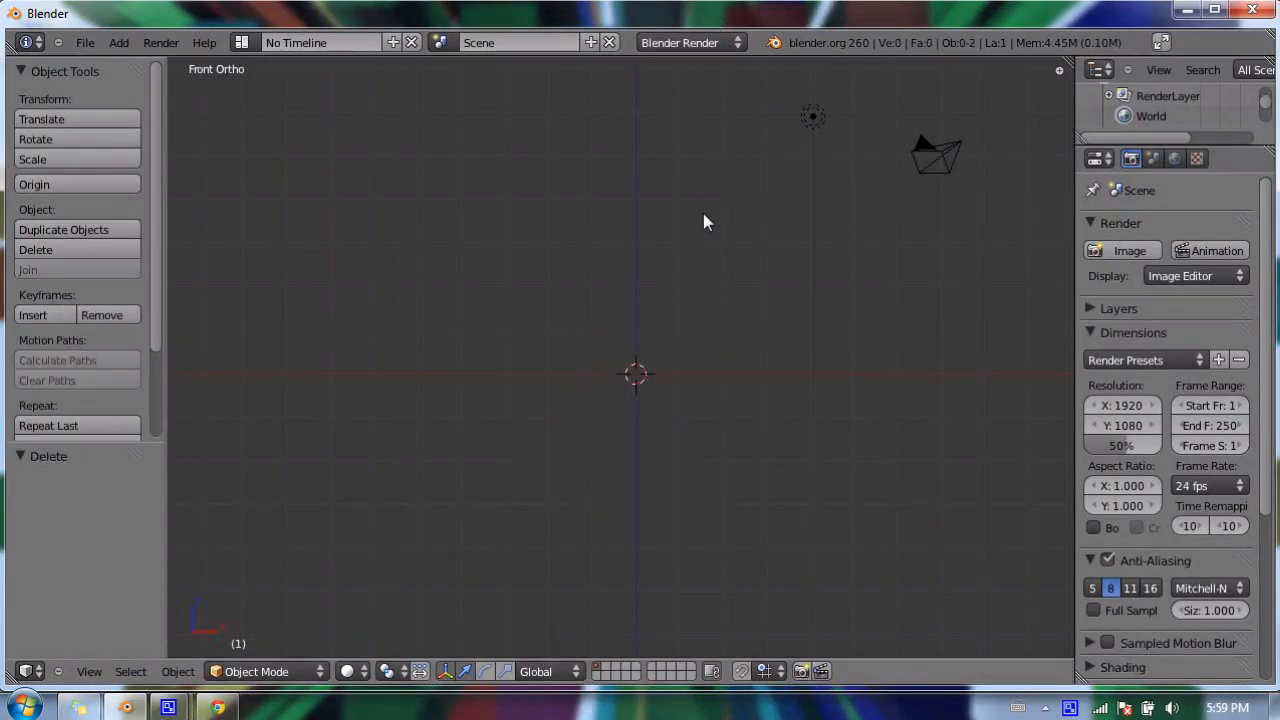
{"action": "mouse_move", "coordinate": [555, 256]}
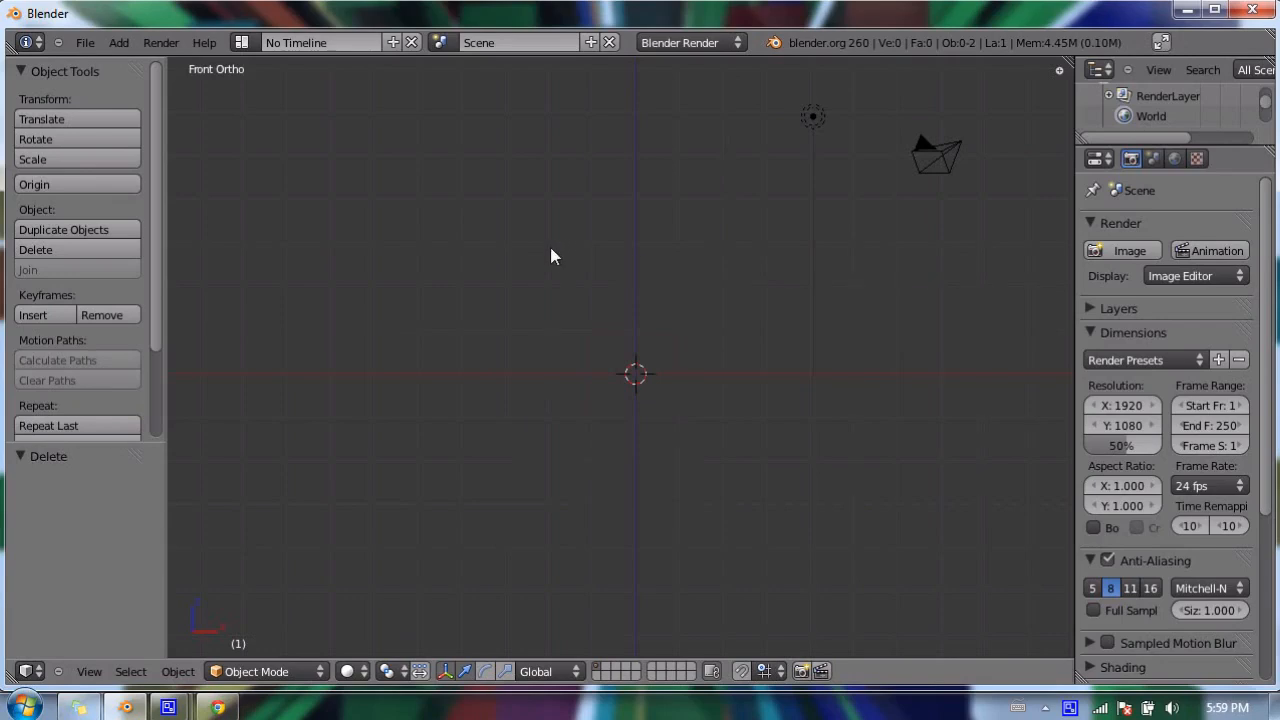
Step: Add a default Text object at the scene origin from the Add menu
{"action": "left_click", "coordinate": [118, 42]}
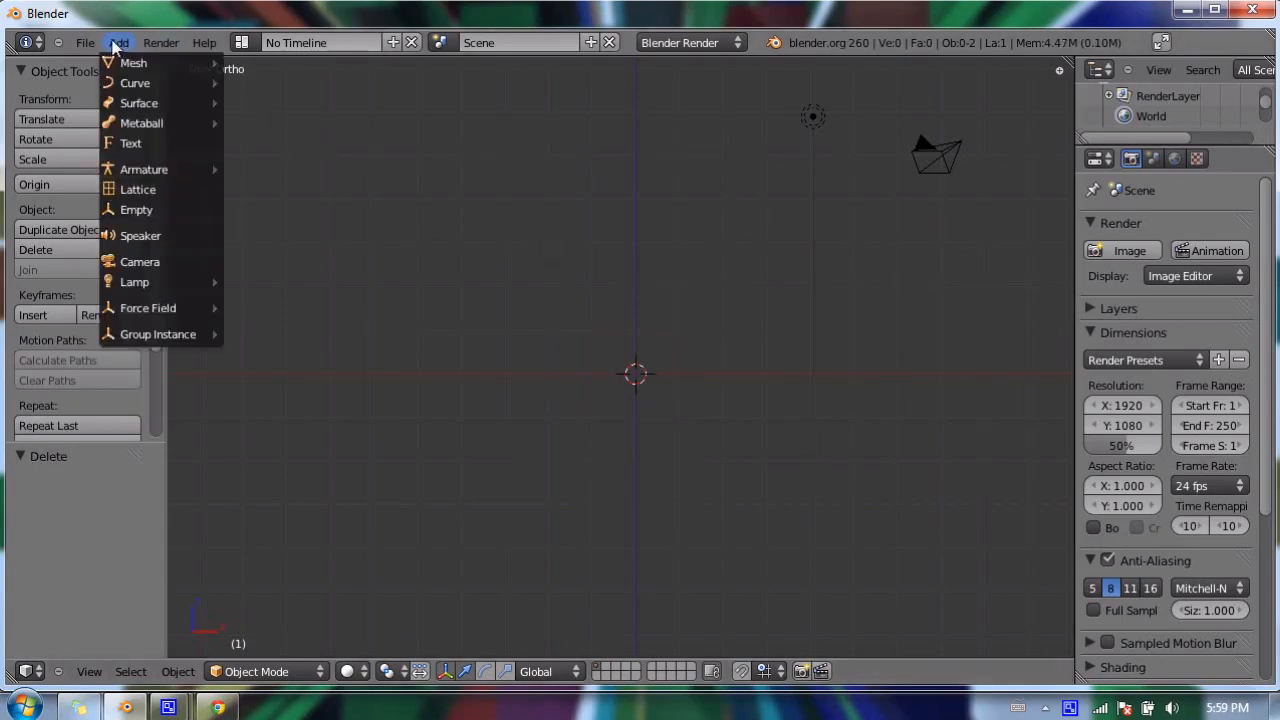
{"action": "left_click", "coordinate": [485, 216]}
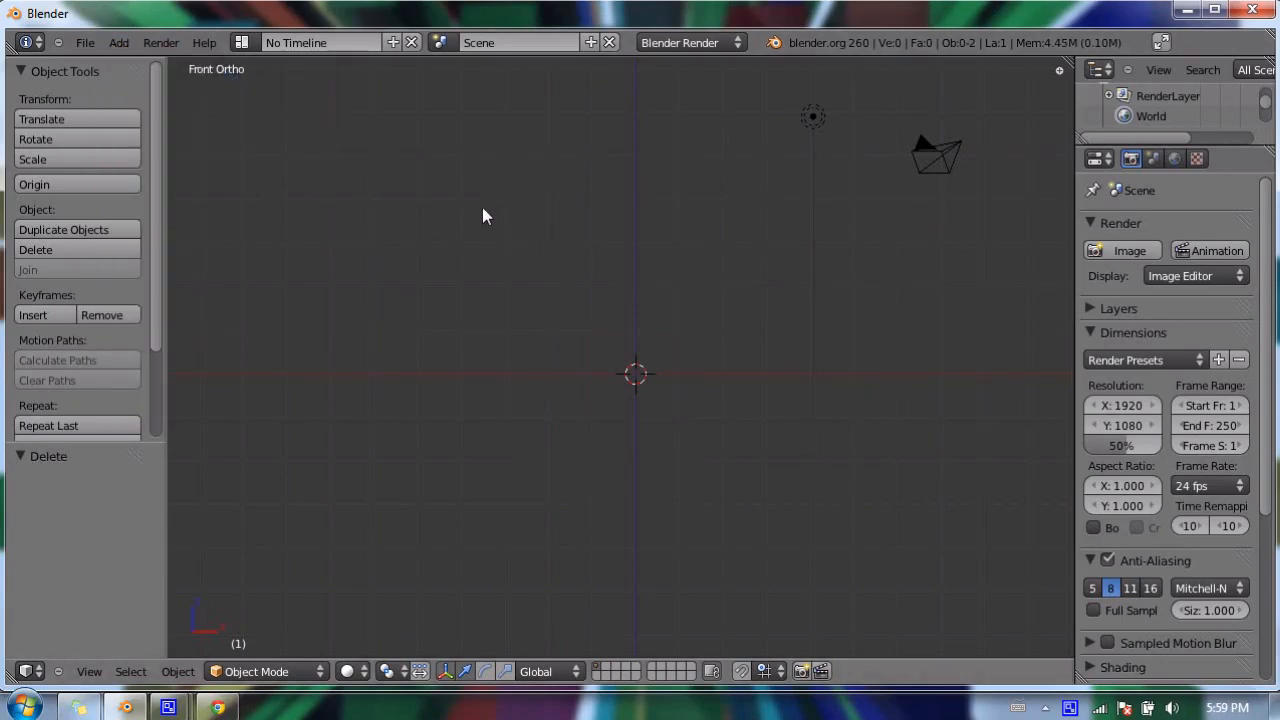
{"action": "mouse_move", "coordinate": [560, 340]}
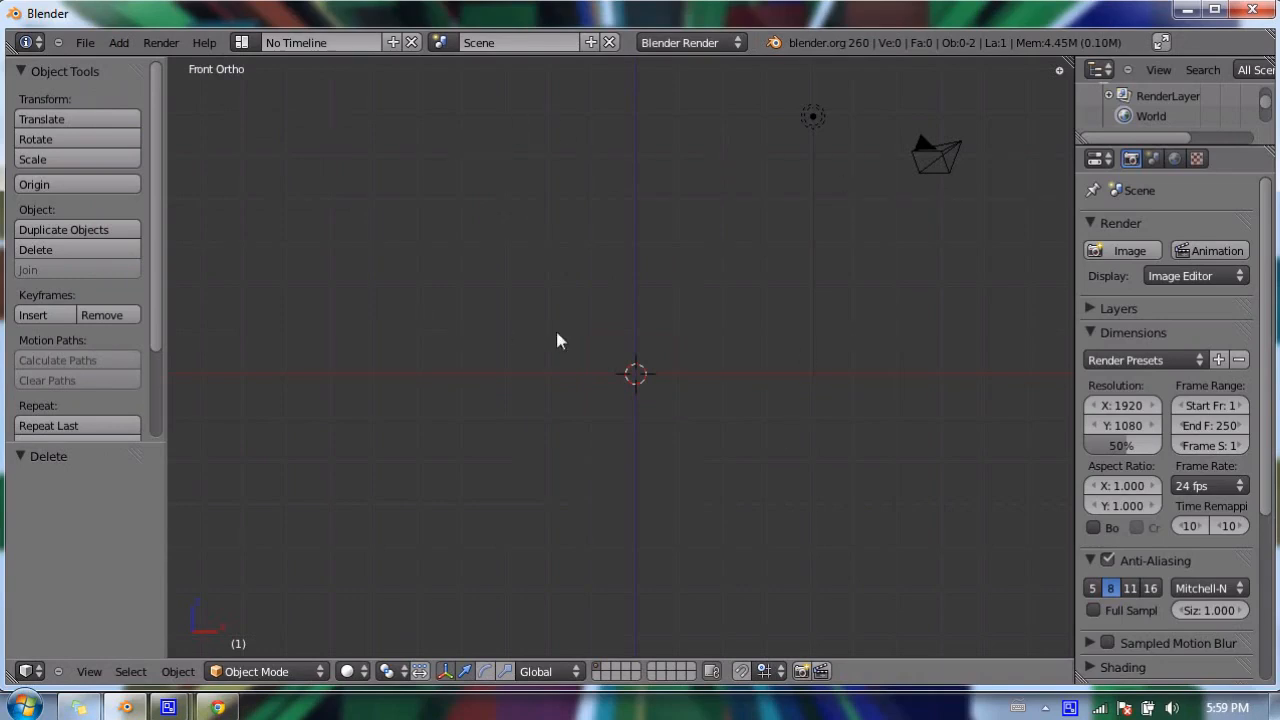
{"action": "left_click", "coordinate": [118, 42]}
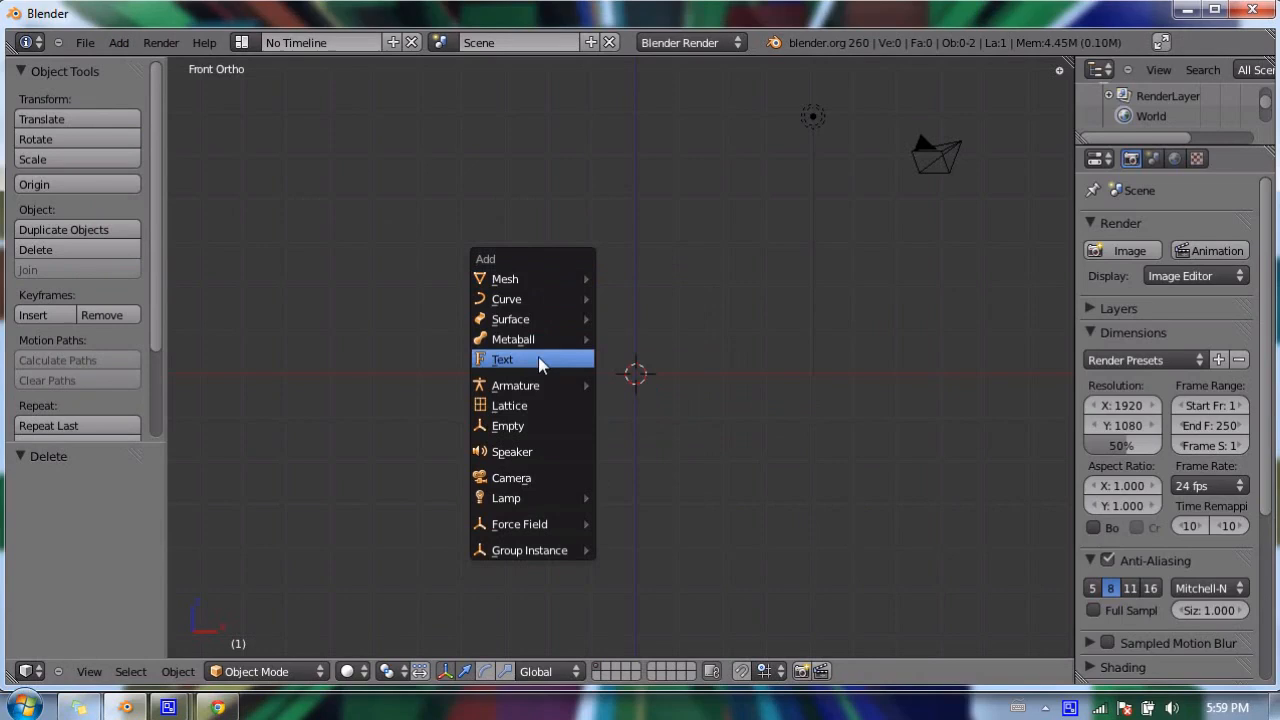
{"action": "left_click", "coordinate": [503, 359]}
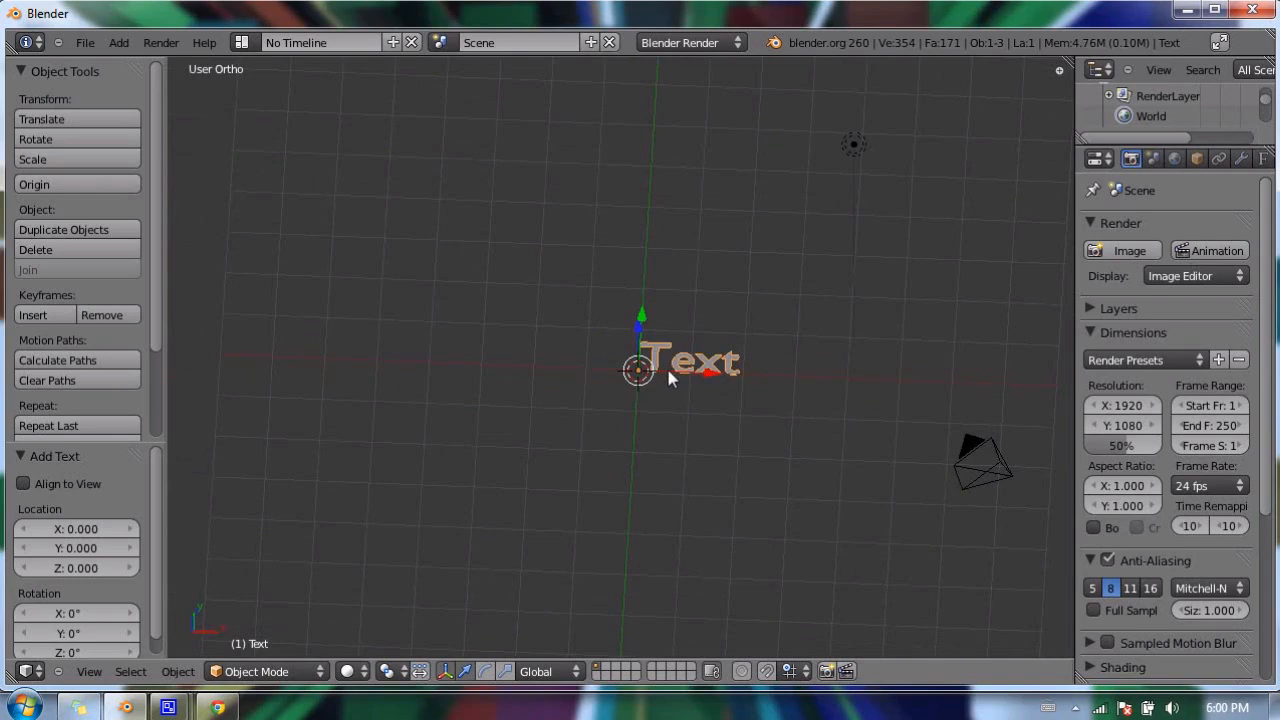
{"action": "mouse_move", "coordinate": [647, 343]}
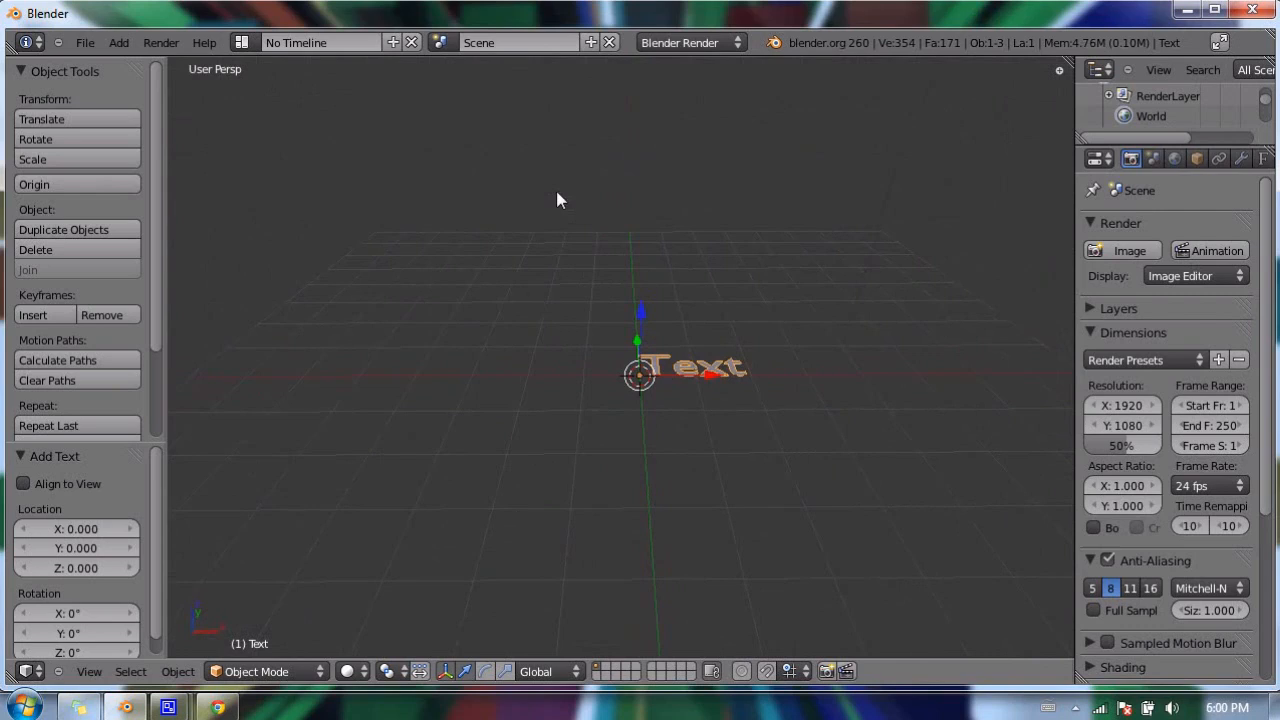
{"action": "mouse_move", "coordinate": [723, 143]}
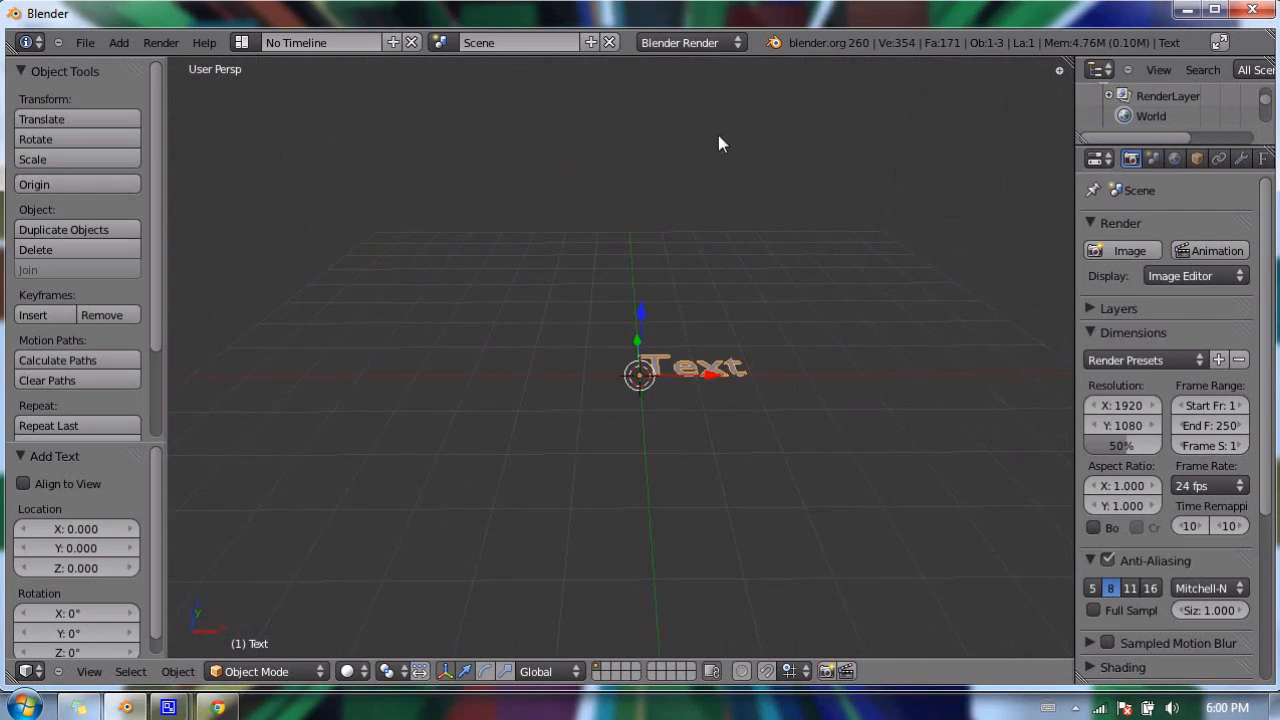
{"action": "mouse_move", "coordinate": [570, 234]}
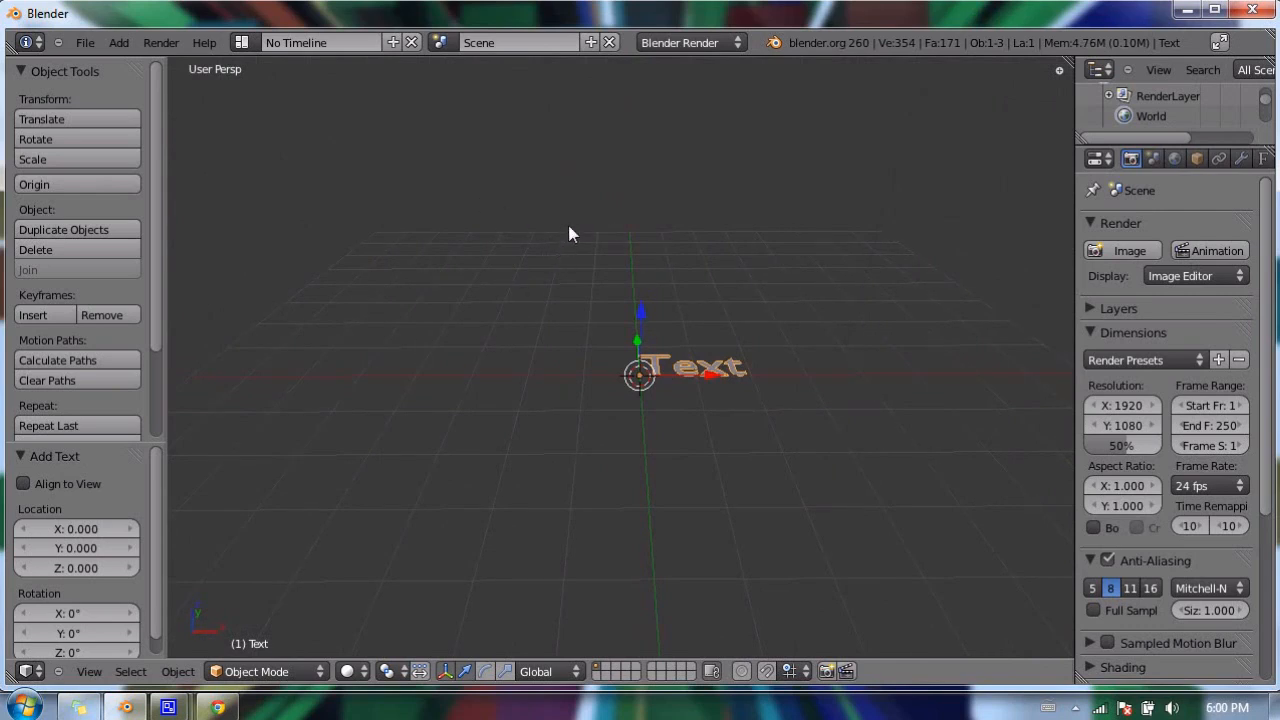
Step: Switch the viewport from perspective to orthographic projection
{"action": "key", "text": "KP_5"}
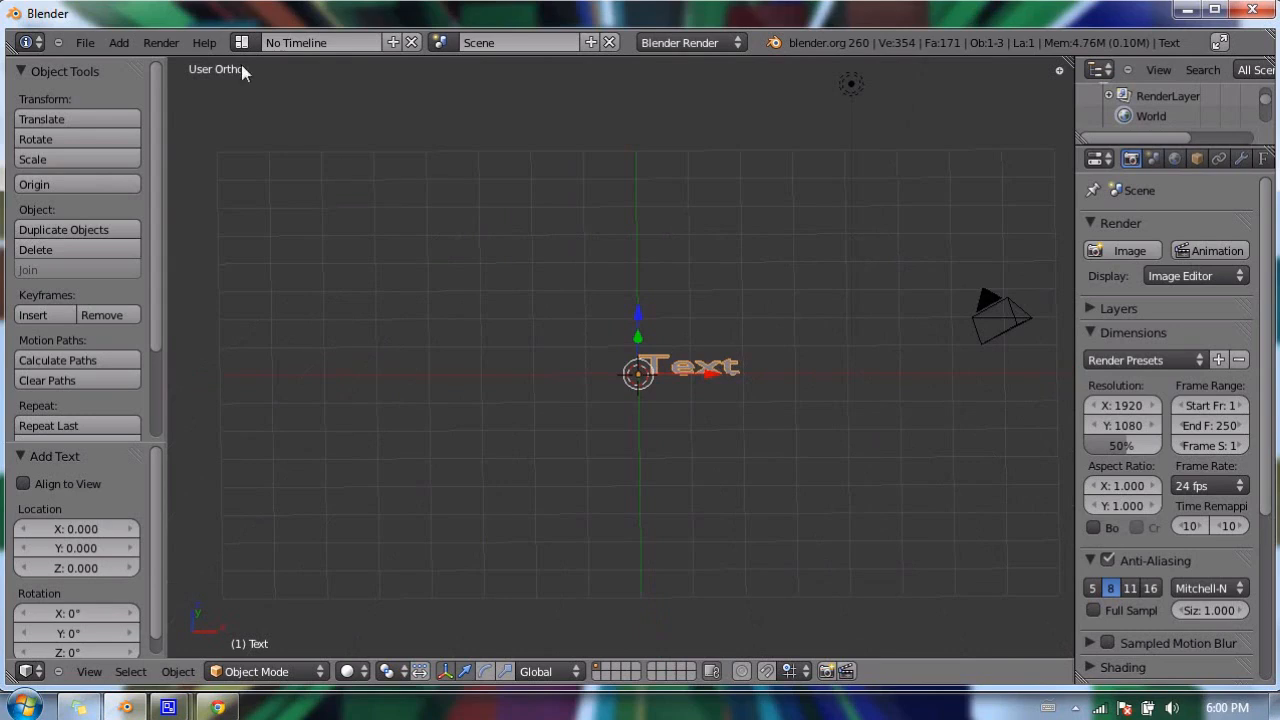
{"action": "mouse_move", "coordinate": [500, 213]}
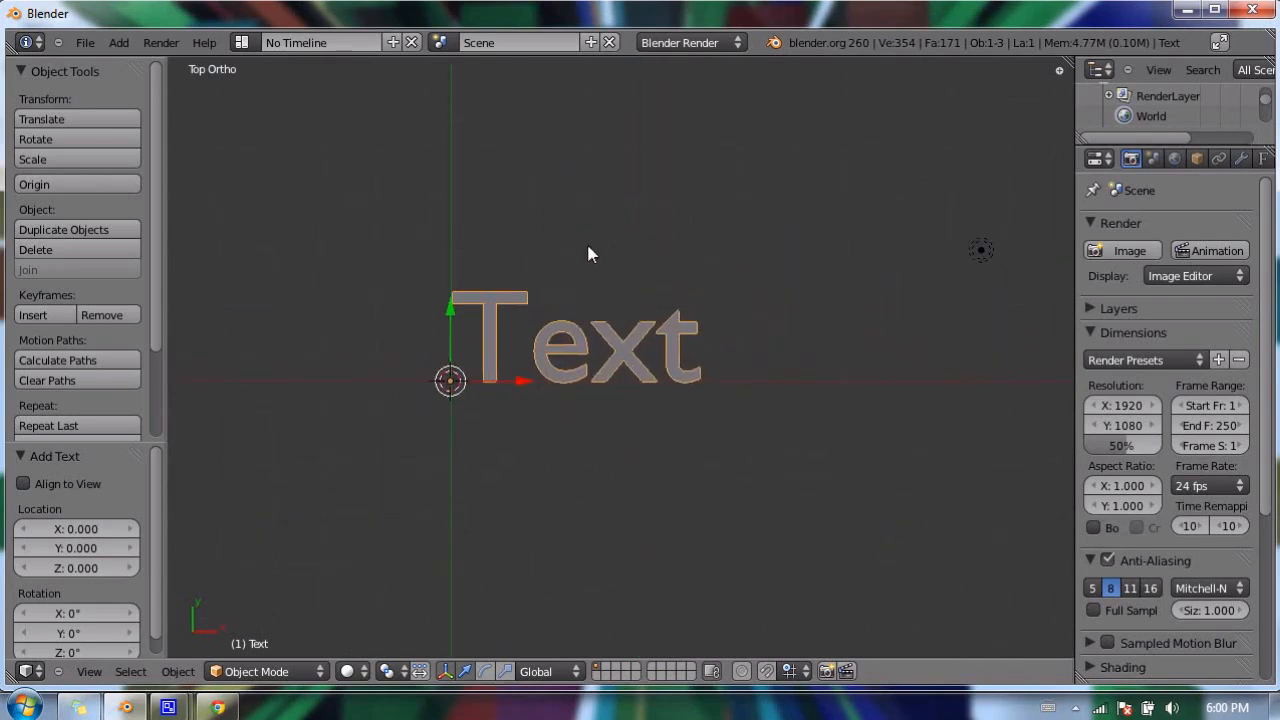
{"action": "mouse_move", "coordinate": [641, 239]}
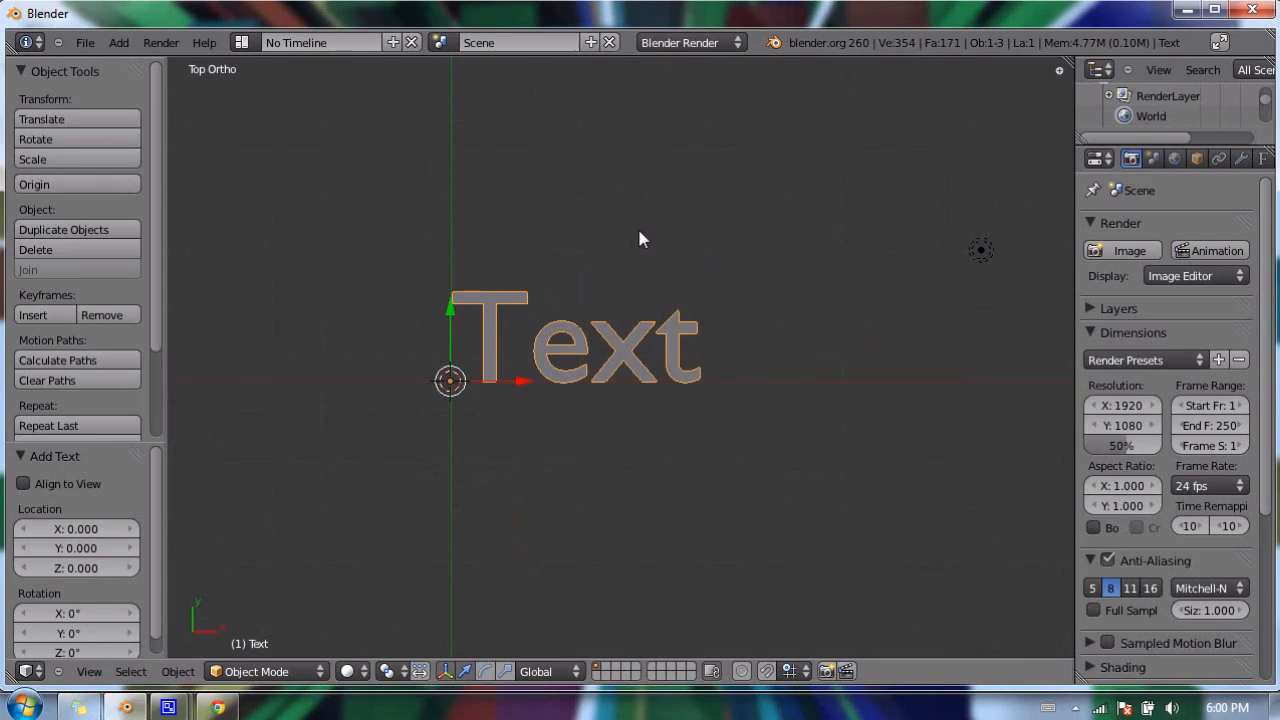
Step: Replace the text object's word 'Text' with 'cgboorman' in edit mode and return to object mode
{"action": "key", "text": "Tab"}
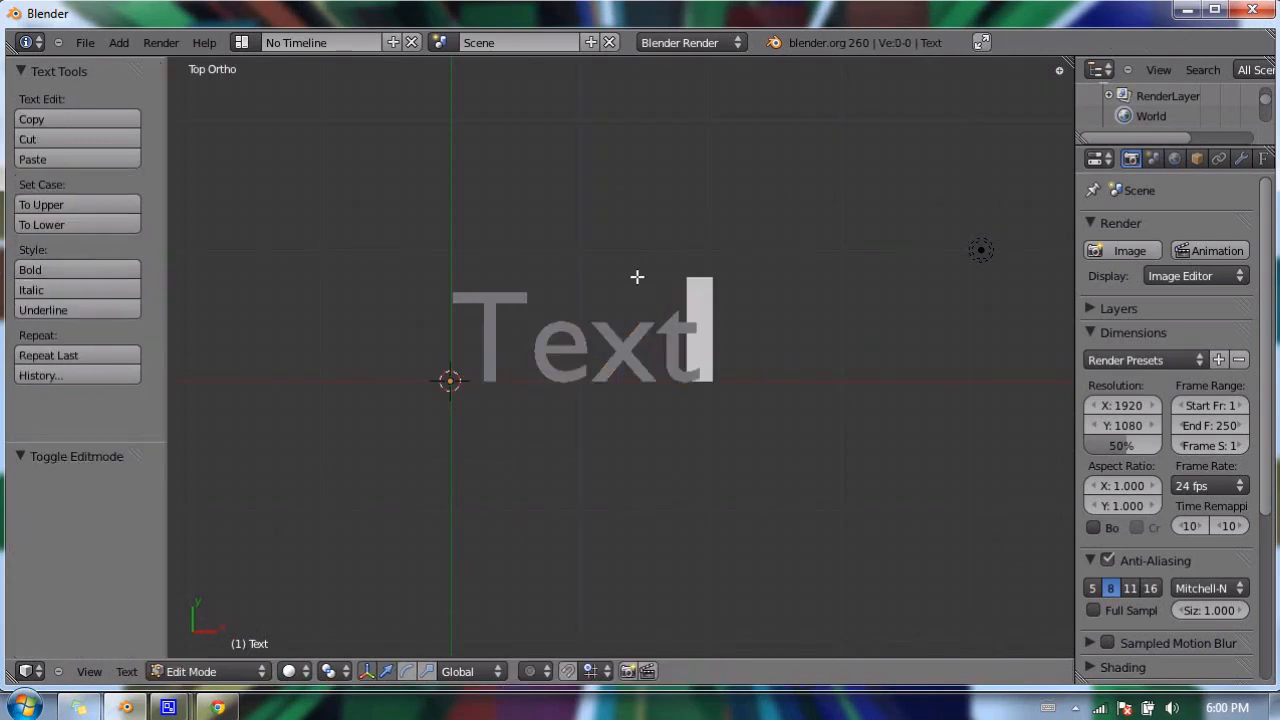
{"action": "mouse_move", "coordinate": [632, 279]}
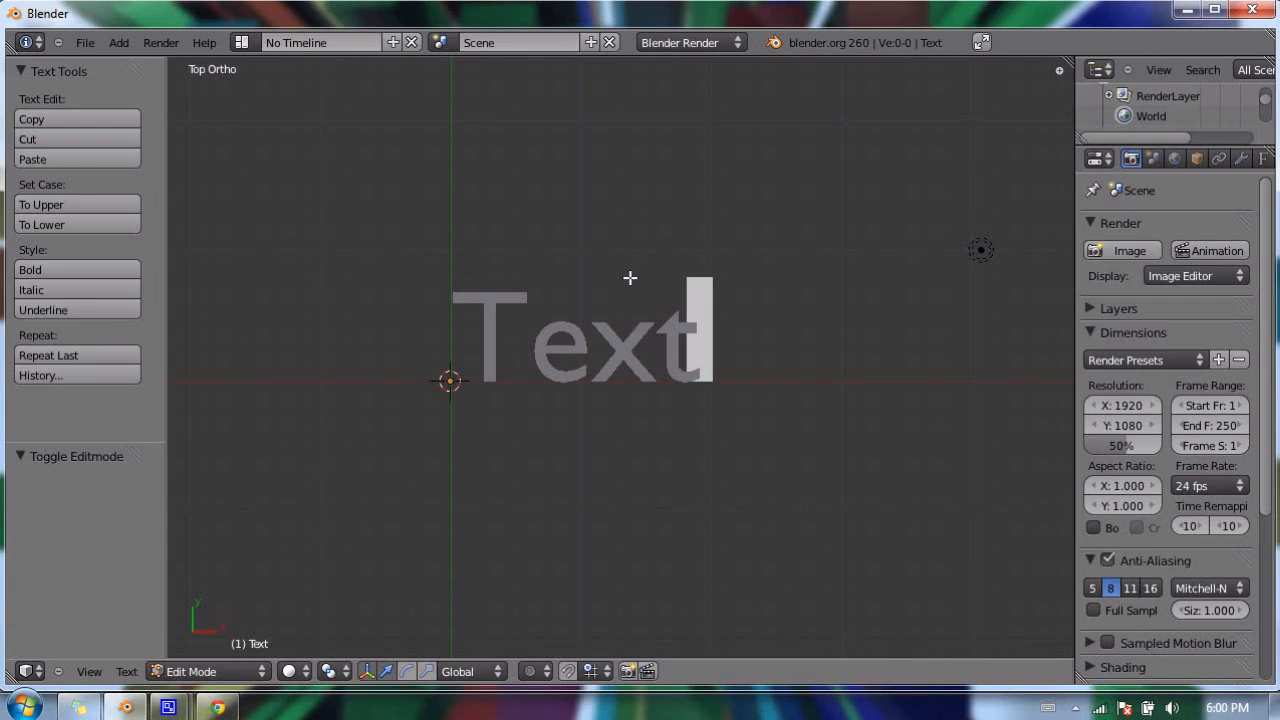
{"action": "mouse_move", "coordinate": [619, 280]}
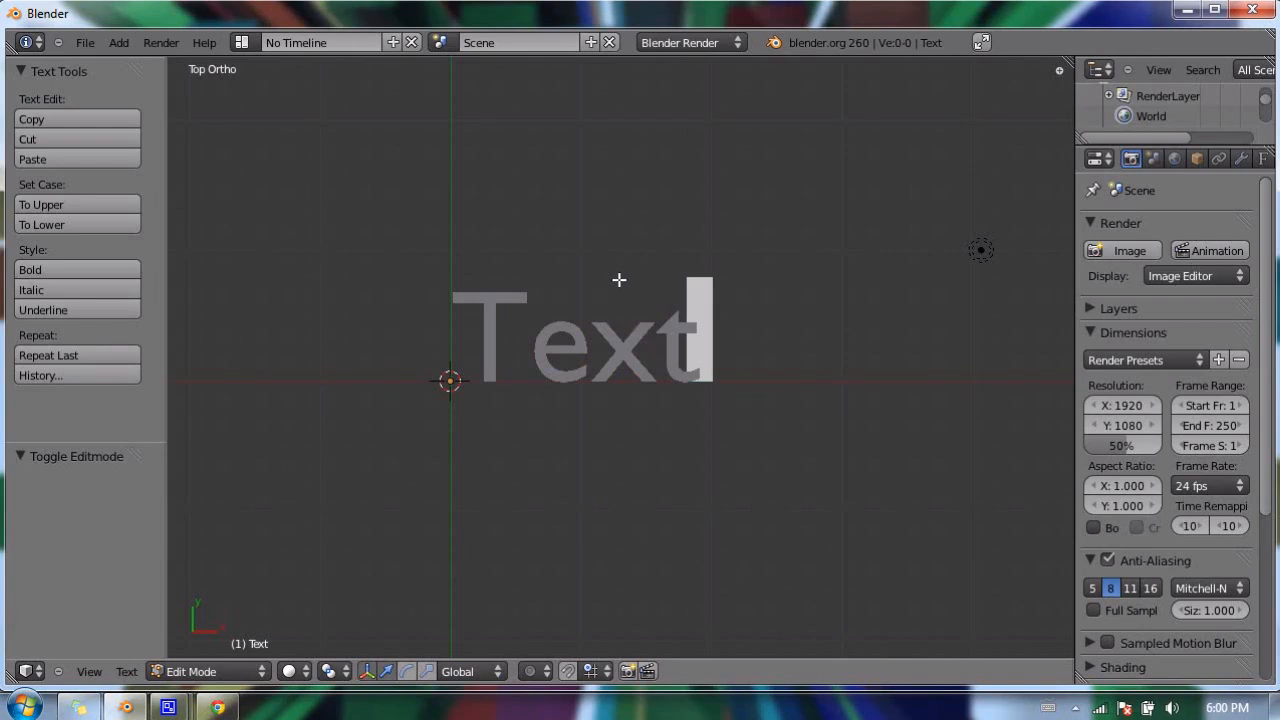
{"action": "mouse_move", "coordinate": [606, 277]}
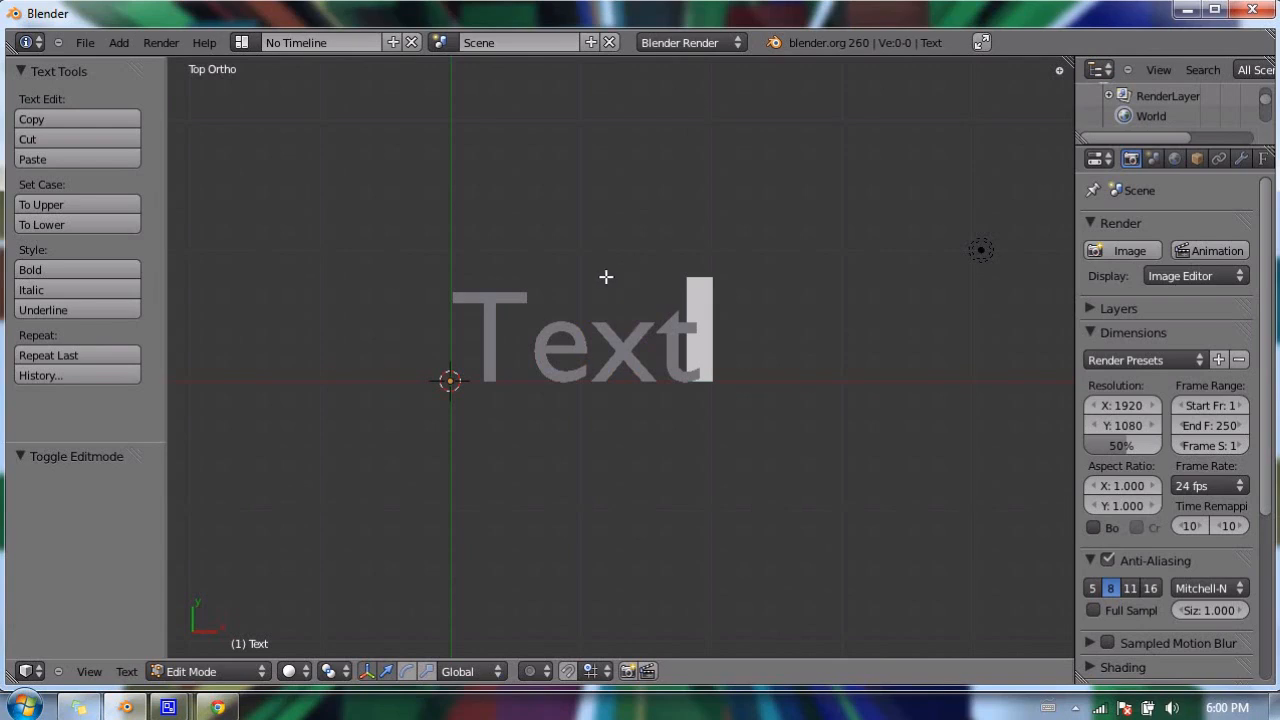
{"action": "mouse_move", "coordinate": [619, 297]}
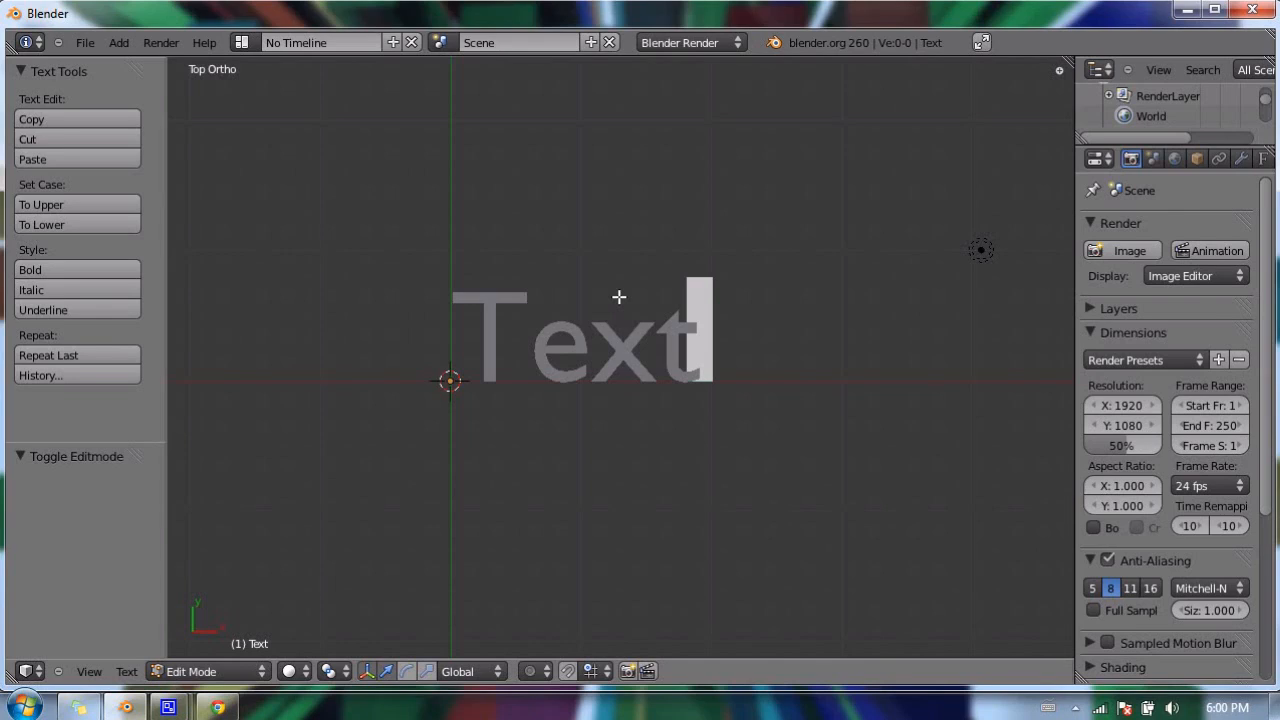
{"action": "key", "text": "backspace"}
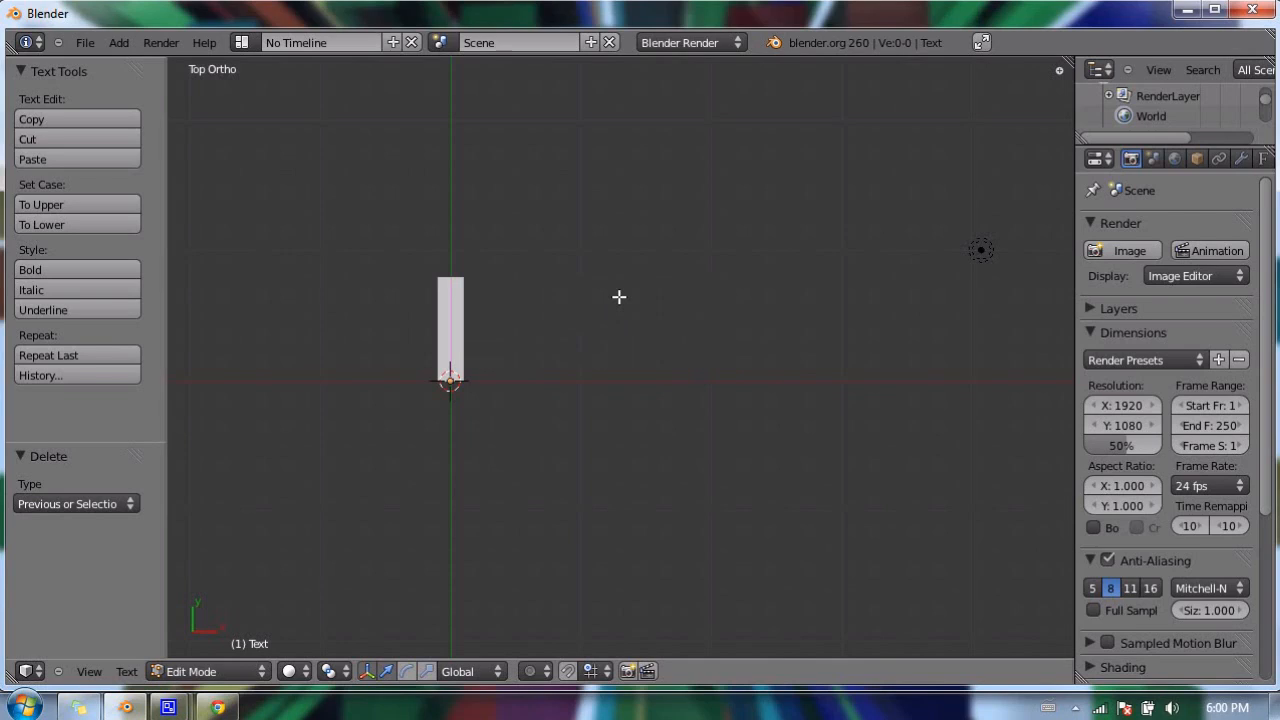
{"action": "type", "text": "cgboo"}
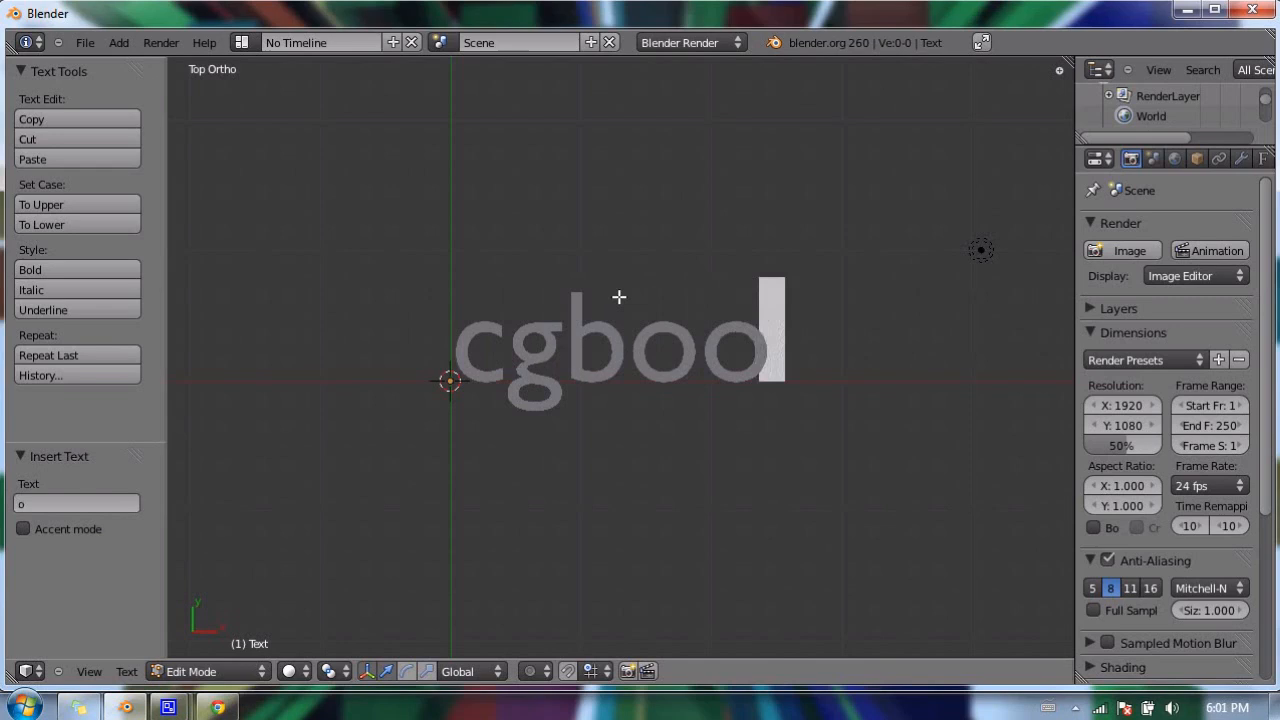
{"action": "type", "text": "rman"}
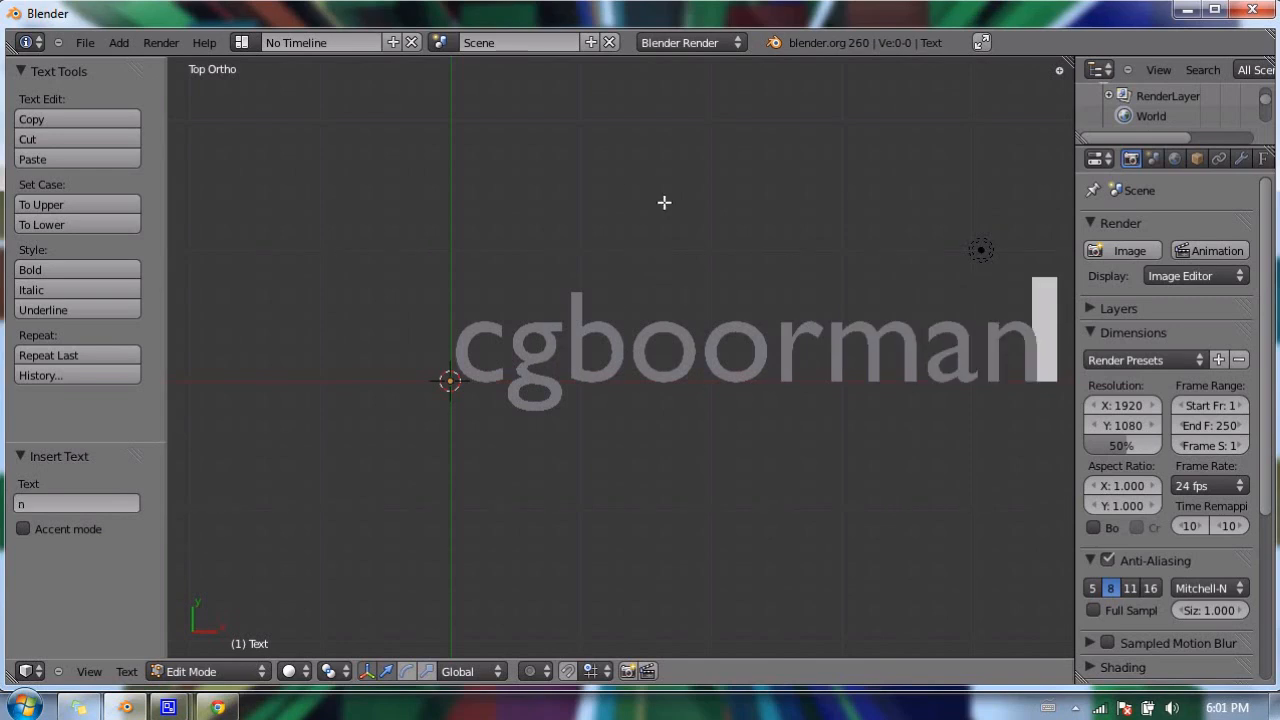
{"action": "mouse_move", "coordinate": [664, 285]}
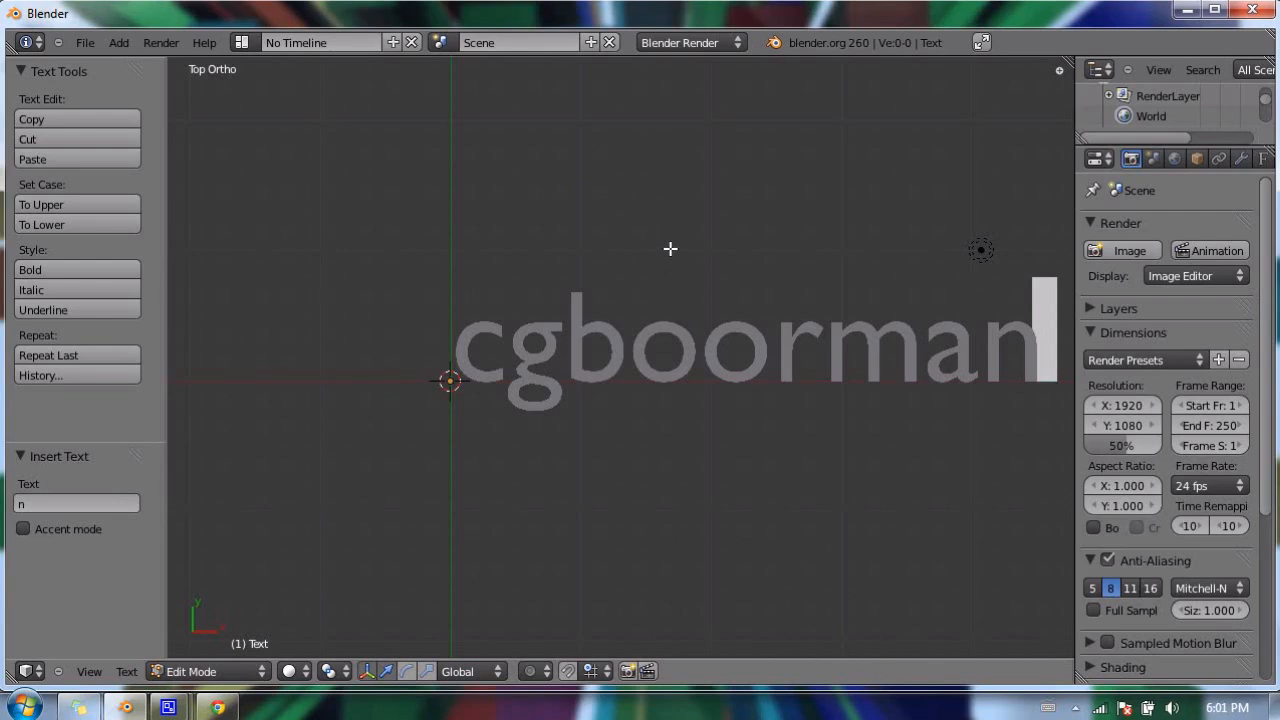
{"action": "key", "text": "Tab"}
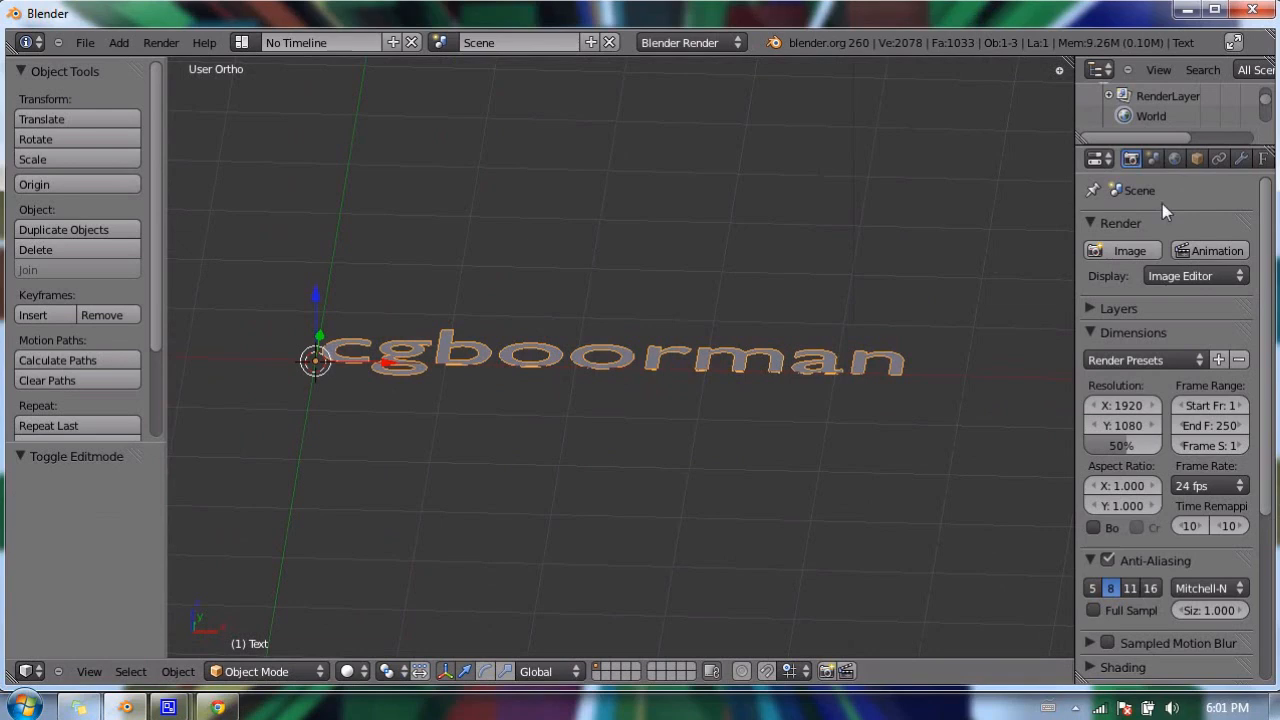
{"action": "mouse_move", "coordinate": [1085, 185]}
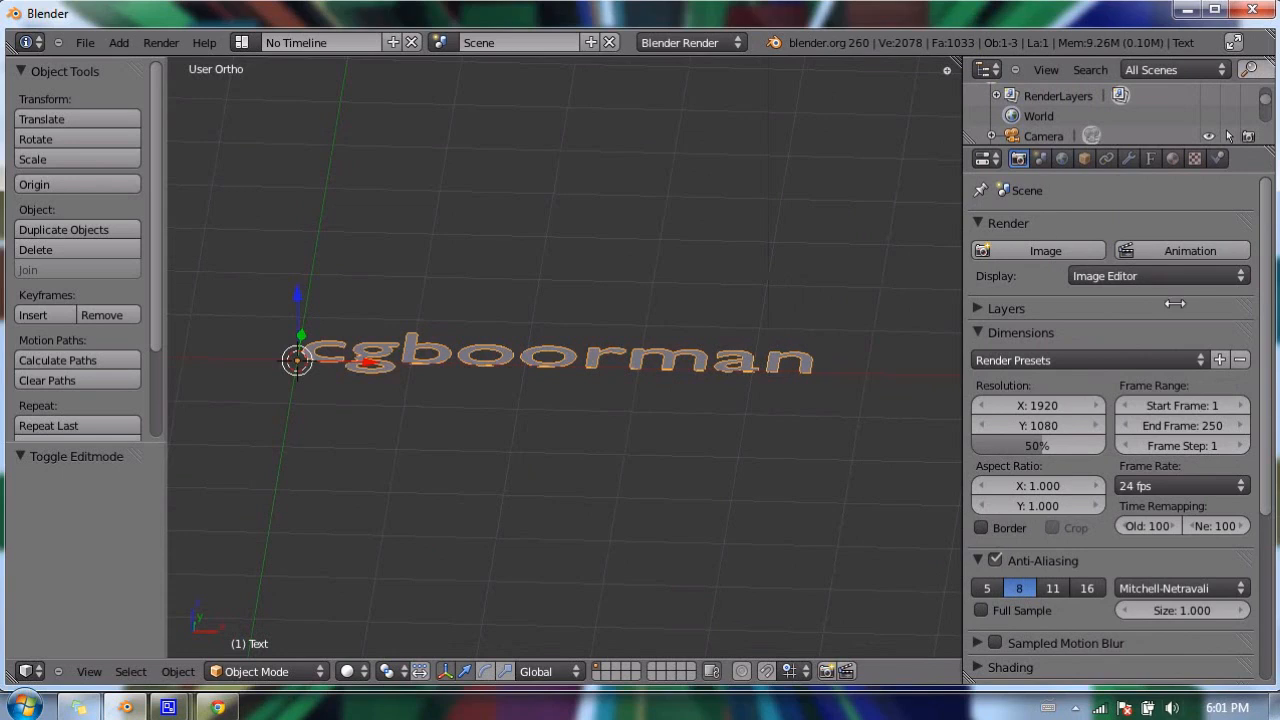
{"action": "mouse_move", "coordinate": [1065, 222]}
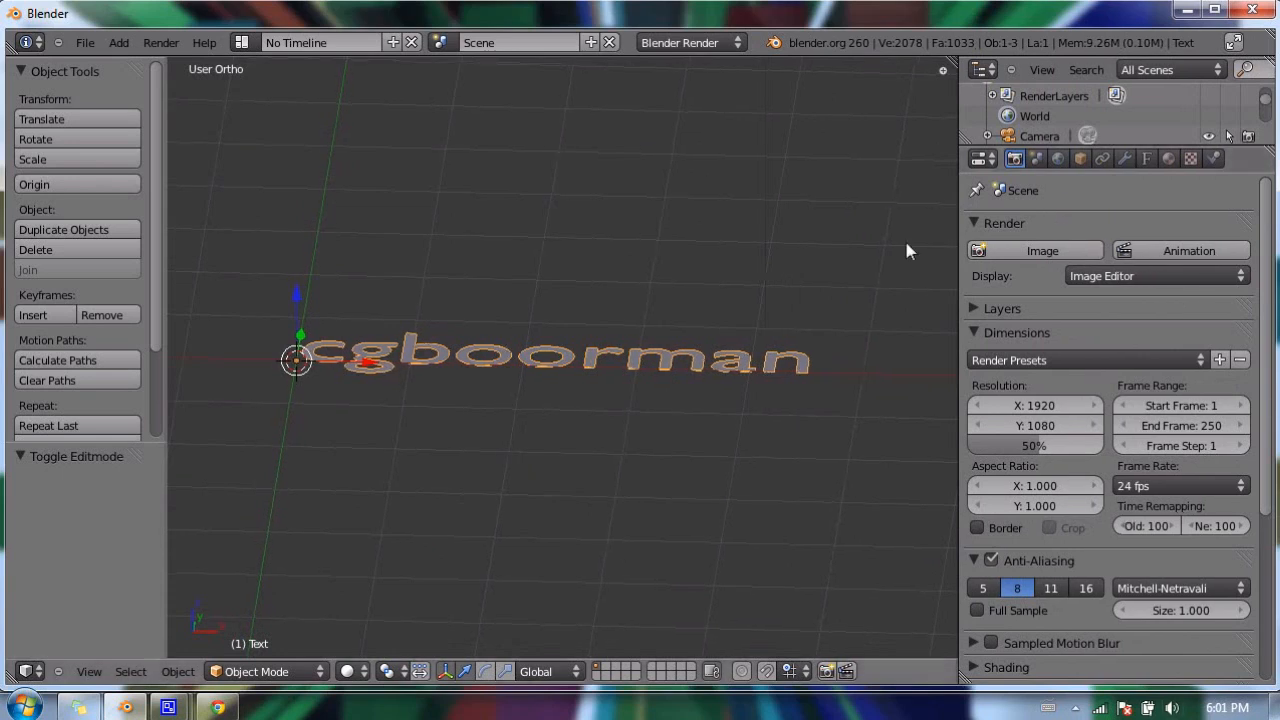
{"action": "mouse_move", "coordinate": [530, 228]}
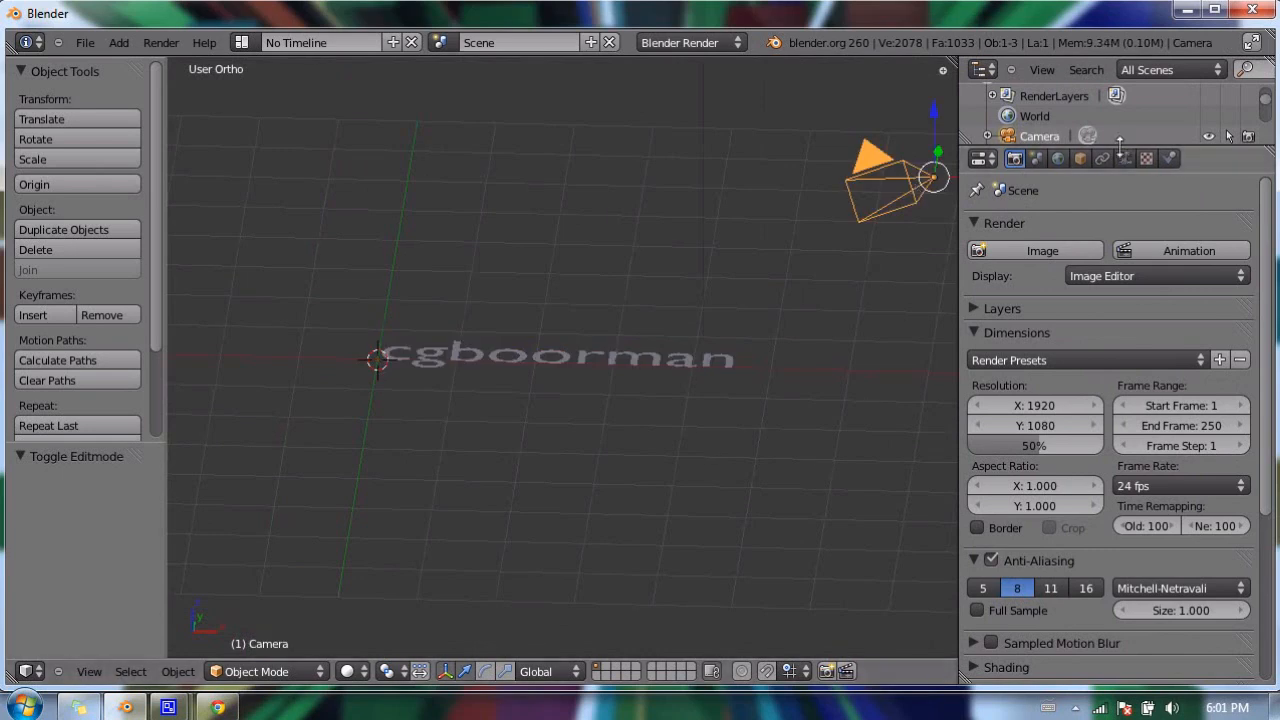
Step: Show the camera's lens and display settings in the Properties editor
{"action": "left_click", "coordinate": [1124, 158]}
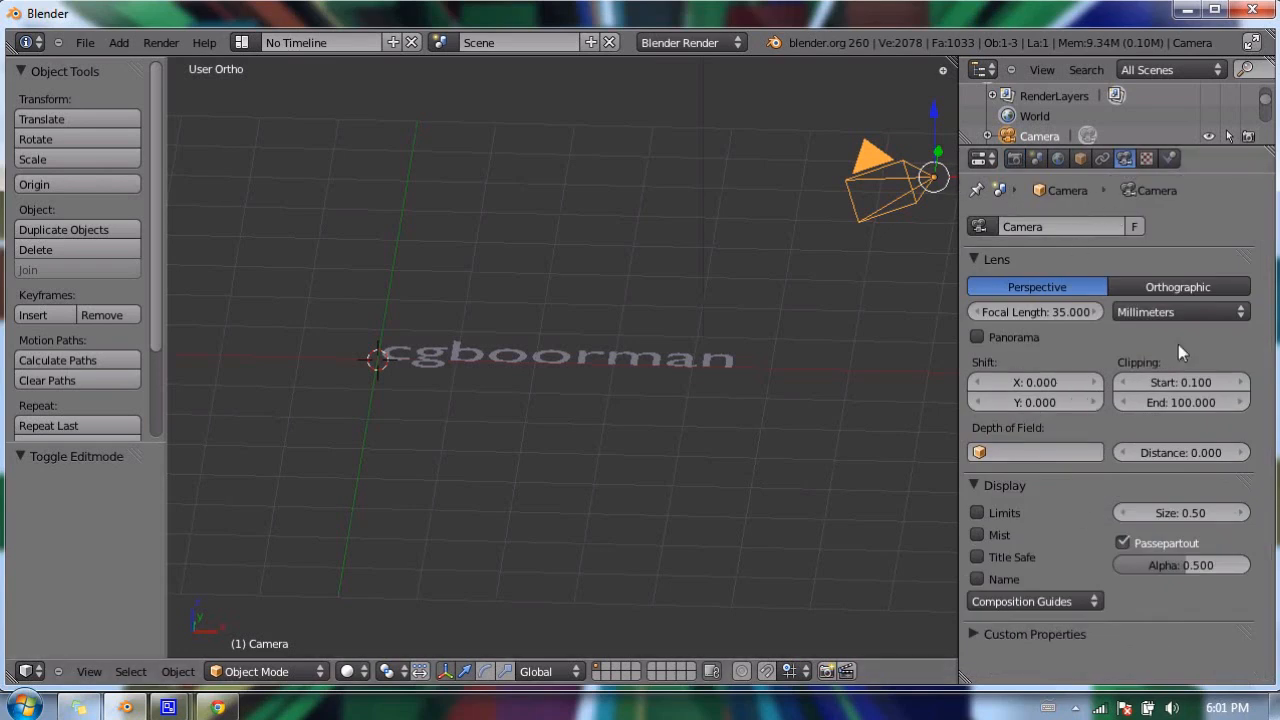
{"action": "mouse_move", "coordinate": [810, 219]}
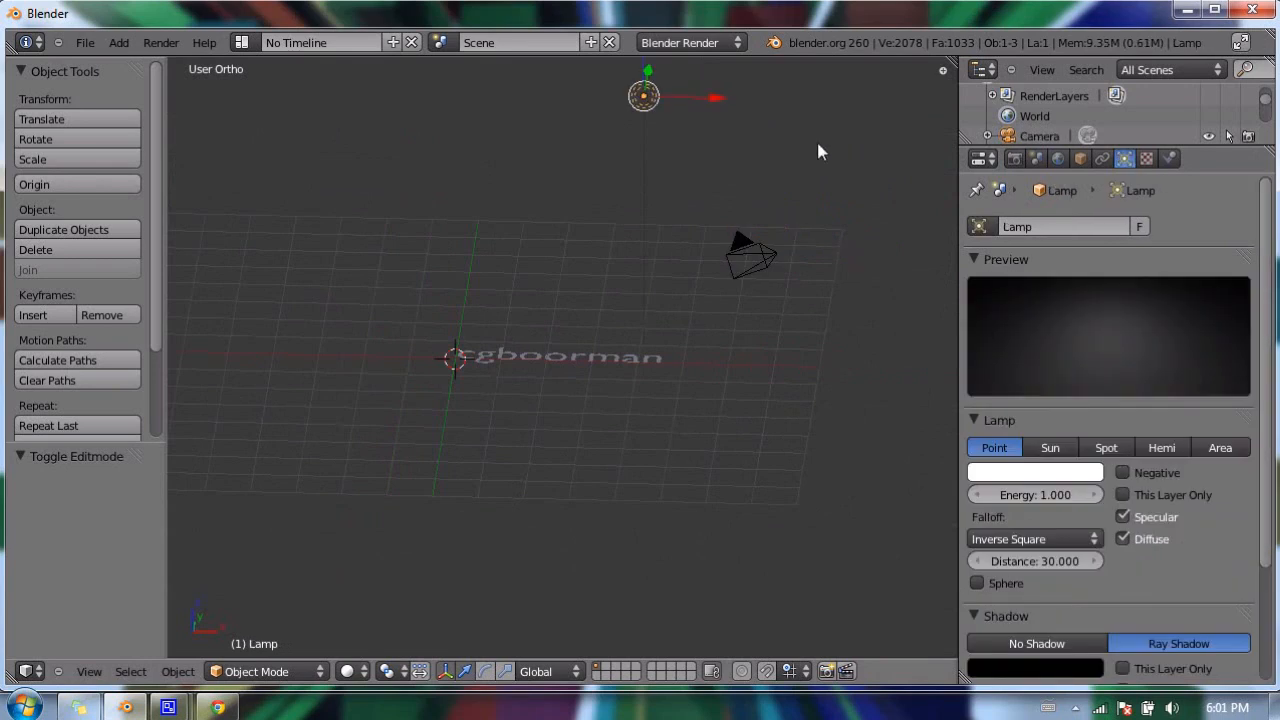
{"action": "mouse_move", "coordinate": [1133, 158]}
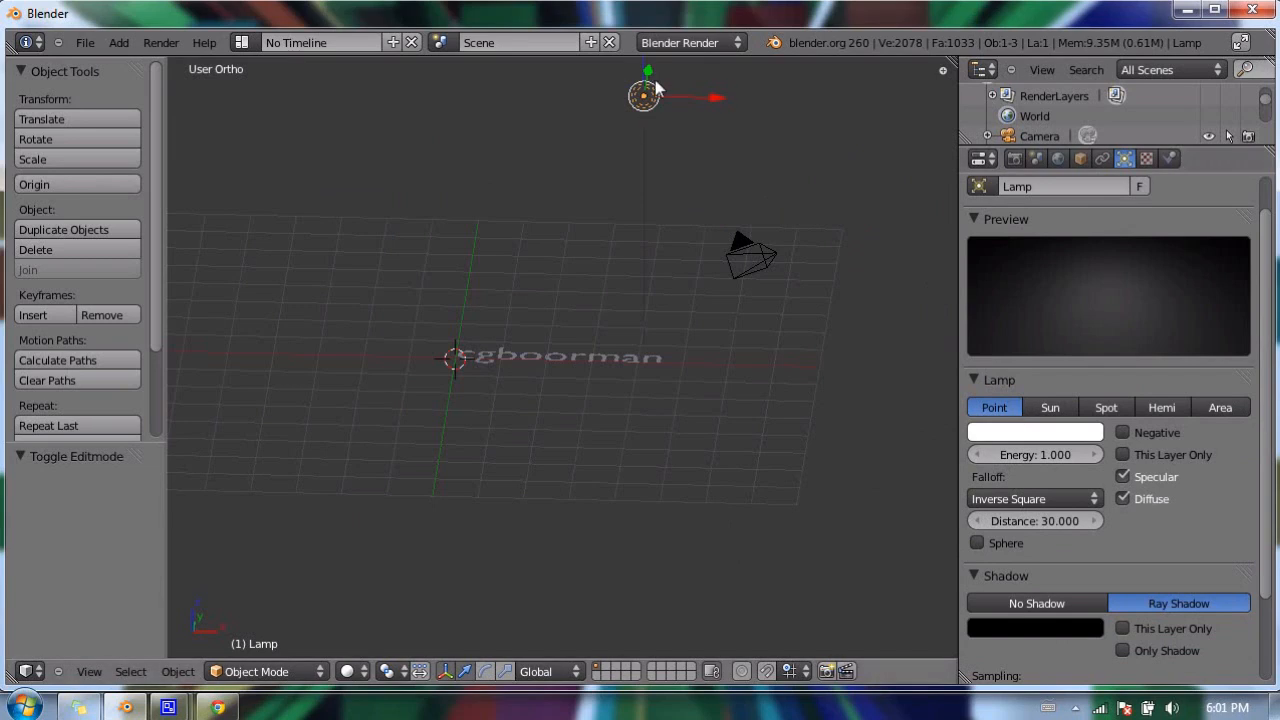
{"action": "mouse_move", "coordinate": [645, 105]}
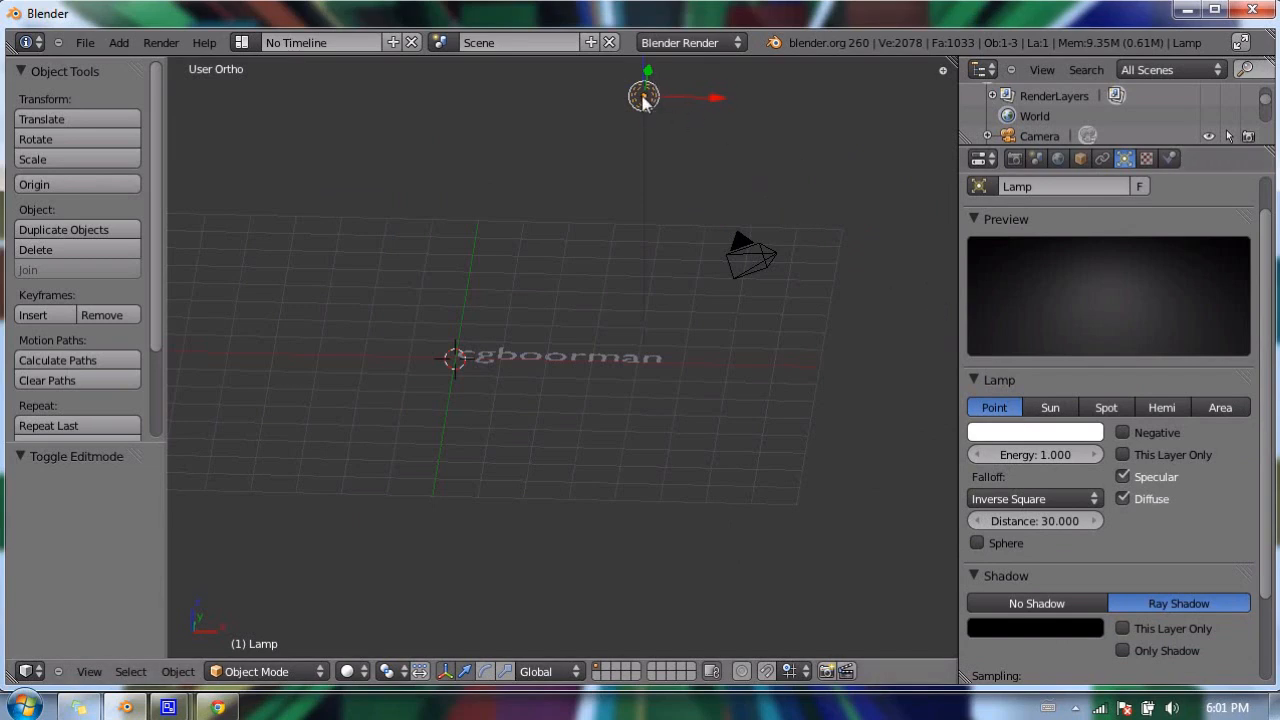
{"action": "mouse_move", "coordinate": [1060, 426]}
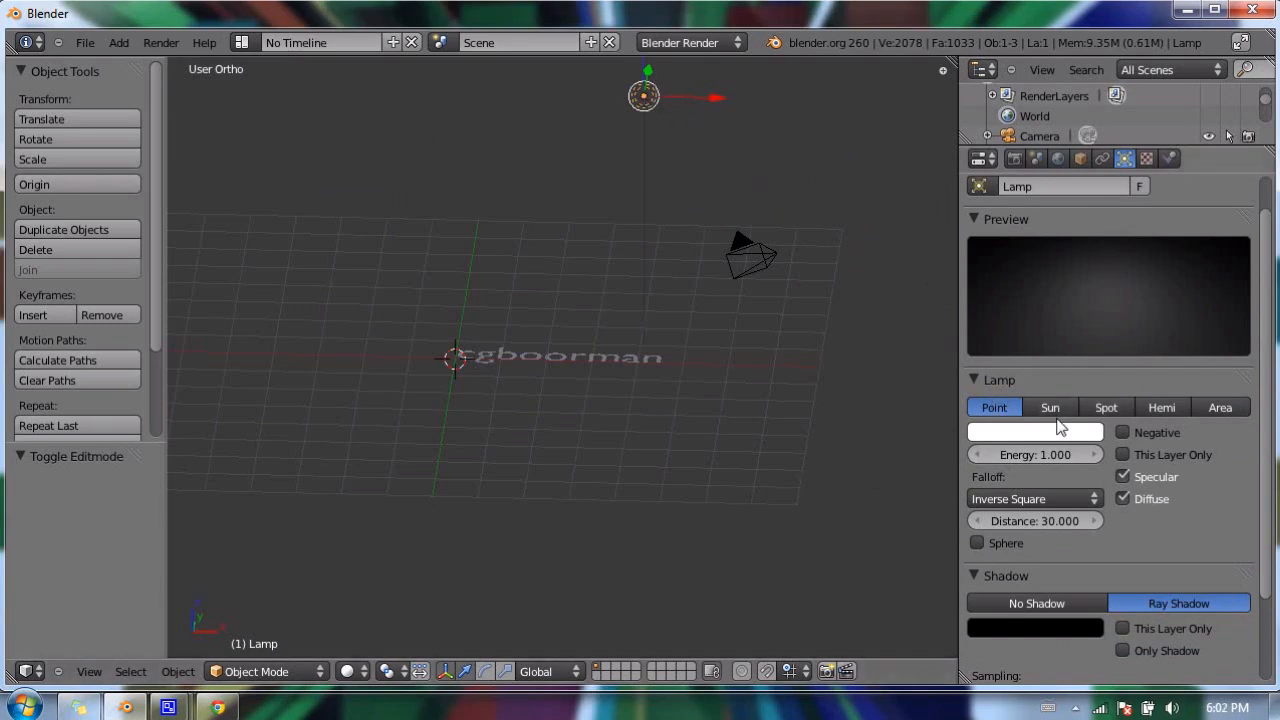
{"action": "mouse_move", "coordinate": [1205, 424]}
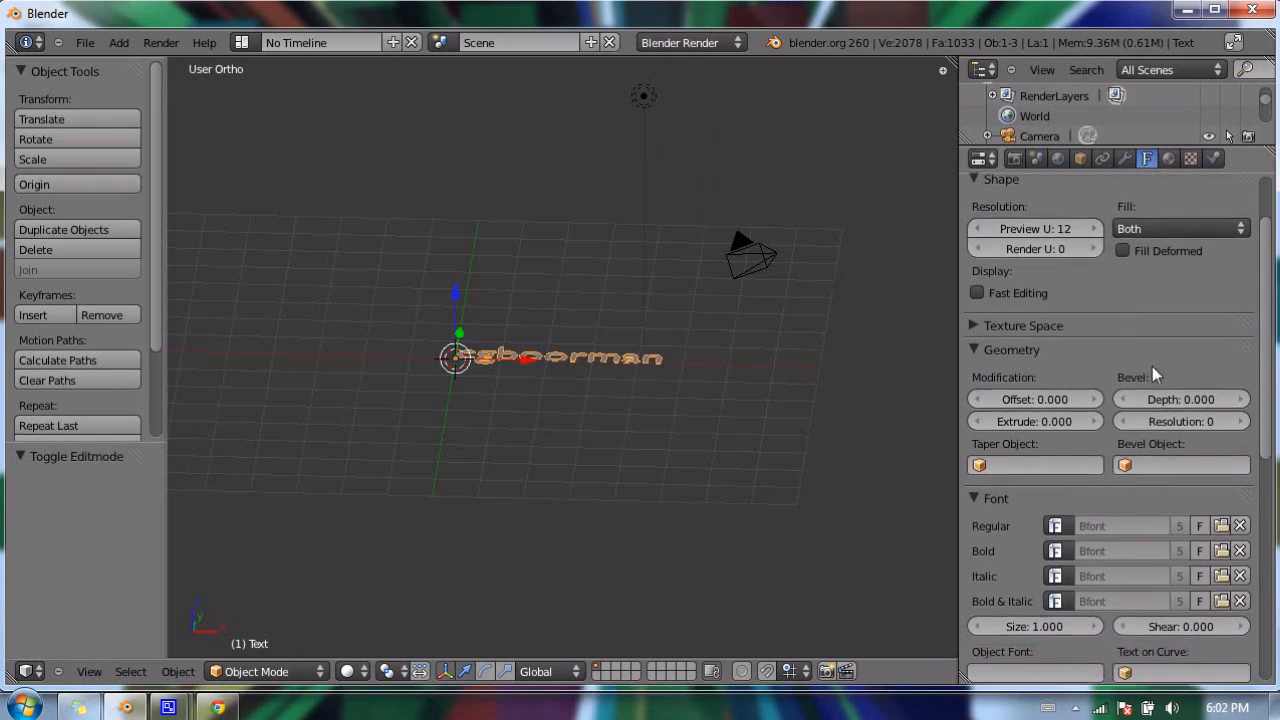
{"action": "mouse_move", "coordinate": [1024, 399]}
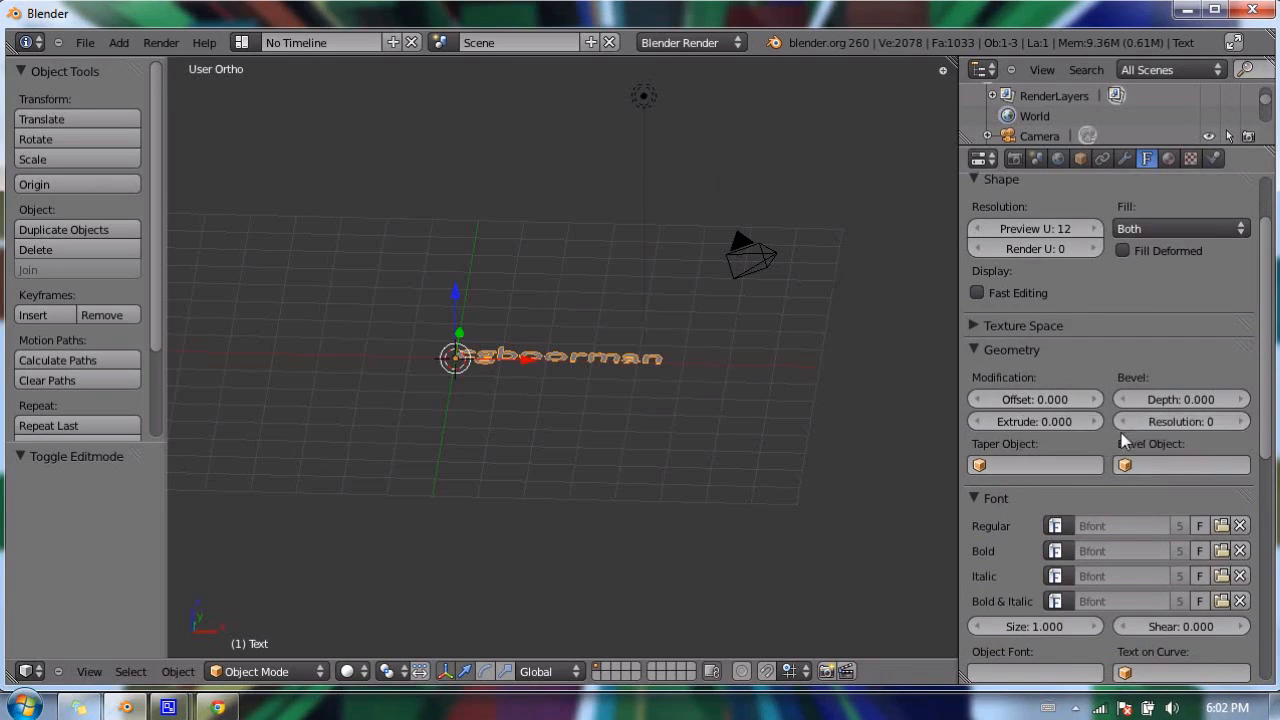
{"action": "mouse_move", "coordinate": [645, 247]}
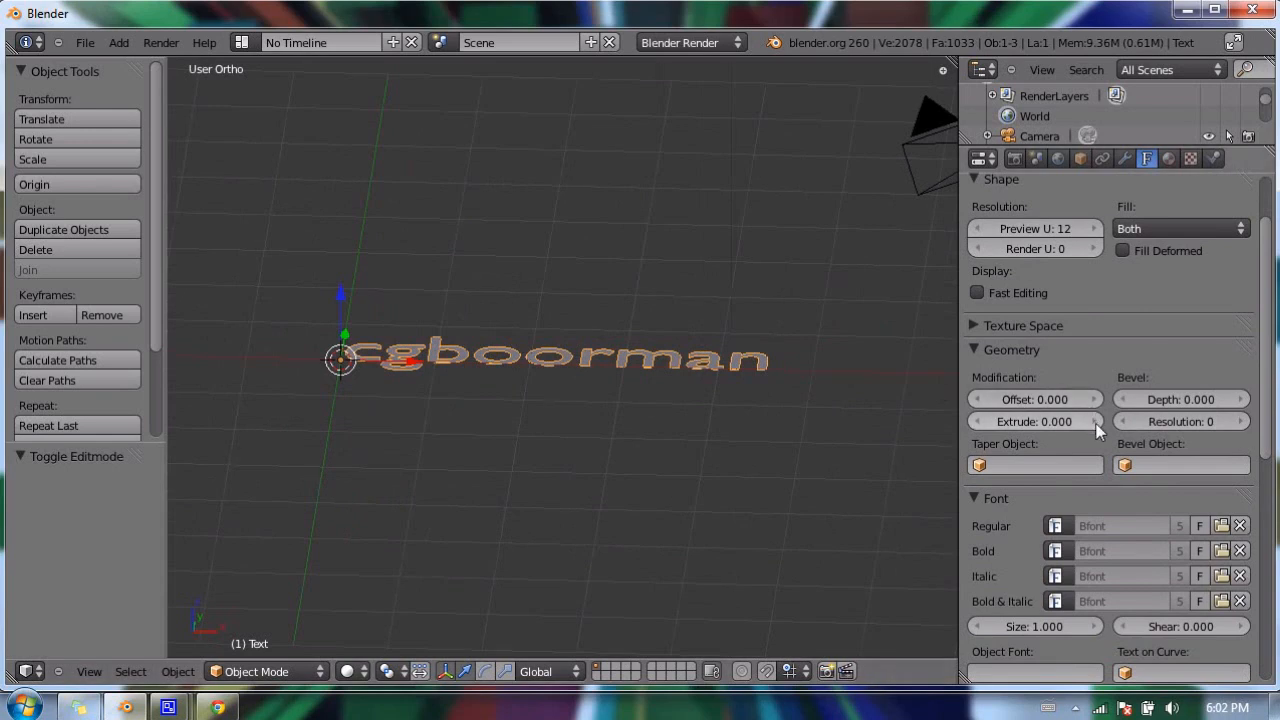
{"action": "mouse_move", "coordinate": [1034, 421]}
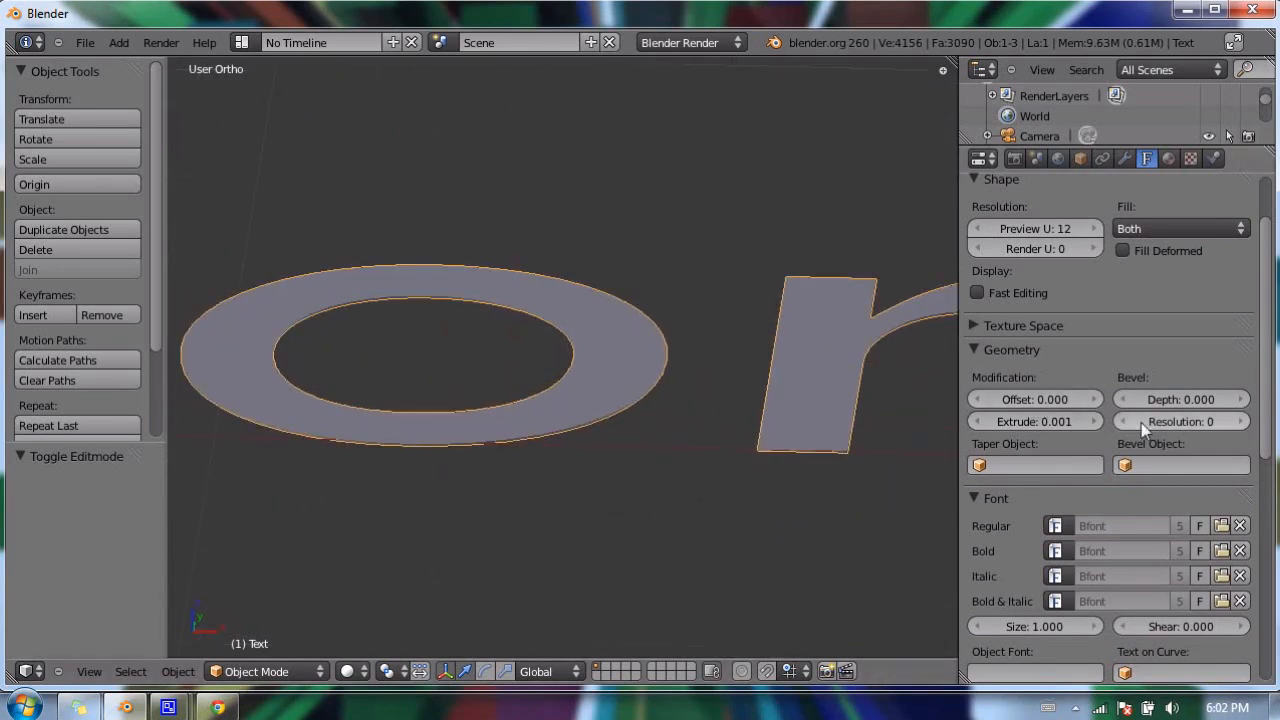
Step: Experiment with the text's Extrude value by dragging it up, back to flat, then much deeper
{"action": "left_click_drag", "start_coordinate": [1034, 421], "coordinate": [1070, 421]}
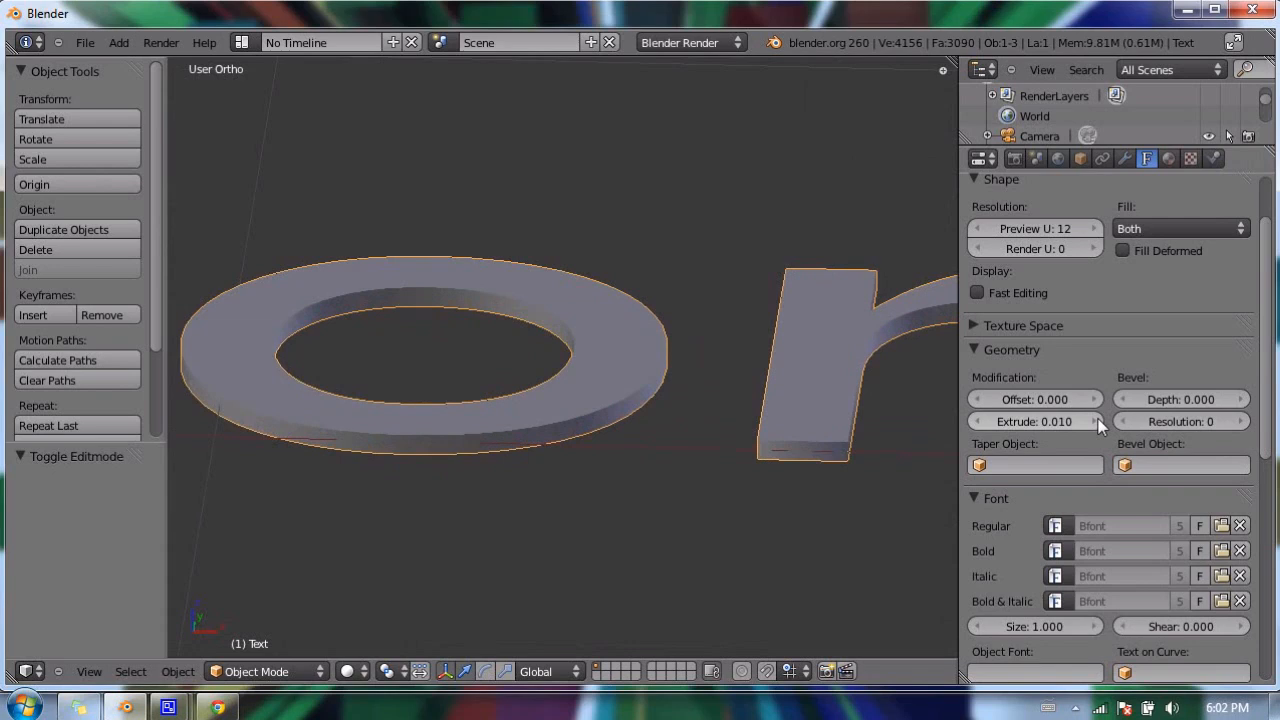
{"action": "left_click_drag", "start_coordinate": [1020, 421], "coordinate": [1060, 421]}
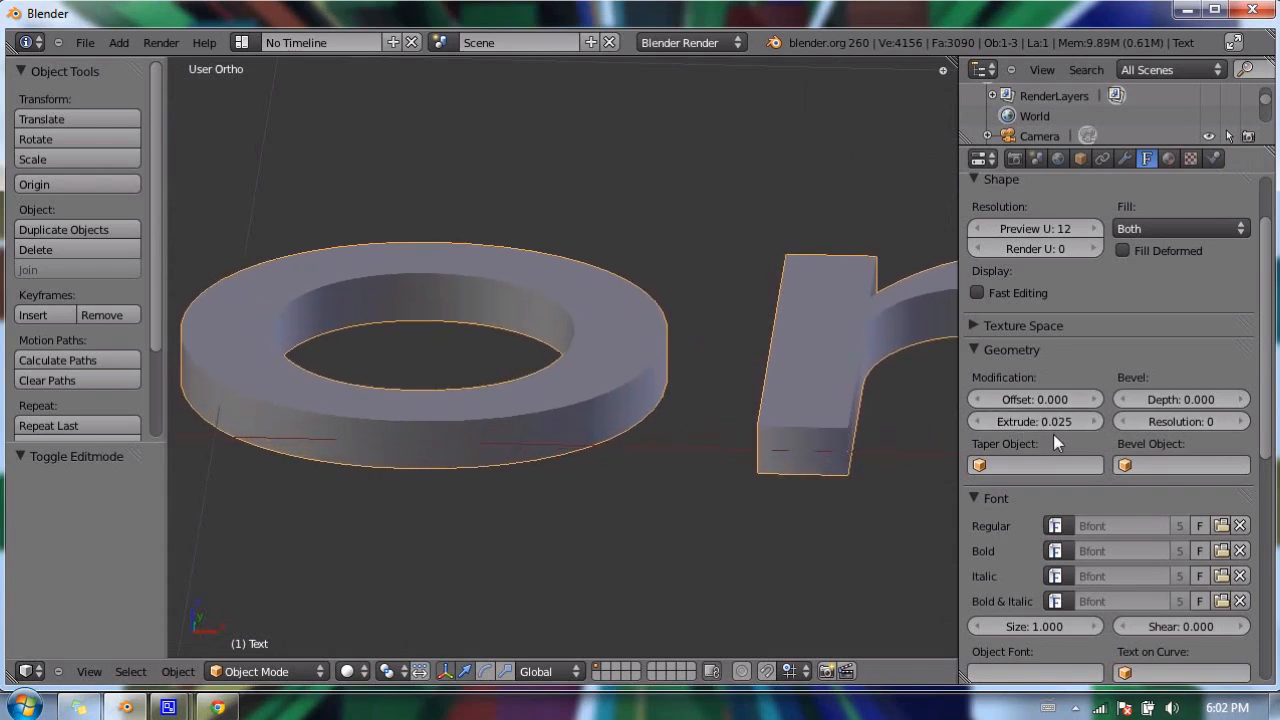
{"action": "left_click_drag", "start_coordinate": [1035, 421], "coordinate": [1055, 421]}
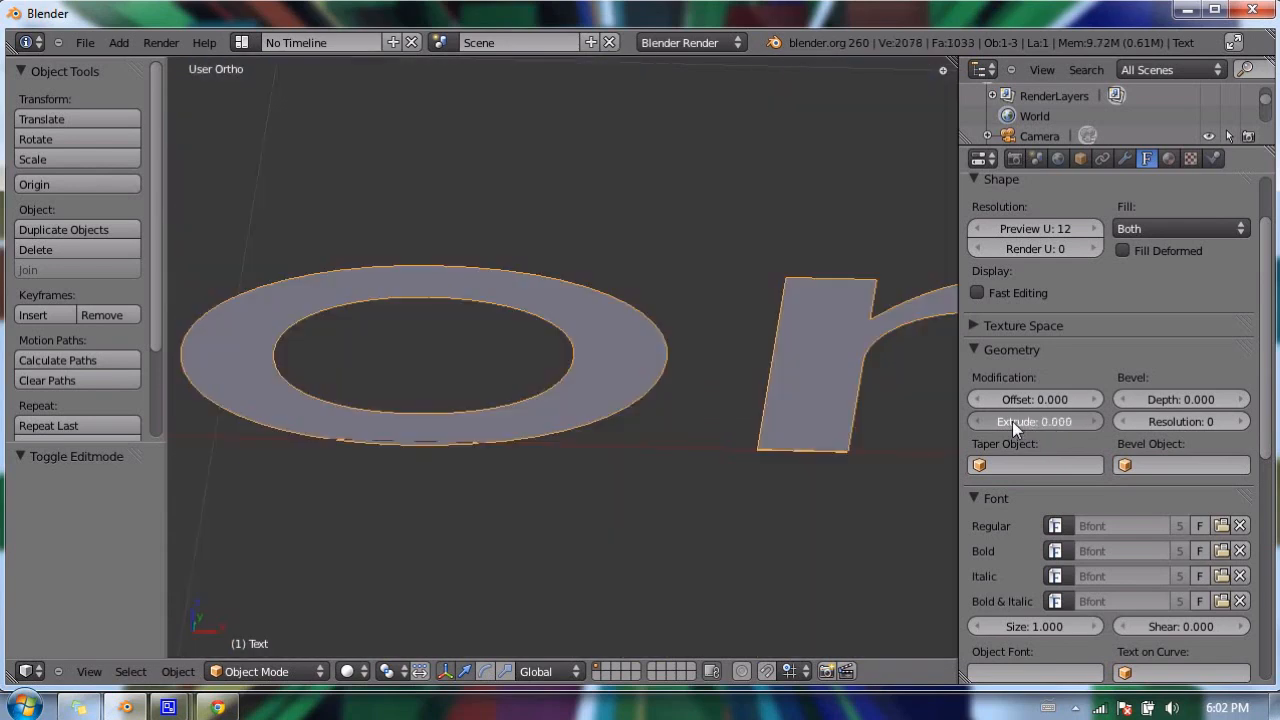
{"action": "left_click_drag", "start_coordinate": [1035, 421], "coordinate": [1035, 421]}
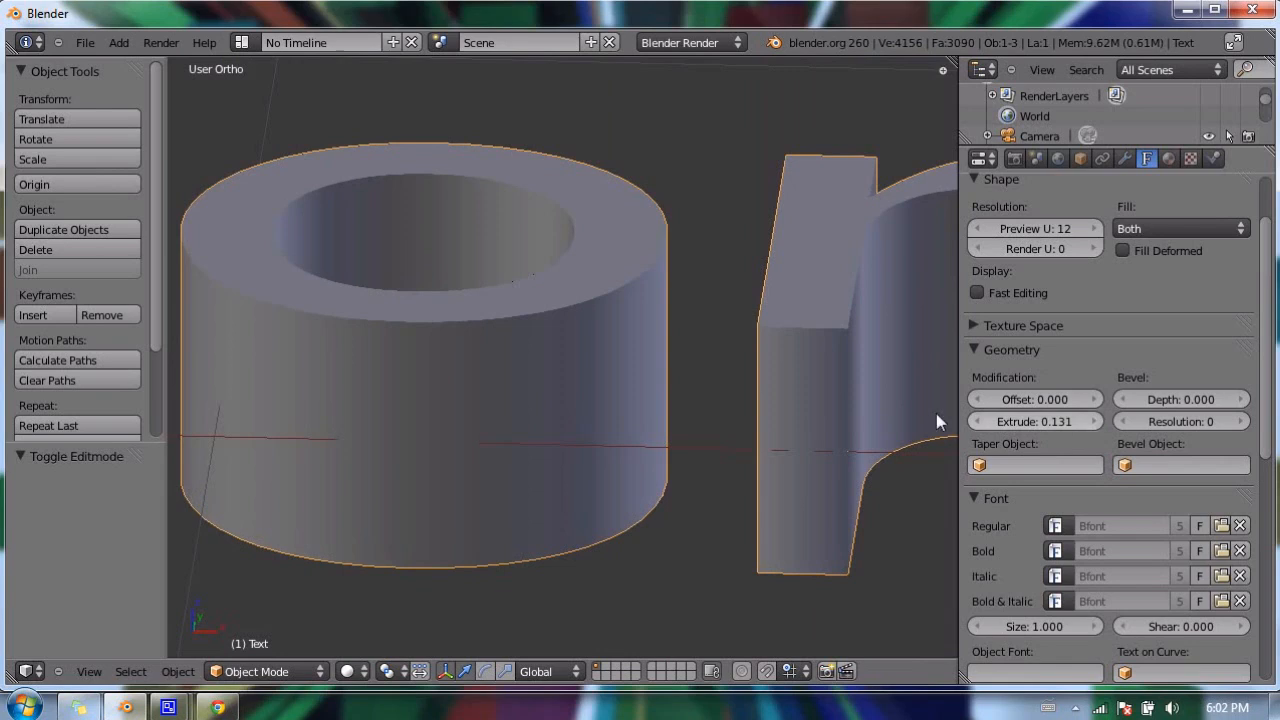
{"action": "mouse_move", "coordinate": [1035, 421]}
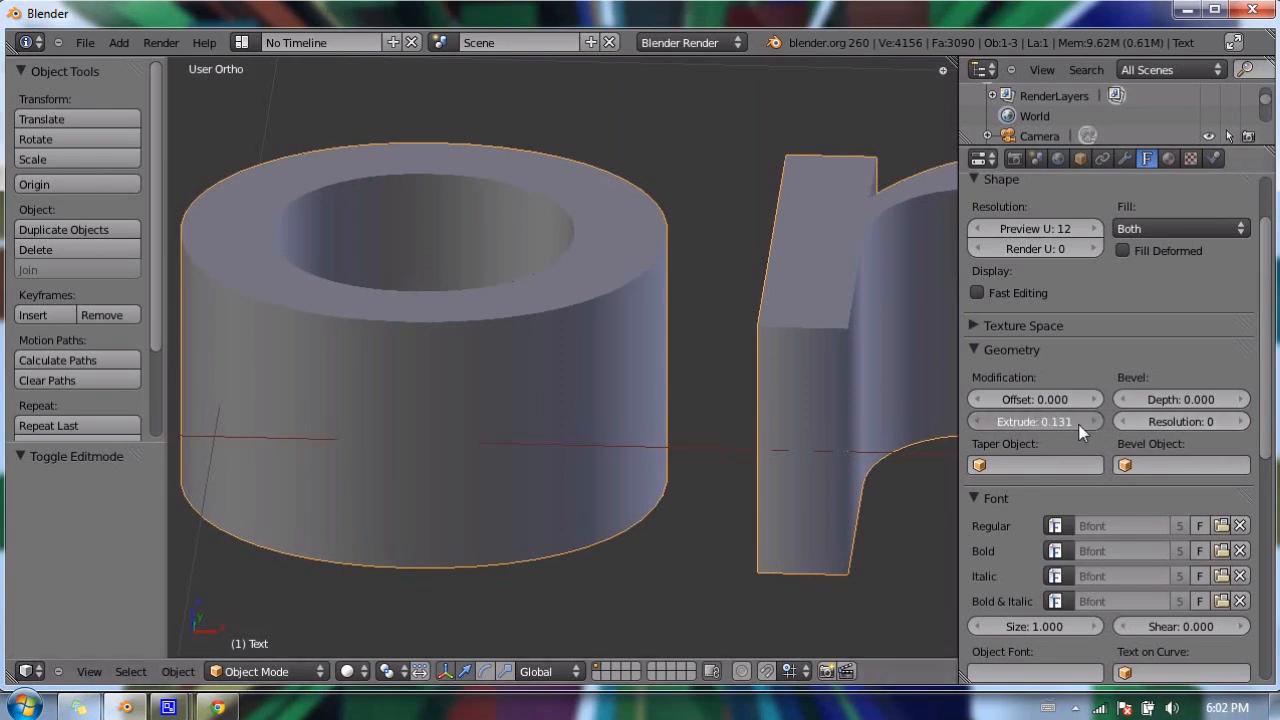
Step: Set the text's Extrude depth to exactly 0.150
{"action": "left_click", "coordinate": [1035, 420]}
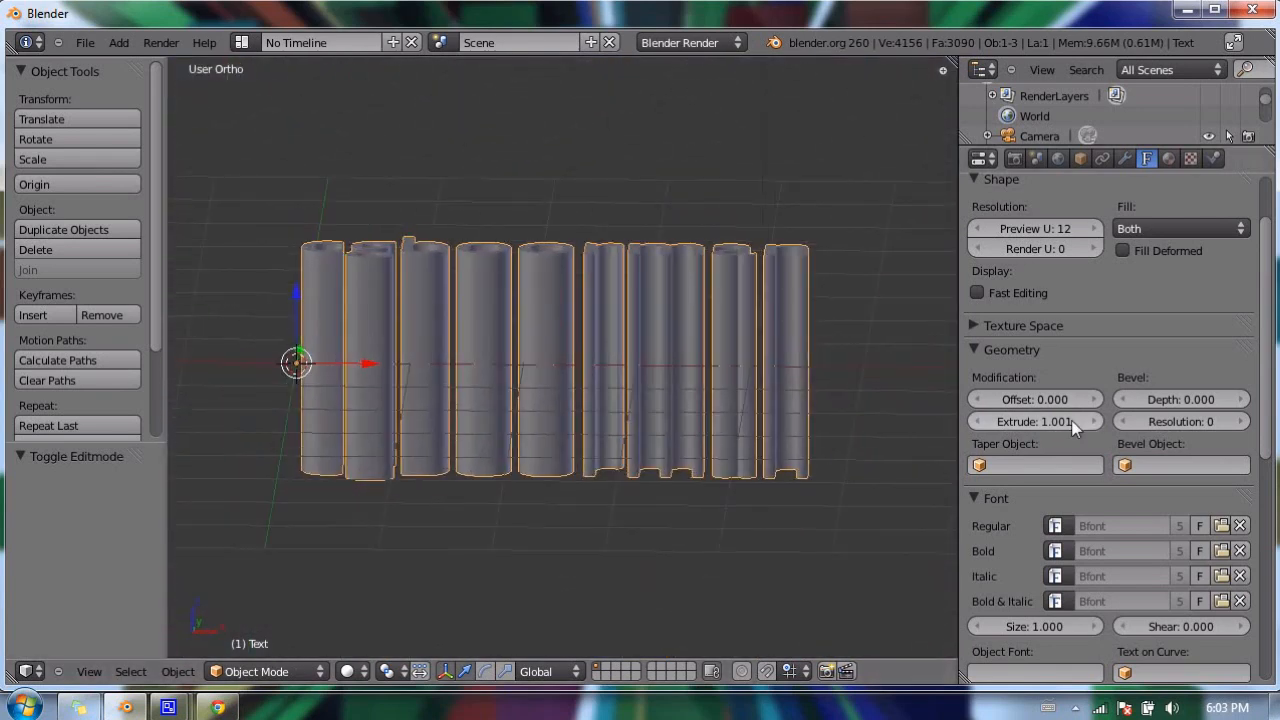
{"action": "left_click", "coordinate": [1034, 421]}
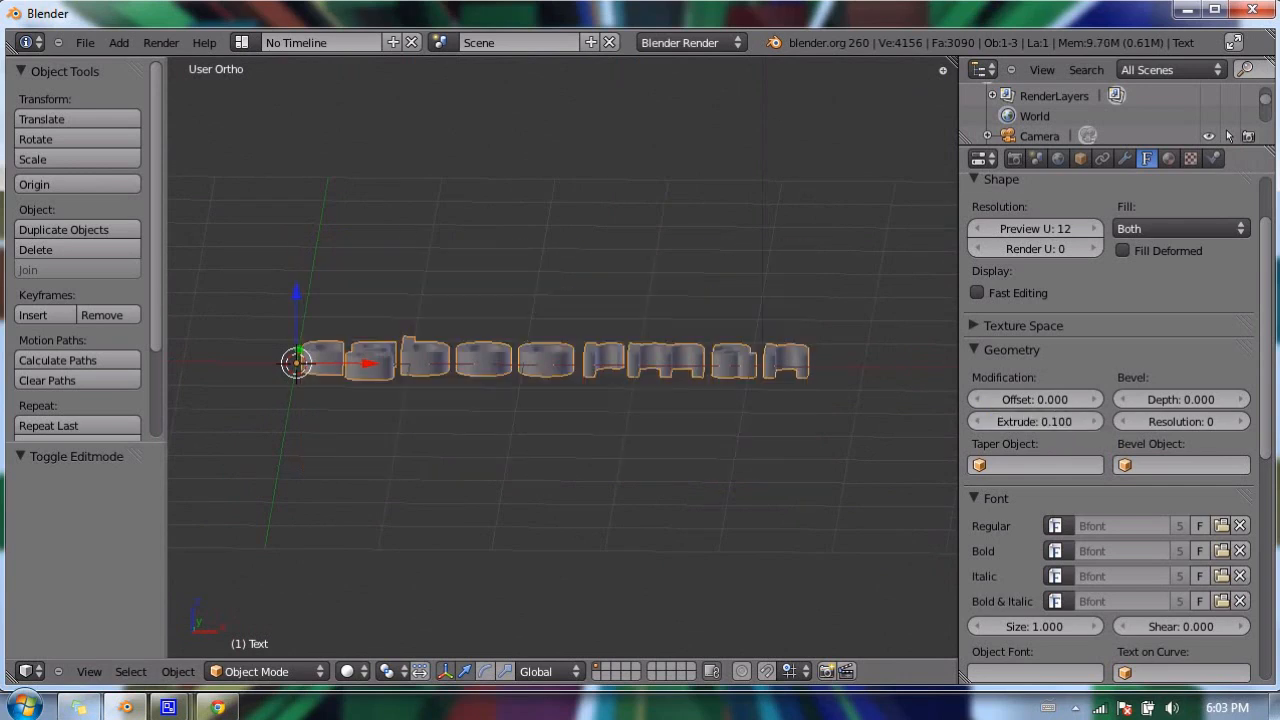
{"action": "left_click", "coordinate": [1034, 421]}
{"action": "type", "text": "5"}
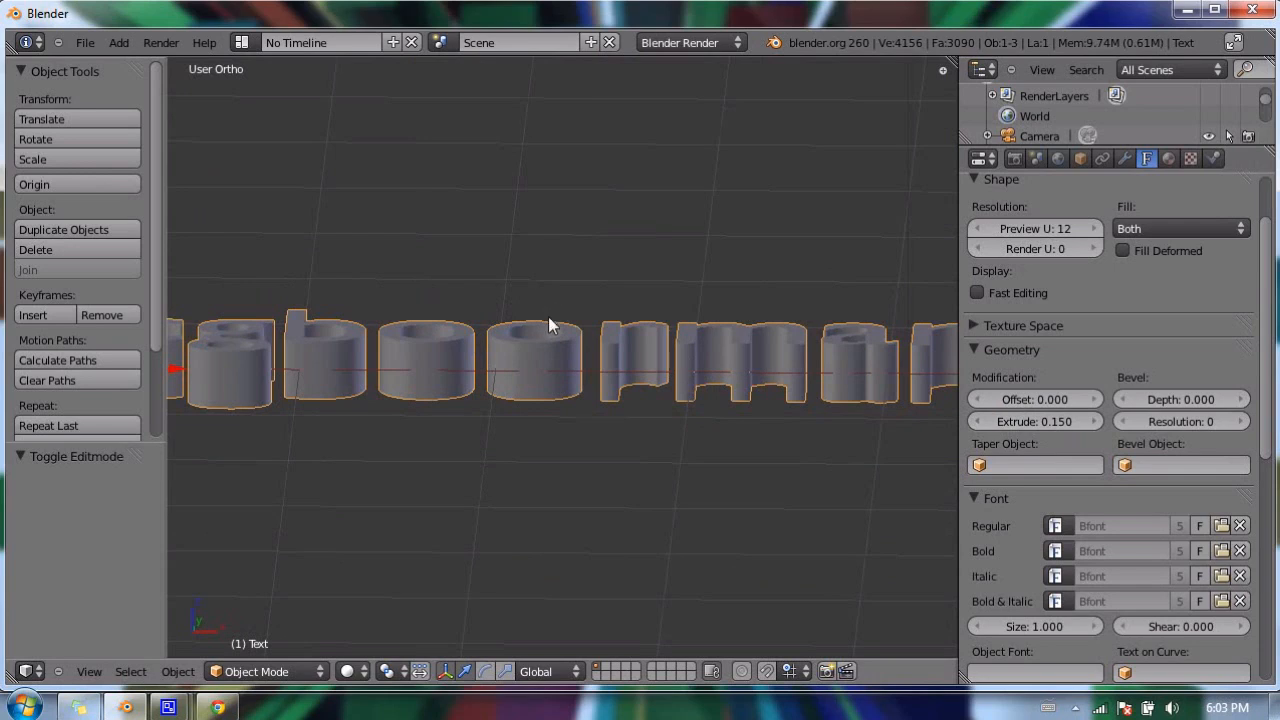
{"action": "mouse_move", "coordinate": [613, 370]}
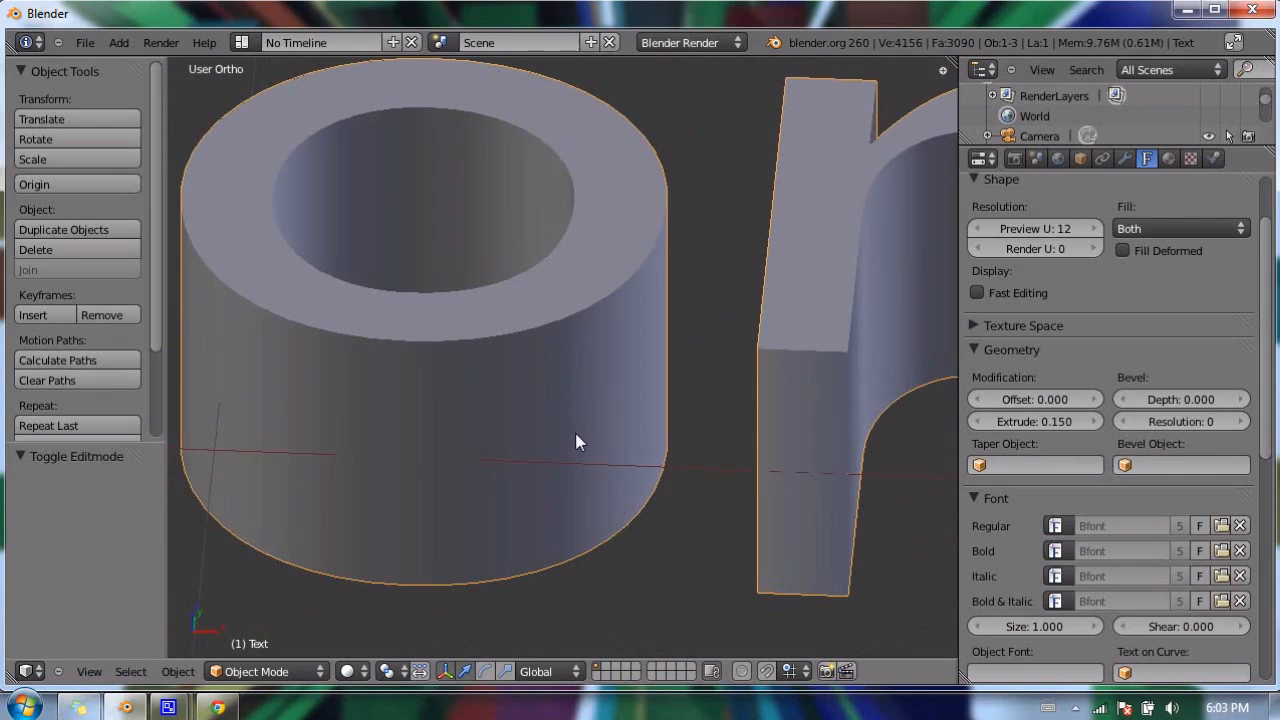
{"action": "mouse_move", "coordinate": [670, 290]}
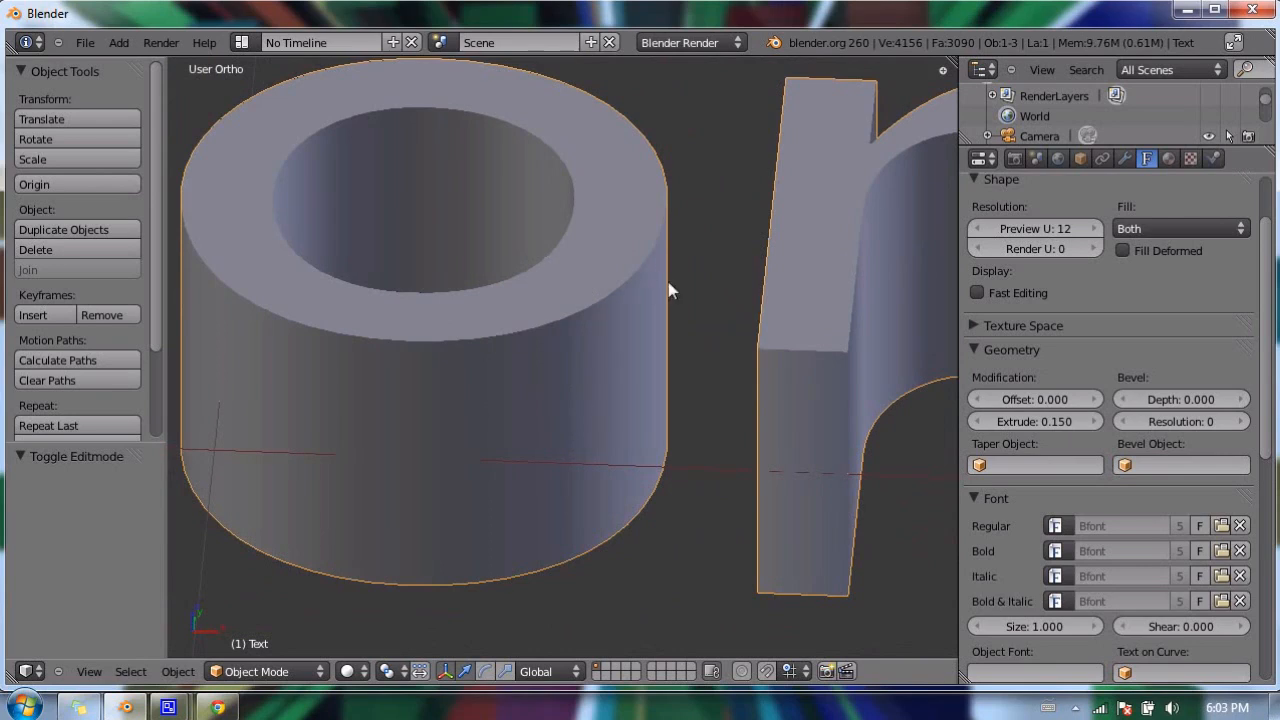
{"action": "mouse_move", "coordinate": [540, 430]}
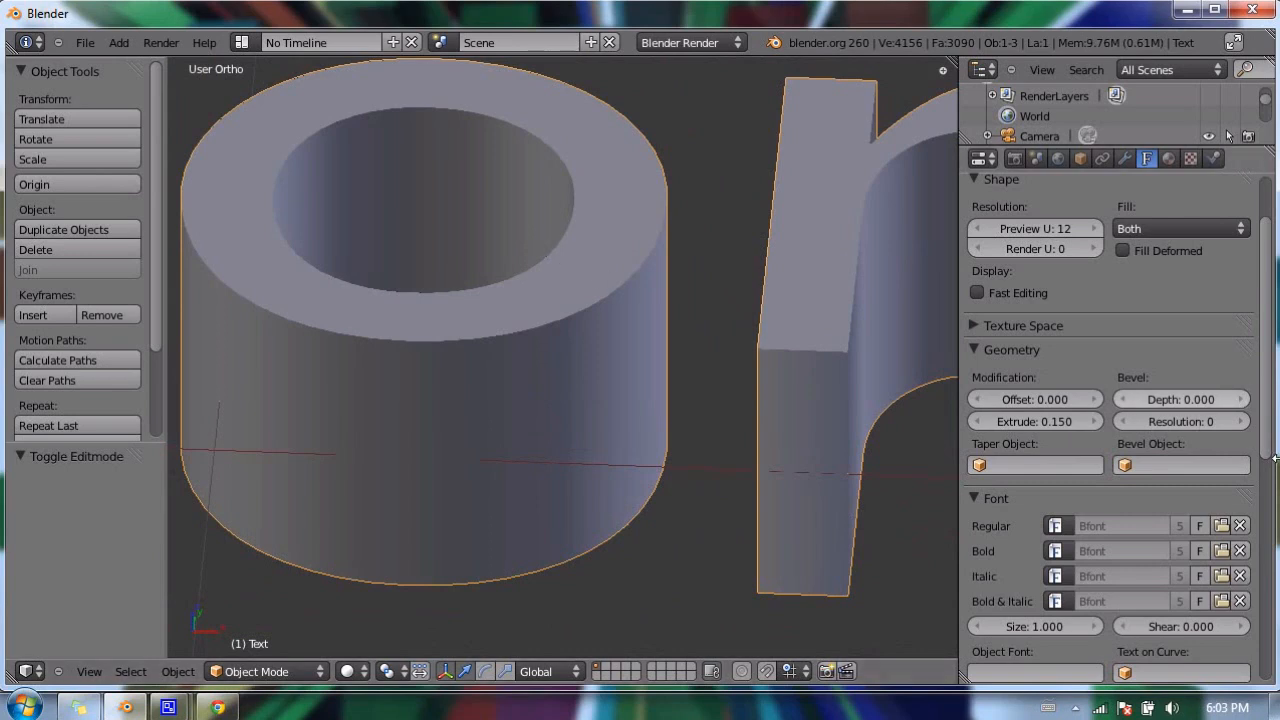
{"action": "mouse_move", "coordinate": [1120, 421]}
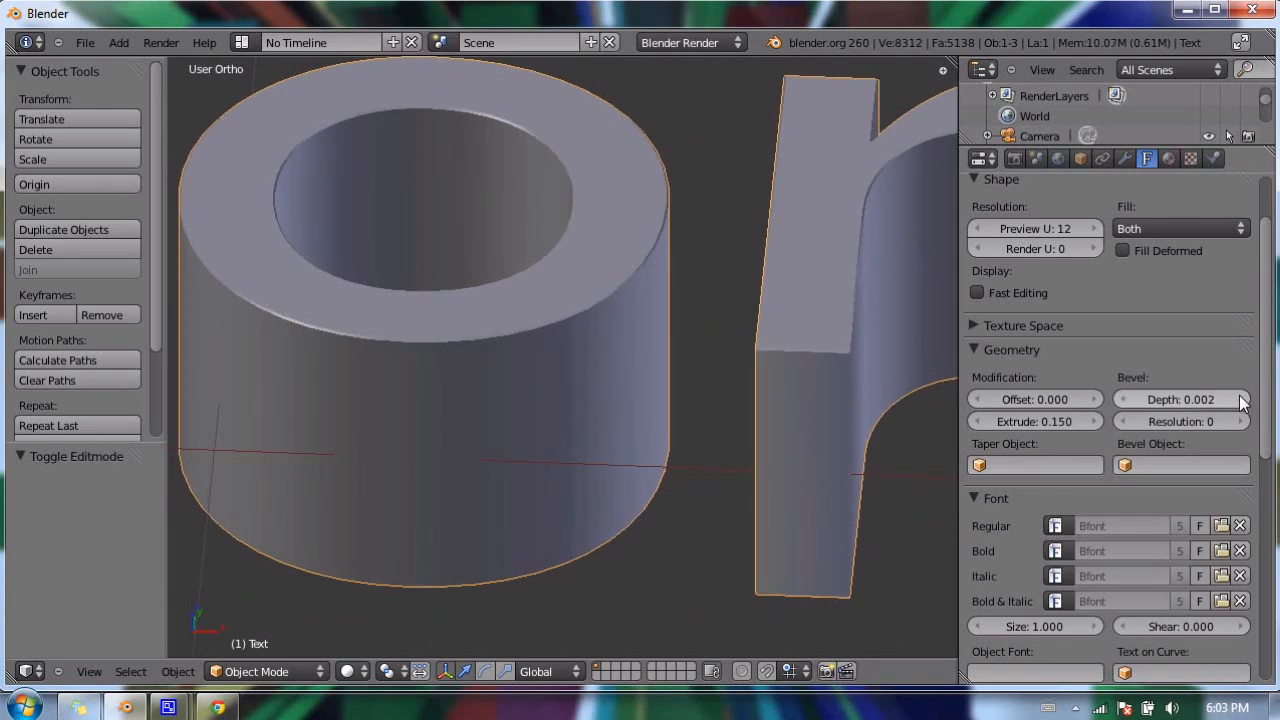
Step: Give the extruded letters a thin bevel of depth about 0.021
{"action": "left_click_drag", "start_coordinate": [1180, 399], "coordinate": [1220, 399]}
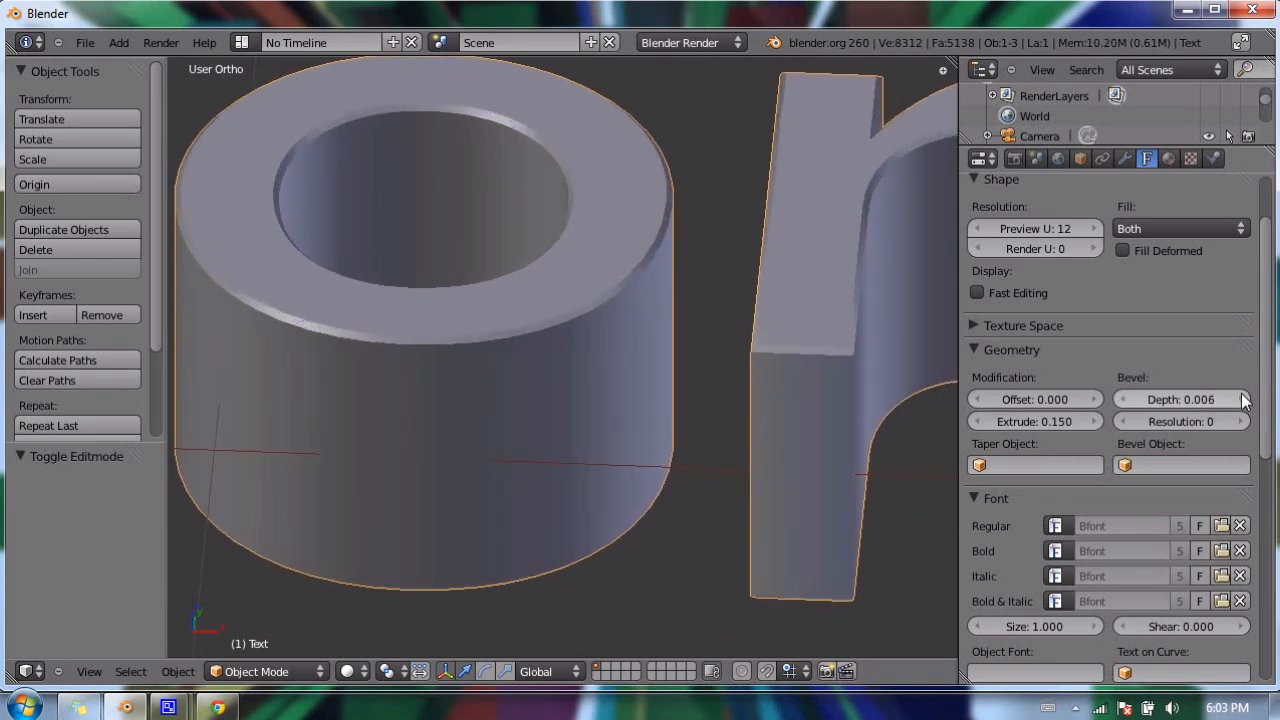
{"action": "left_click_drag", "start_coordinate": [1180, 399], "coordinate": [1240, 399]}
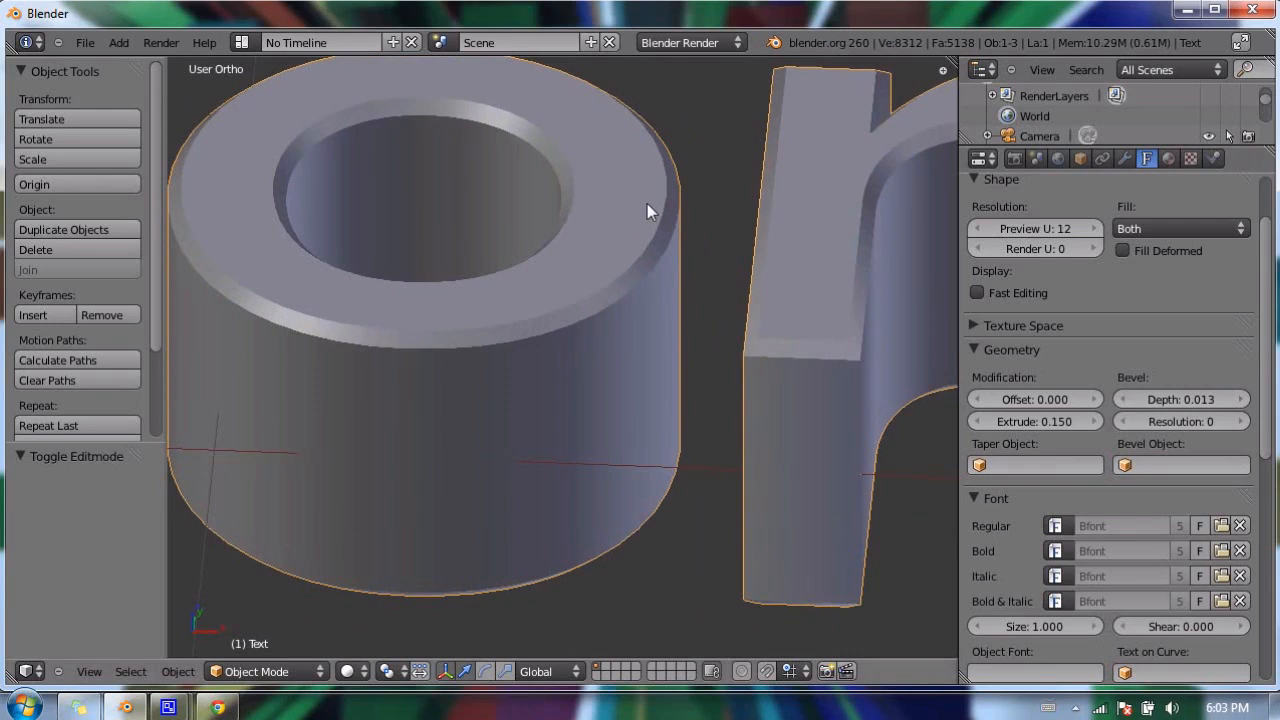
{"action": "mouse_move", "coordinate": [685, 234]}
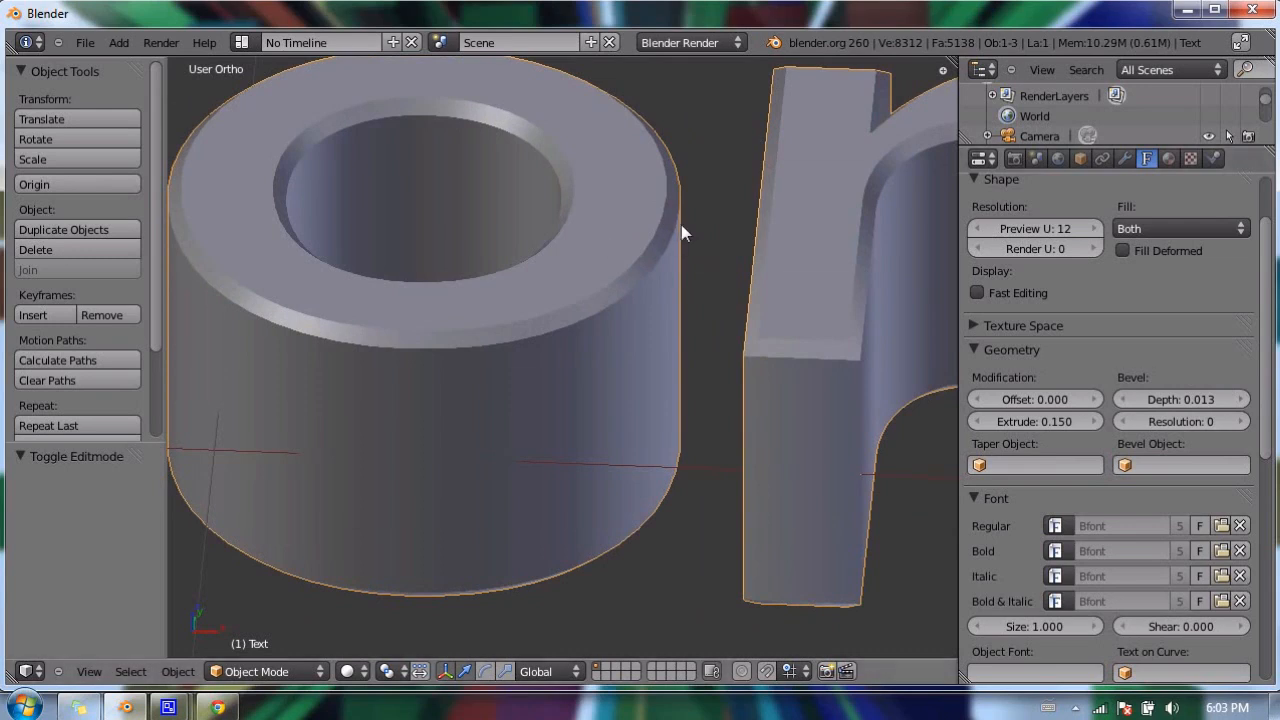
{"action": "mouse_move", "coordinate": [668, 248]}
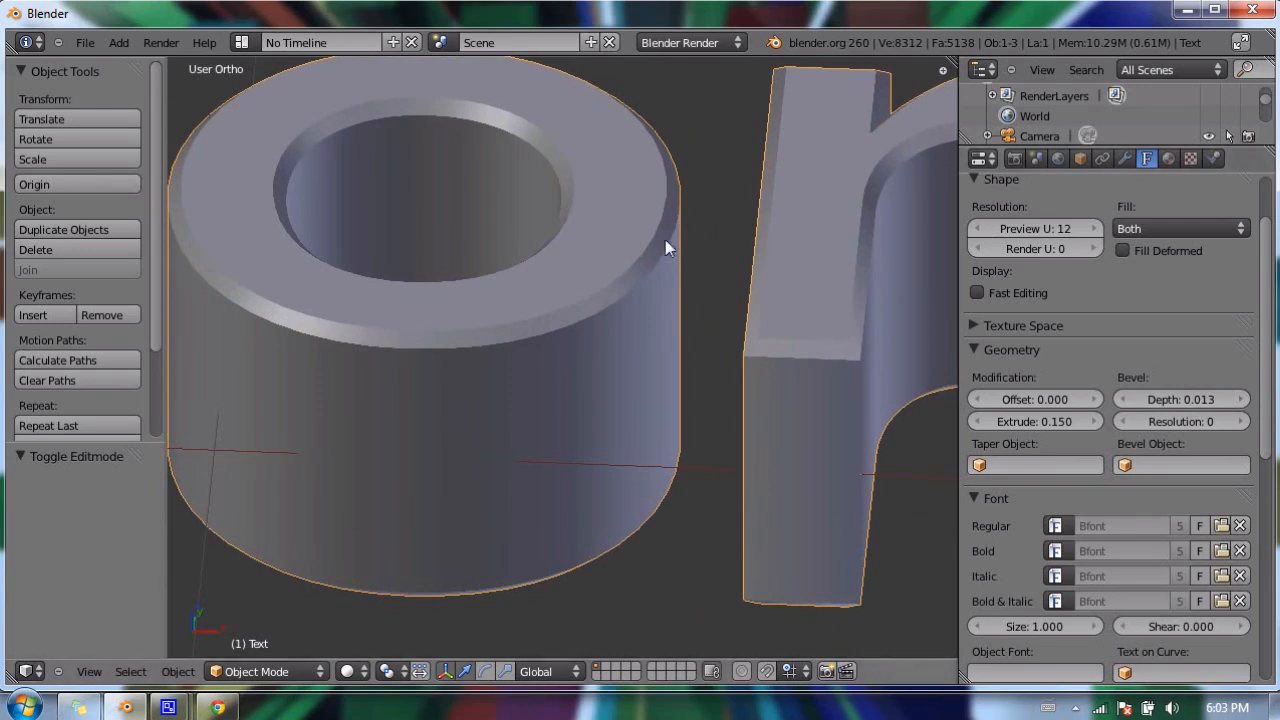
{"action": "mouse_move", "coordinate": [593, 217]}
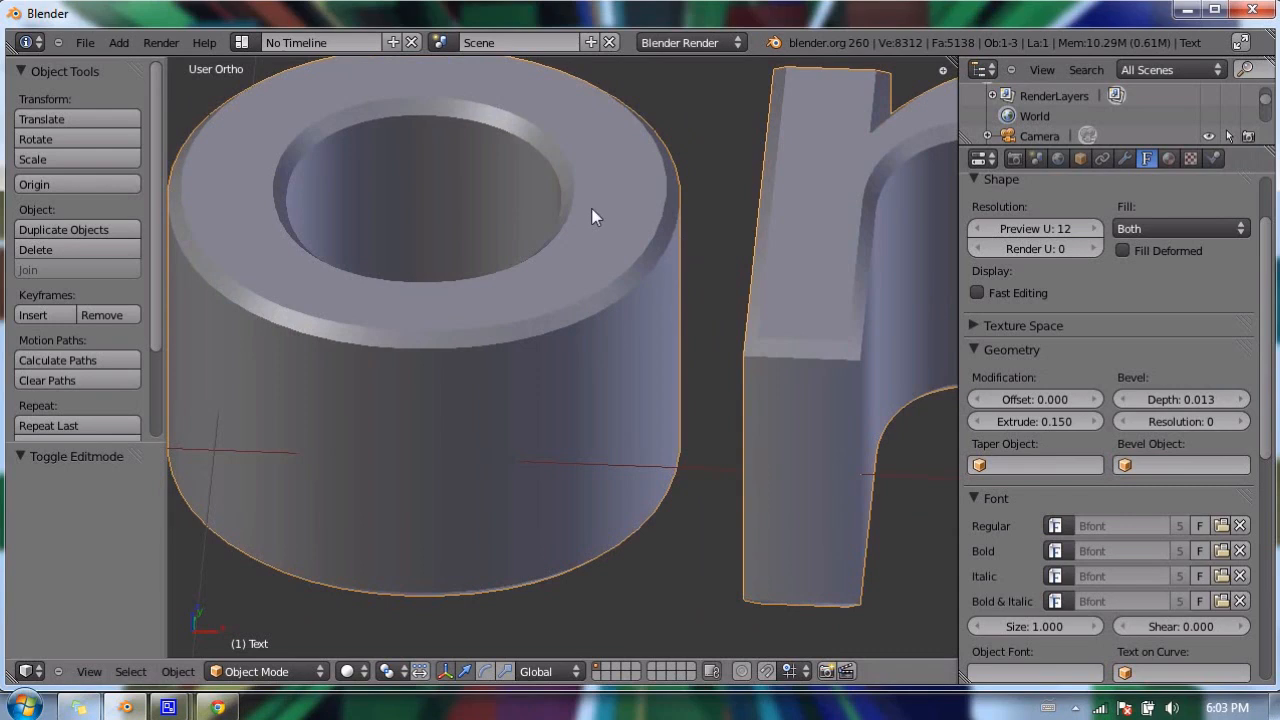
{"action": "mouse_move", "coordinate": [847, 462]}
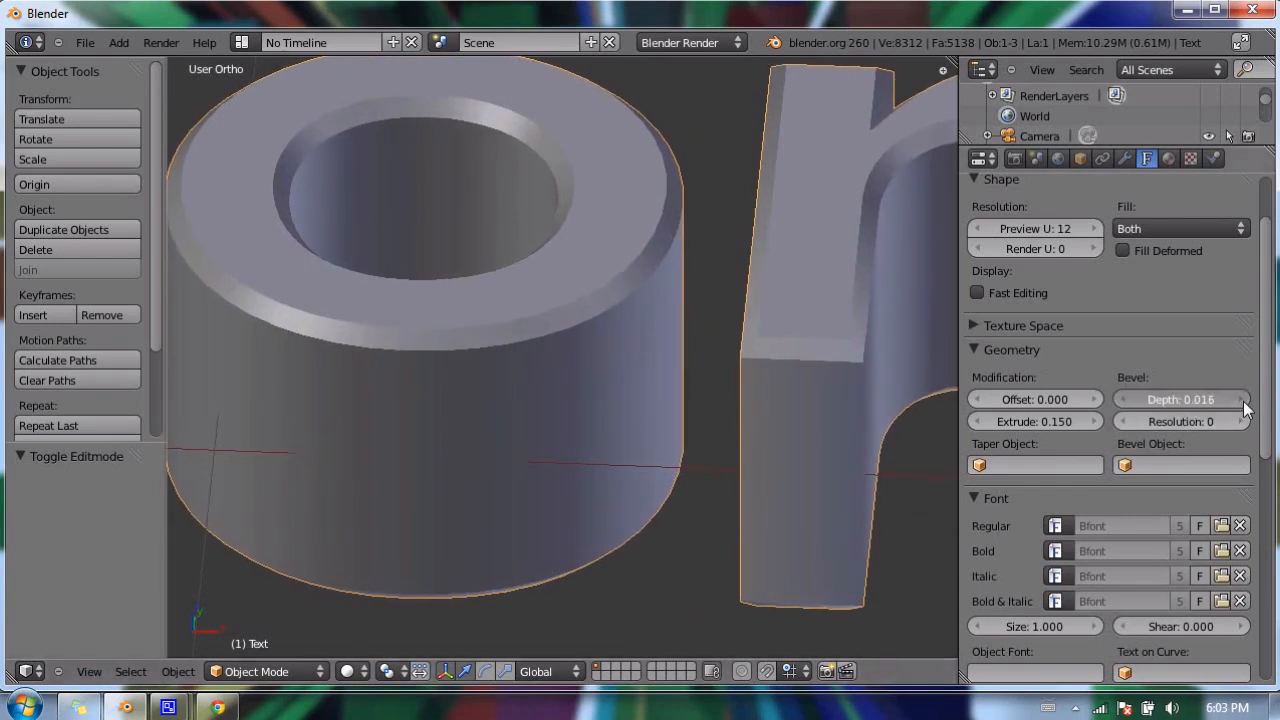
{"action": "left_click_drag", "start_coordinate": [1180, 399], "coordinate": [1230, 399]}
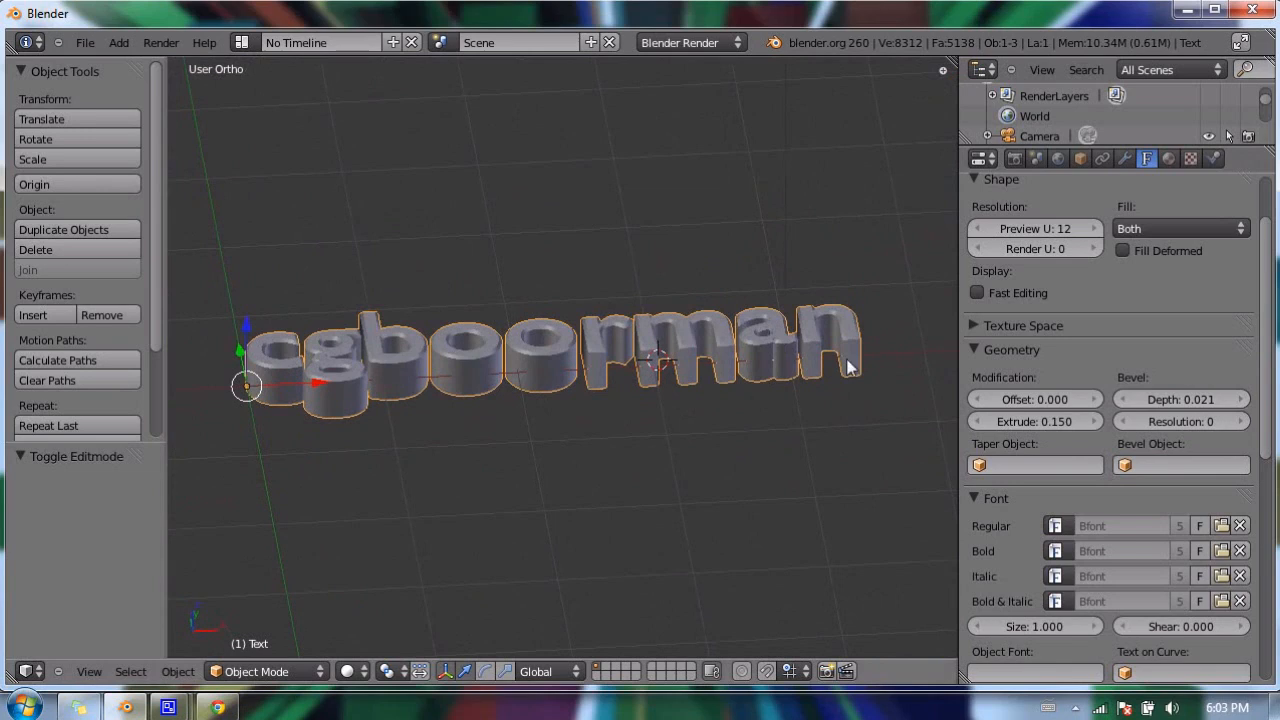
{"action": "mouse_move", "coordinate": [490, 378]}
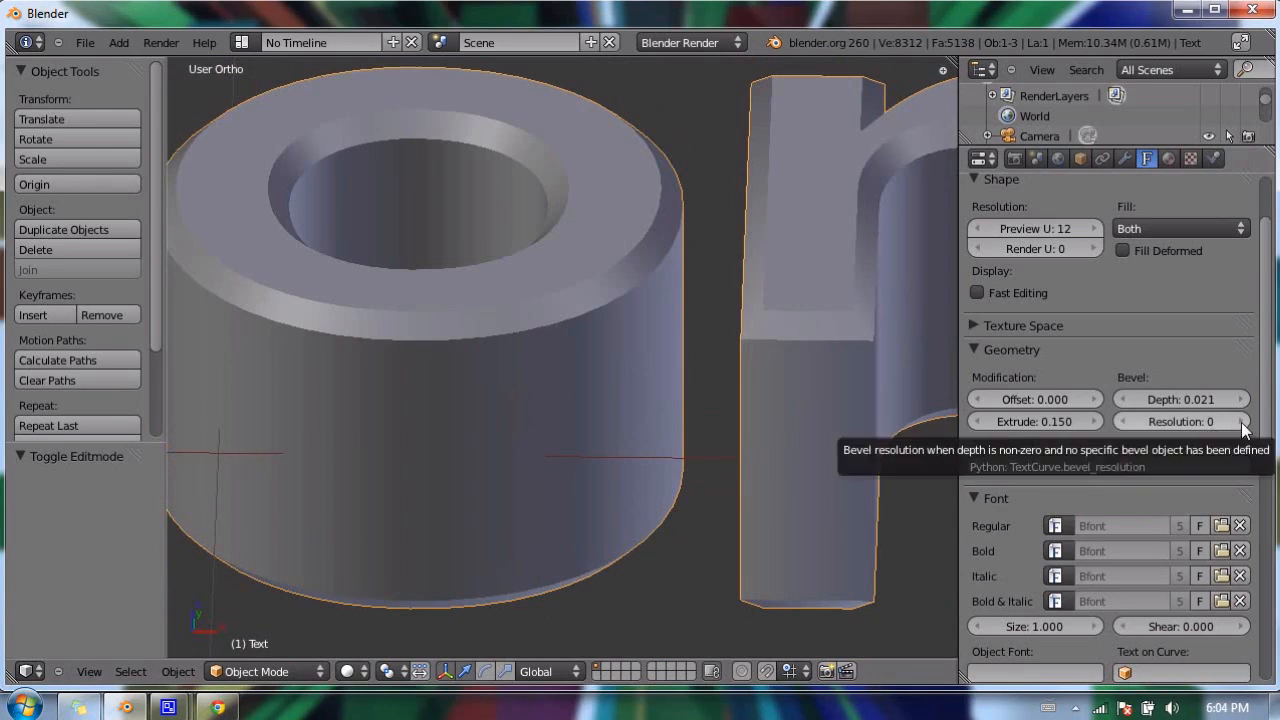
Step: Raise the bevel resolution from 0 to 6 so the letter edges round smoothly
{"action": "left_click", "coordinate": [1237, 421]}
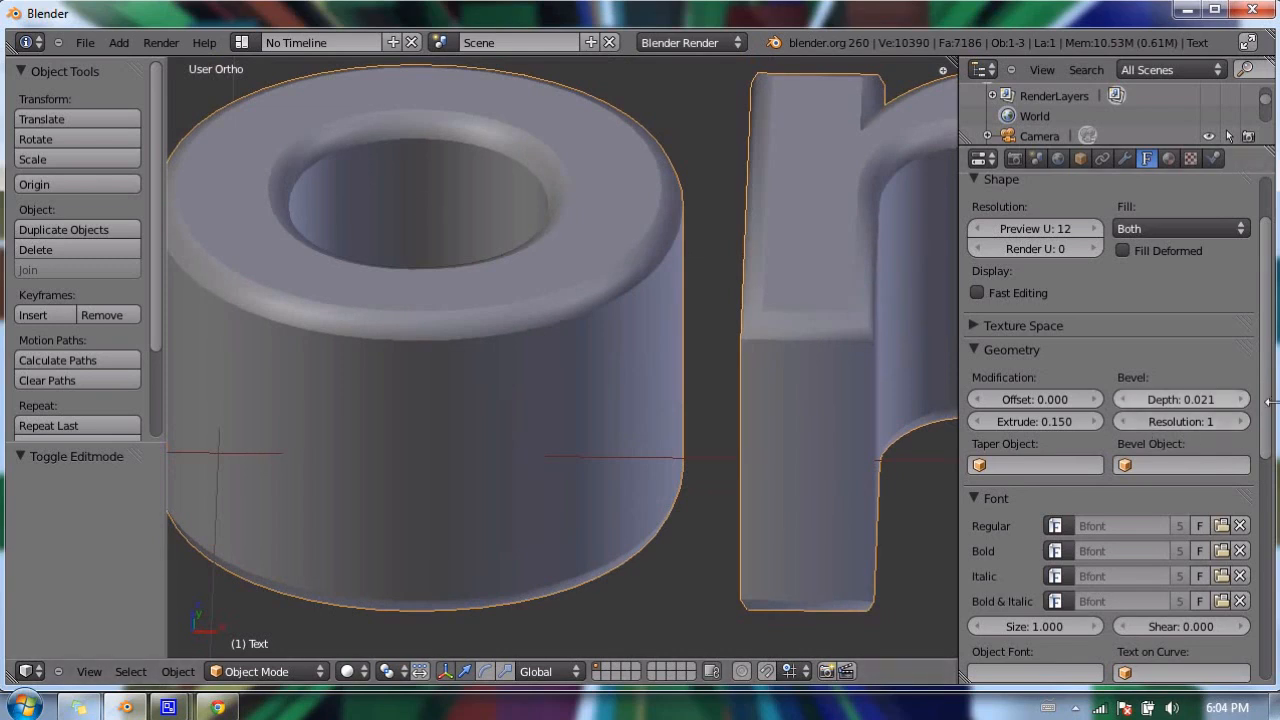
{"action": "left_click", "coordinate": [1238, 421]}
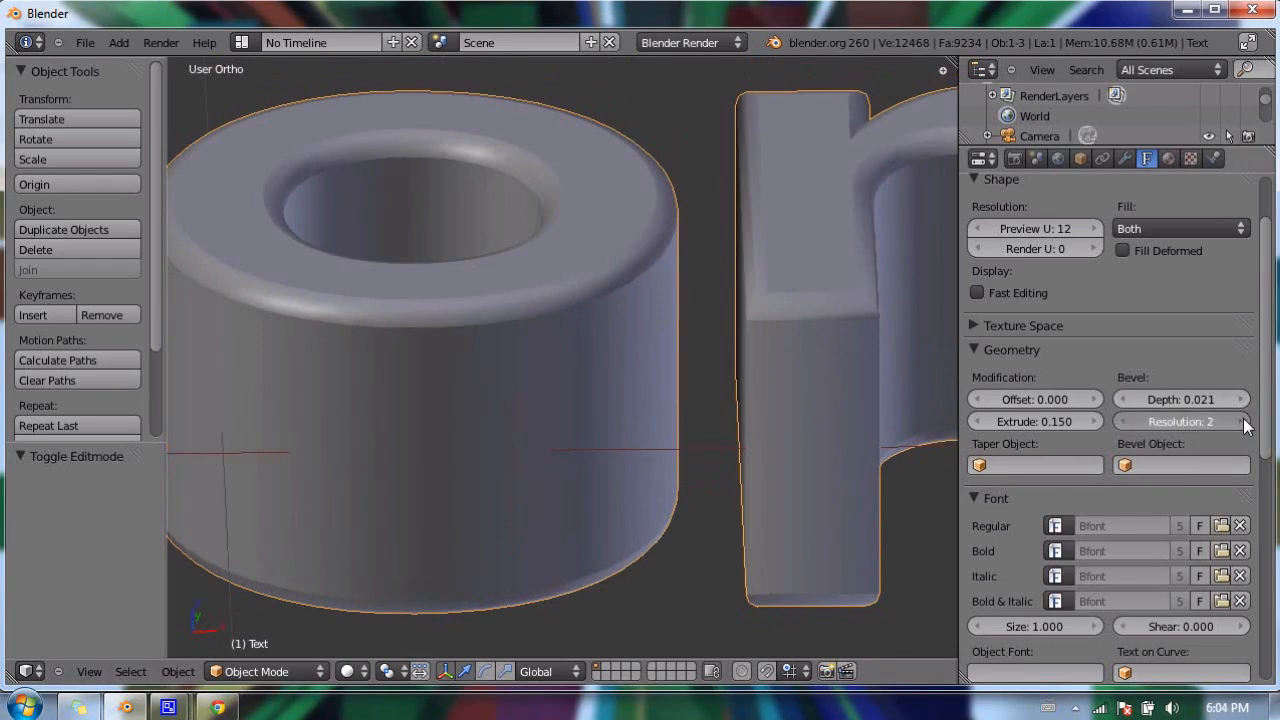
{"action": "left_click", "coordinate": [1244, 421]}
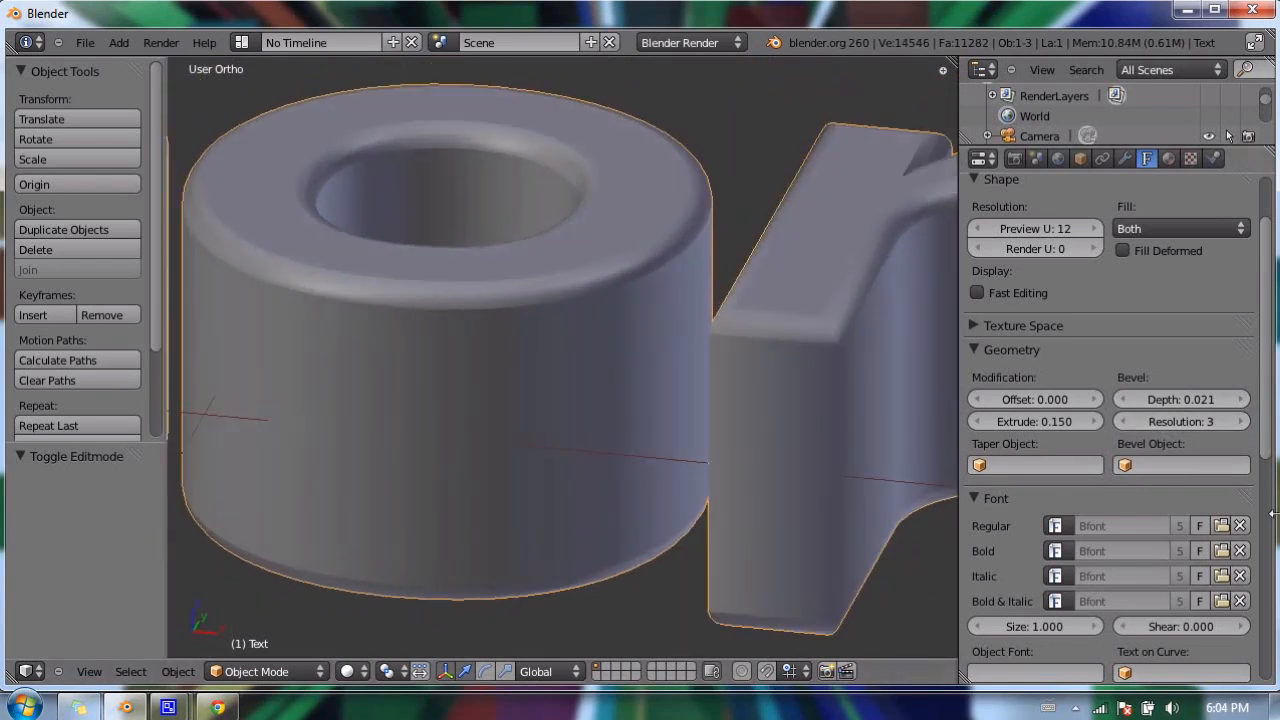
{"action": "left_click", "coordinate": [1240, 421]}
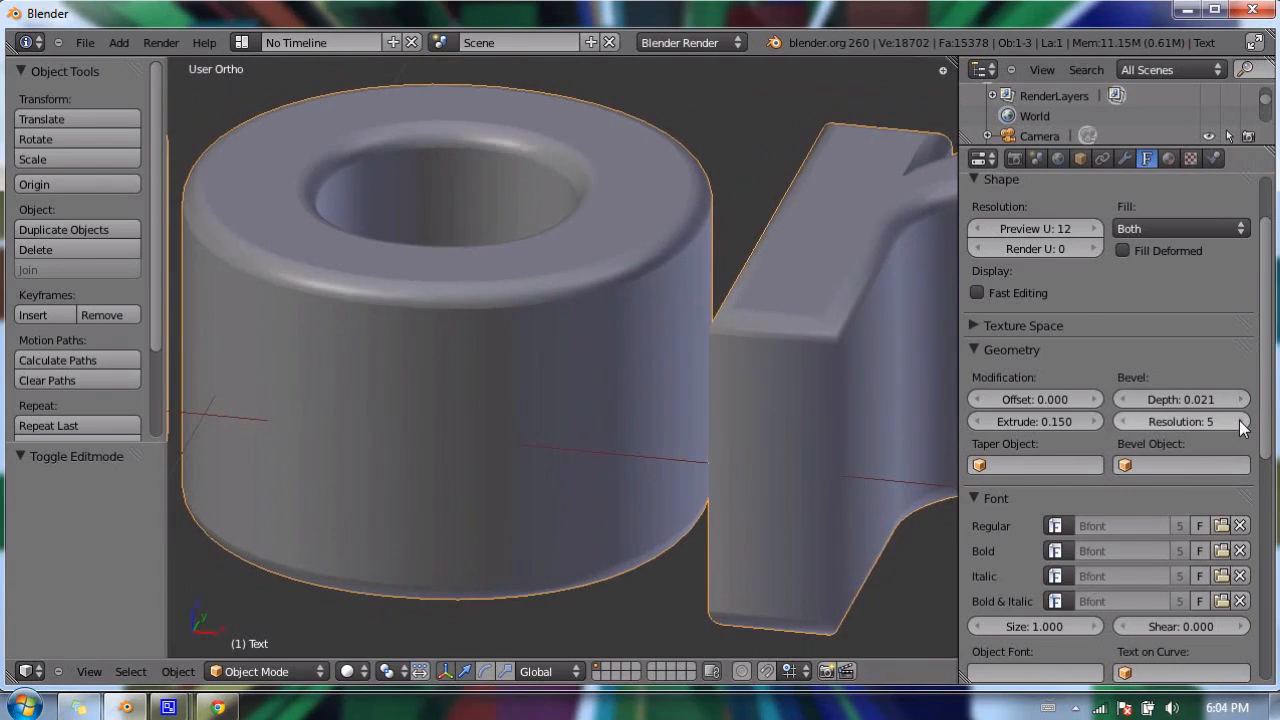
{"action": "left_click", "coordinate": [1242, 421]}
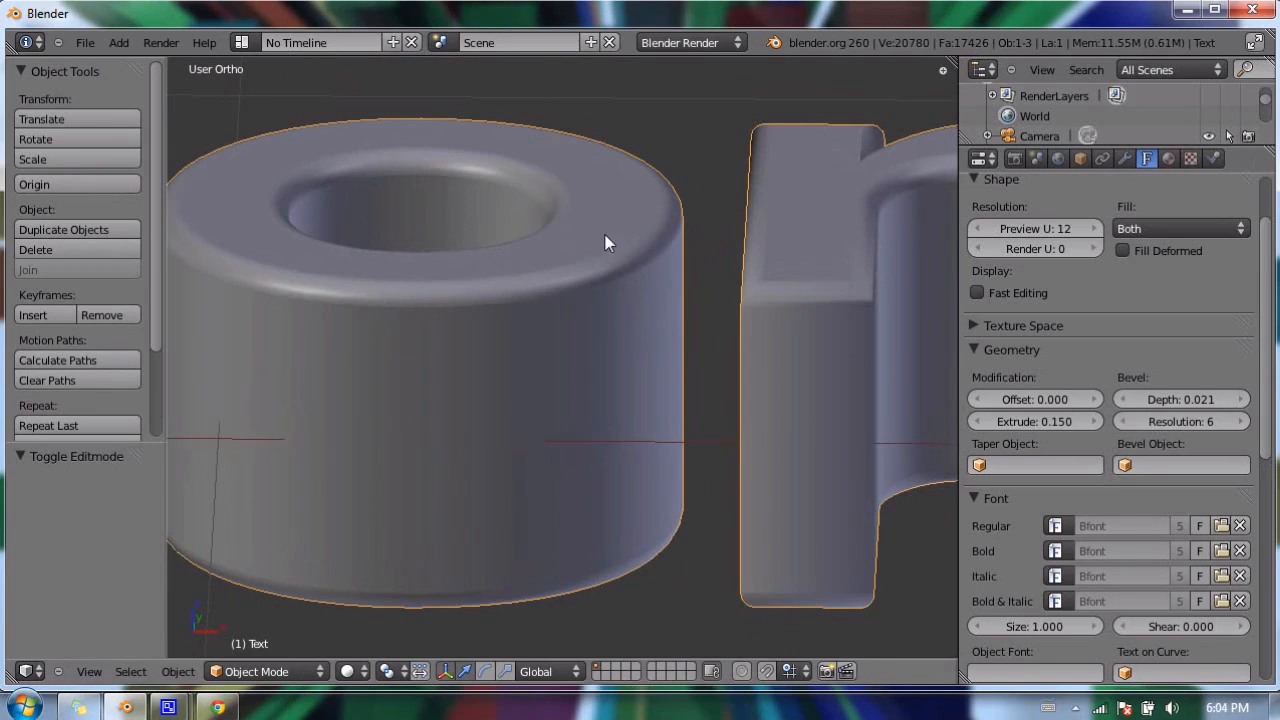
{"action": "mouse_move", "coordinate": [613, 243]}
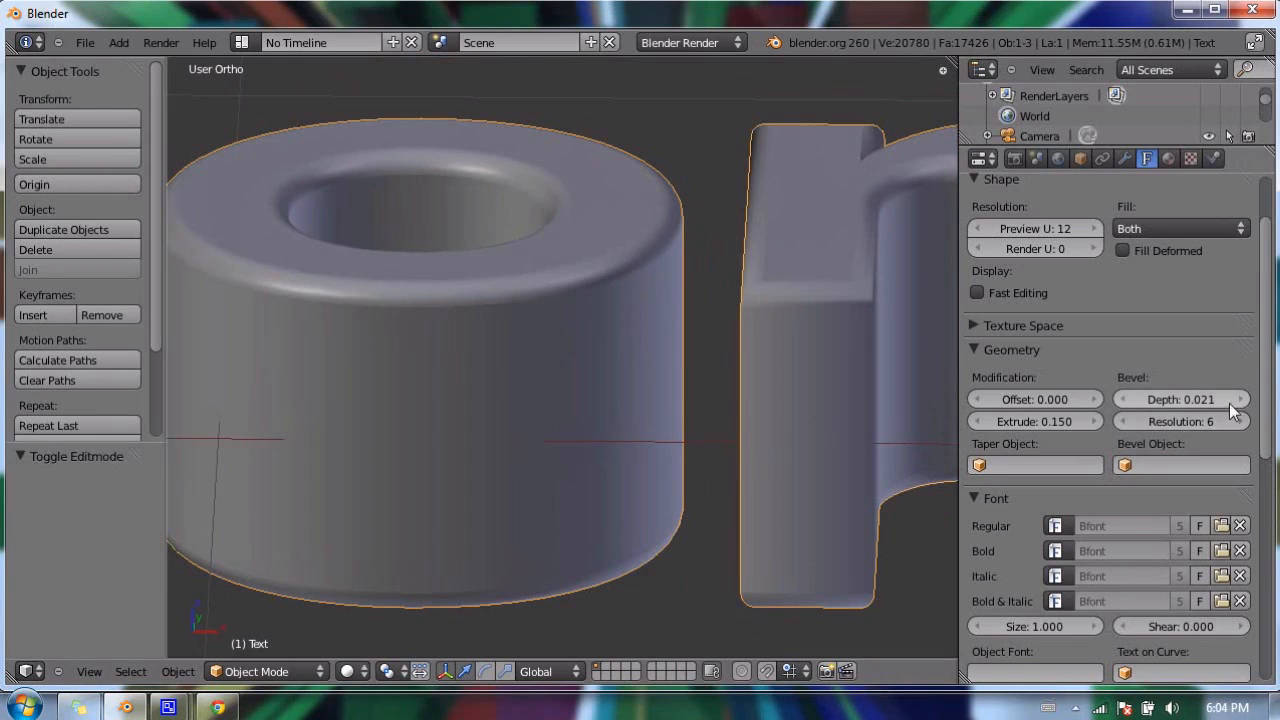
Step: Deepen the bevel to about 0.08, inspect it, then bring it back down to about 0.05
{"action": "left_click_drag", "start_coordinate": [1180, 399], "coordinate": [1230, 399]}
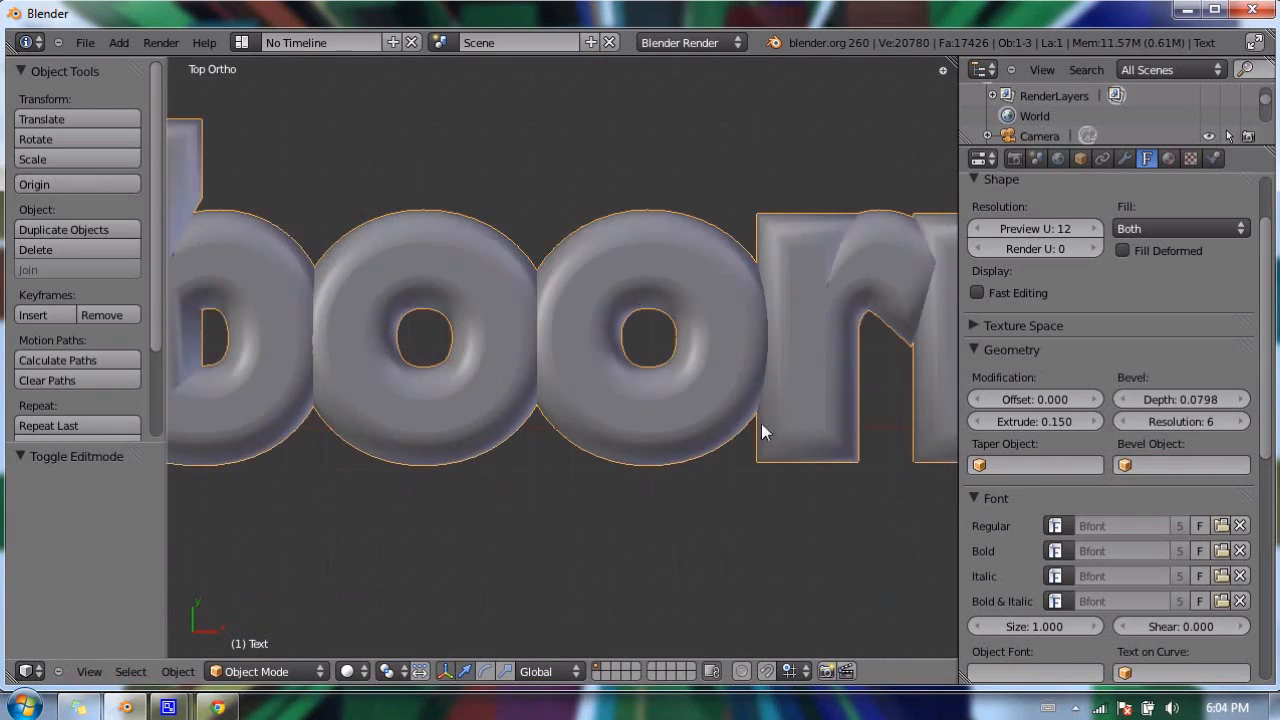
{"action": "mouse_move", "coordinate": [508, 323]}
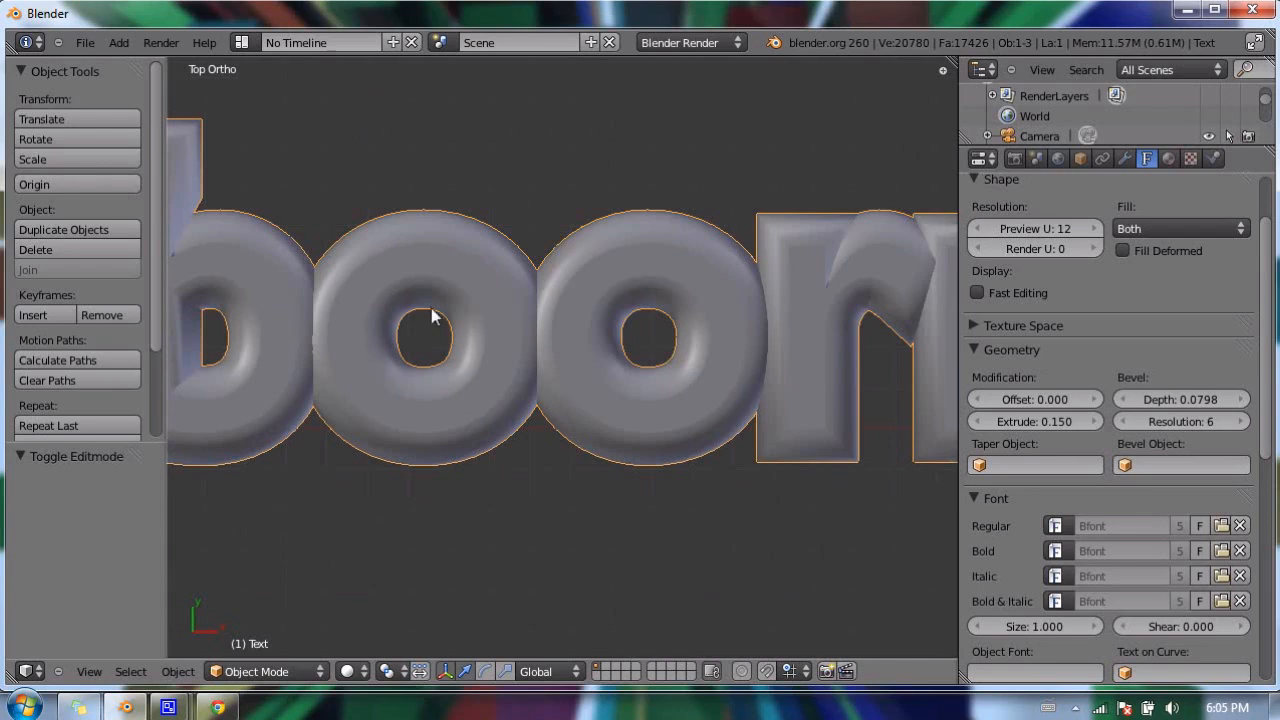
{"action": "mouse_move", "coordinate": [460, 261]}
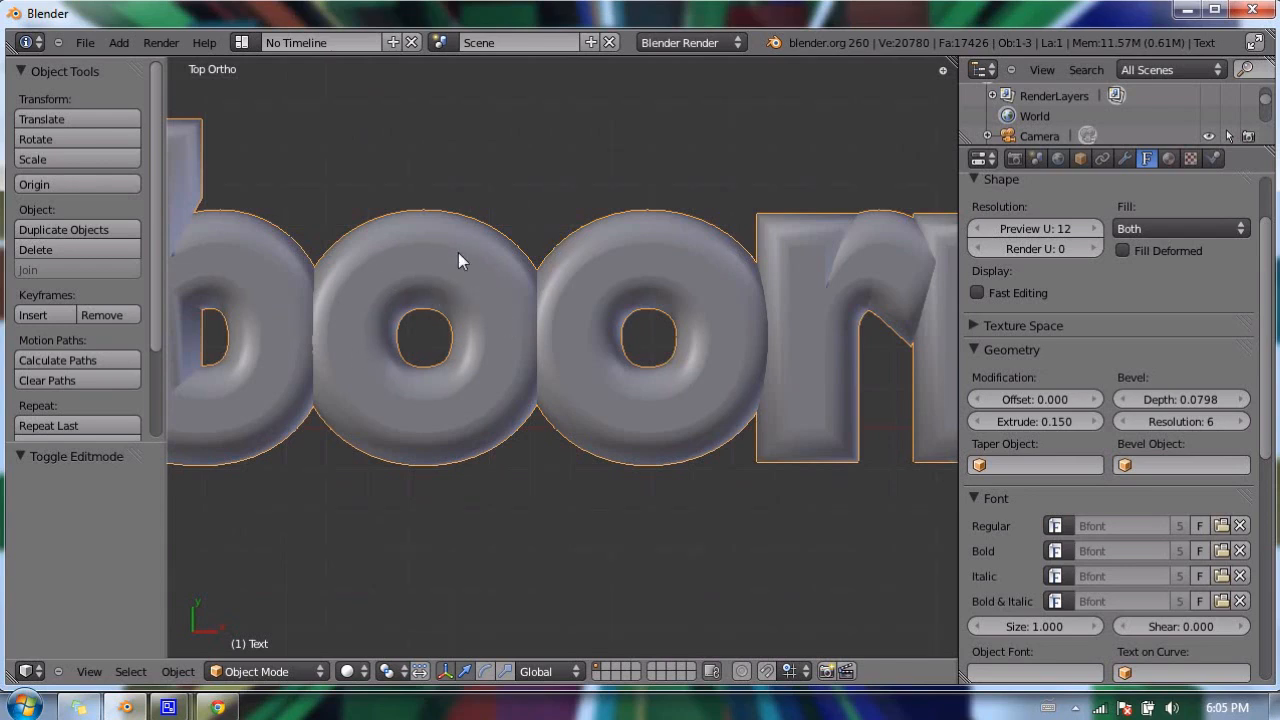
{"action": "mouse_move", "coordinate": [518, 310]}
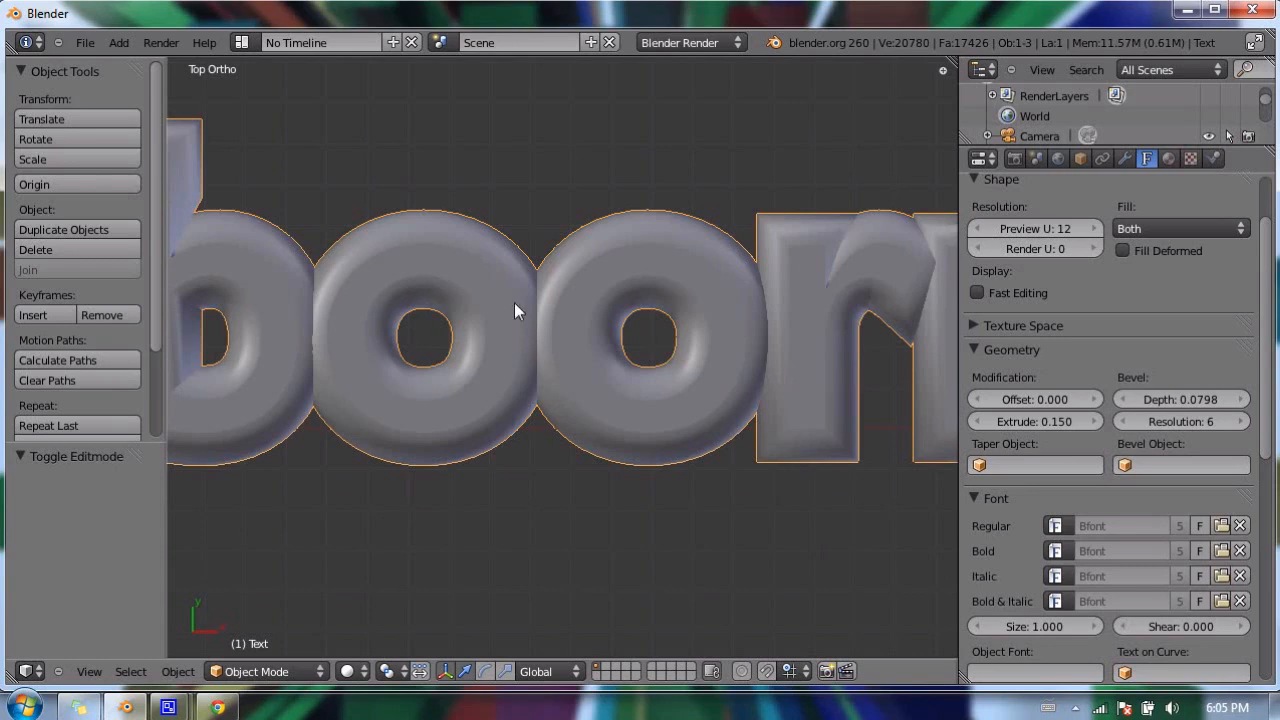
{"action": "mouse_move", "coordinate": [363, 296]}
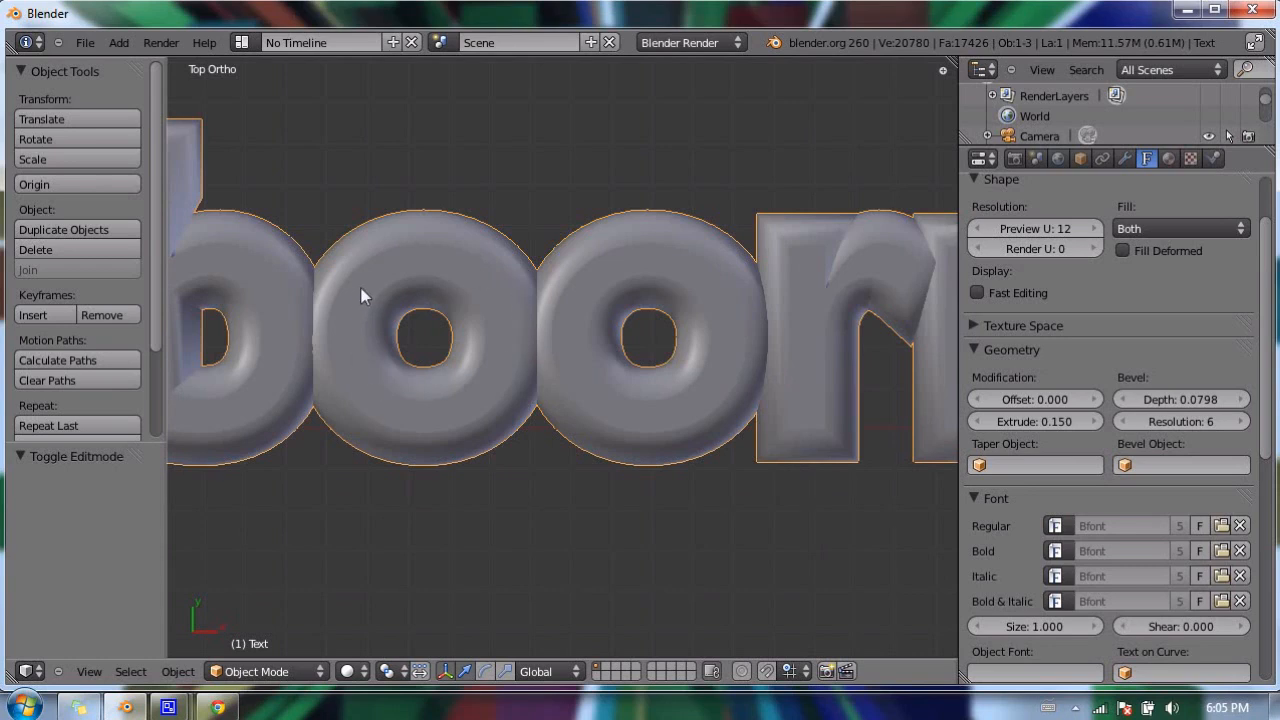
{"action": "mouse_move", "coordinate": [388, 302]}
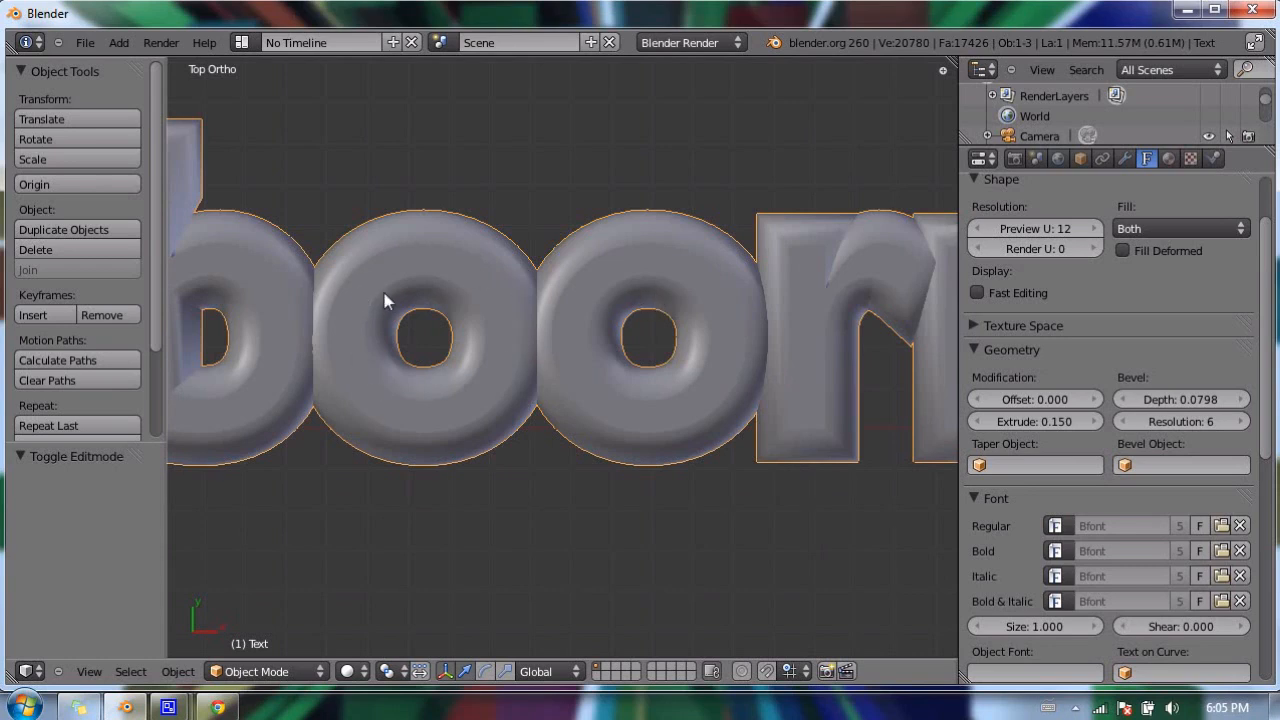
{"action": "mouse_move", "coordinate": [640, 305]}
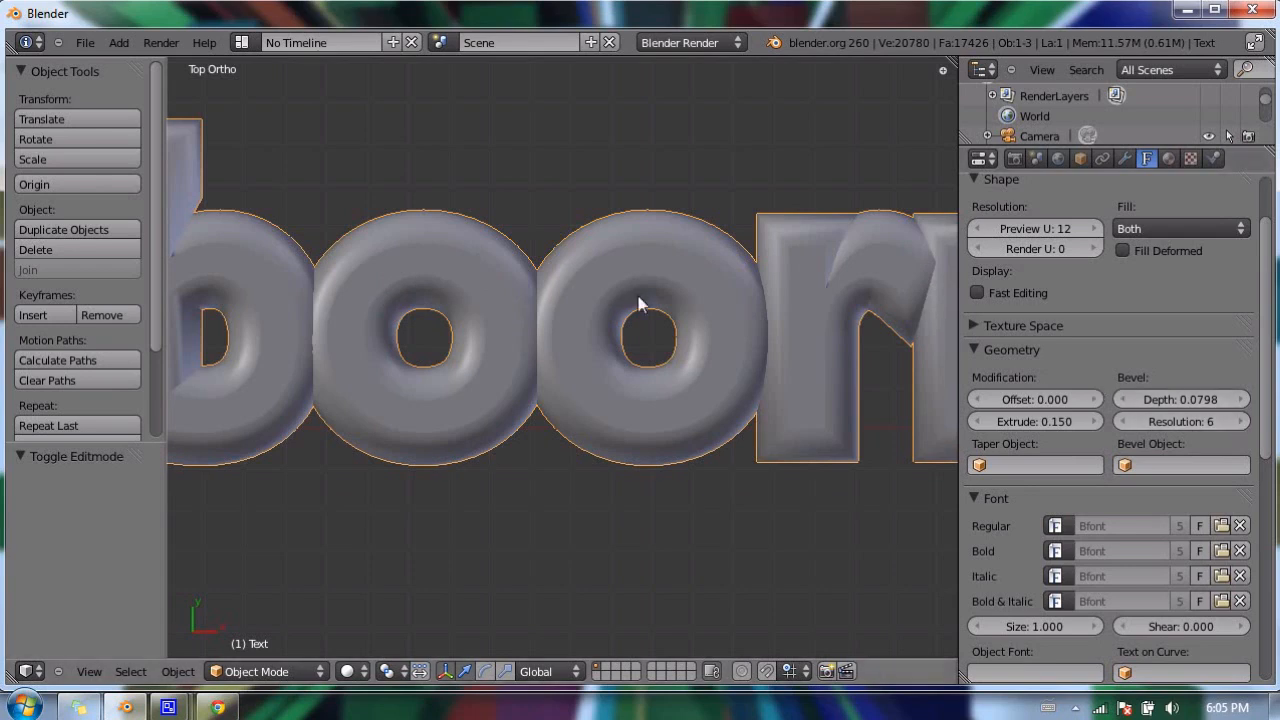
{"action": "mouse_move", "coordinate": [640, 278]}
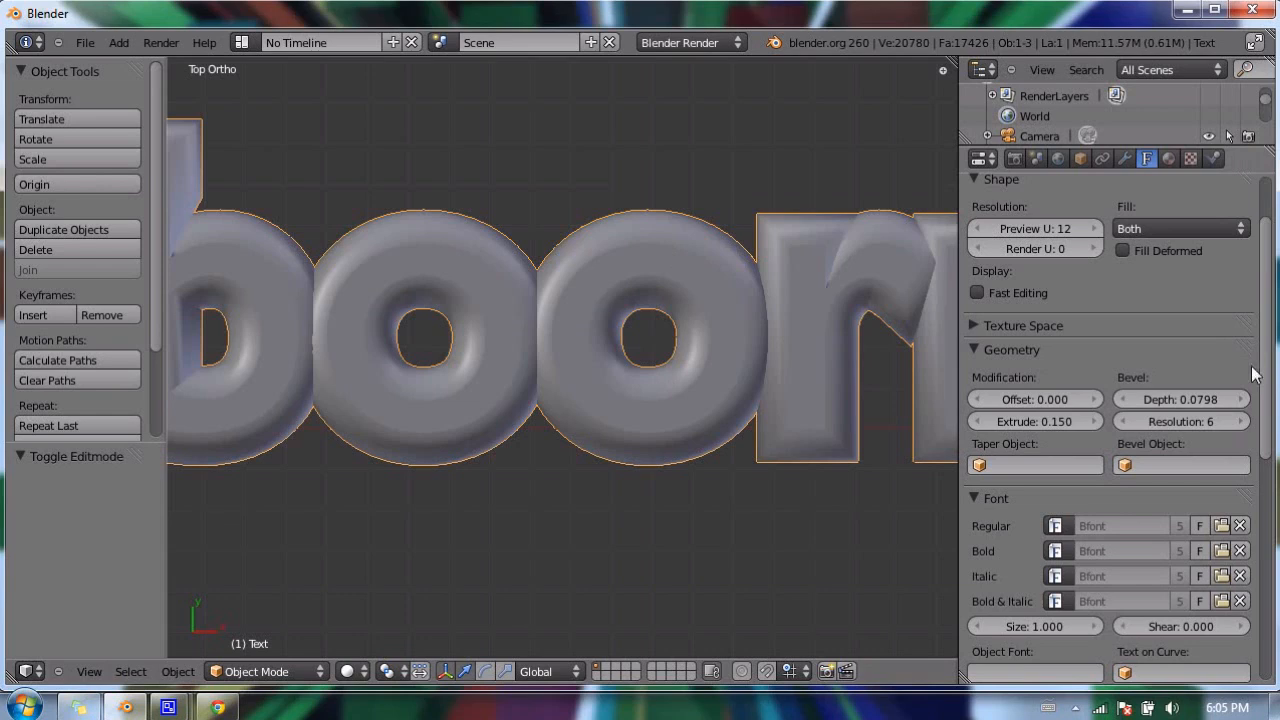
{"action": "left_click_drag", "start_coordinate": [1180, 399], "coordinate": [1200, 399]}
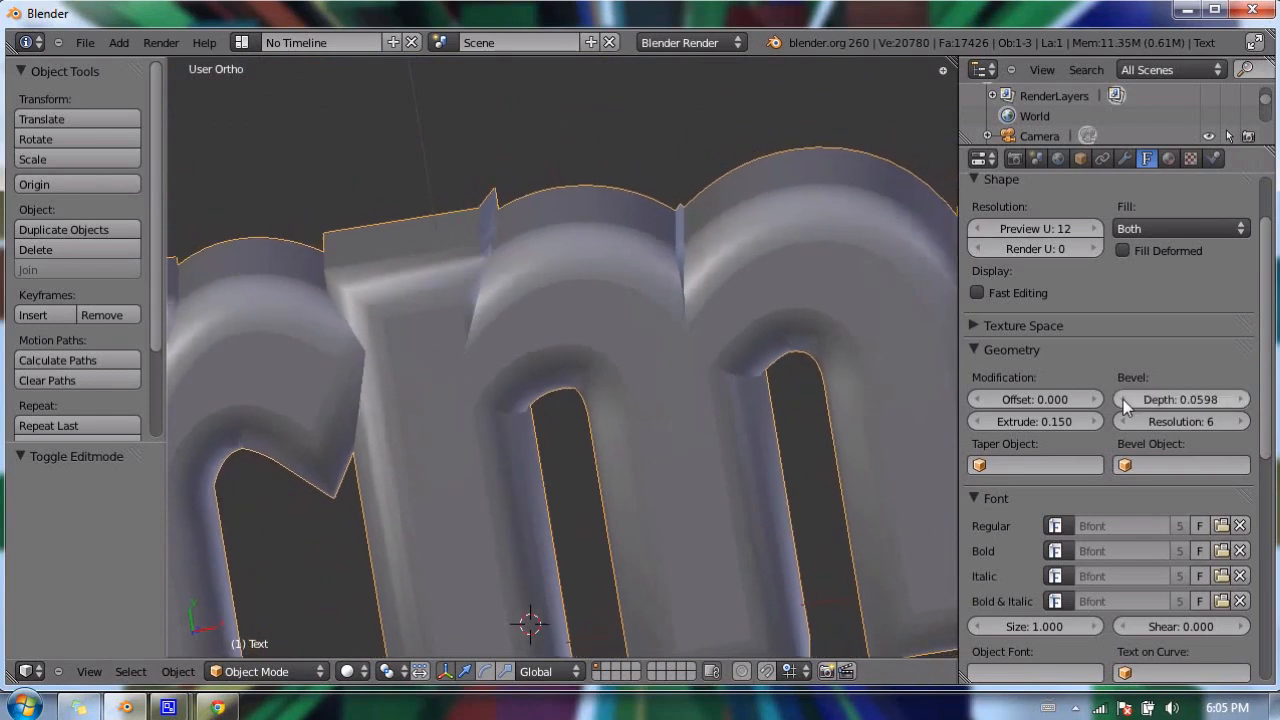
{"action": "left_click_drag", "start_coordinate": [1180, 399], "coordinate": [1150, 399]}
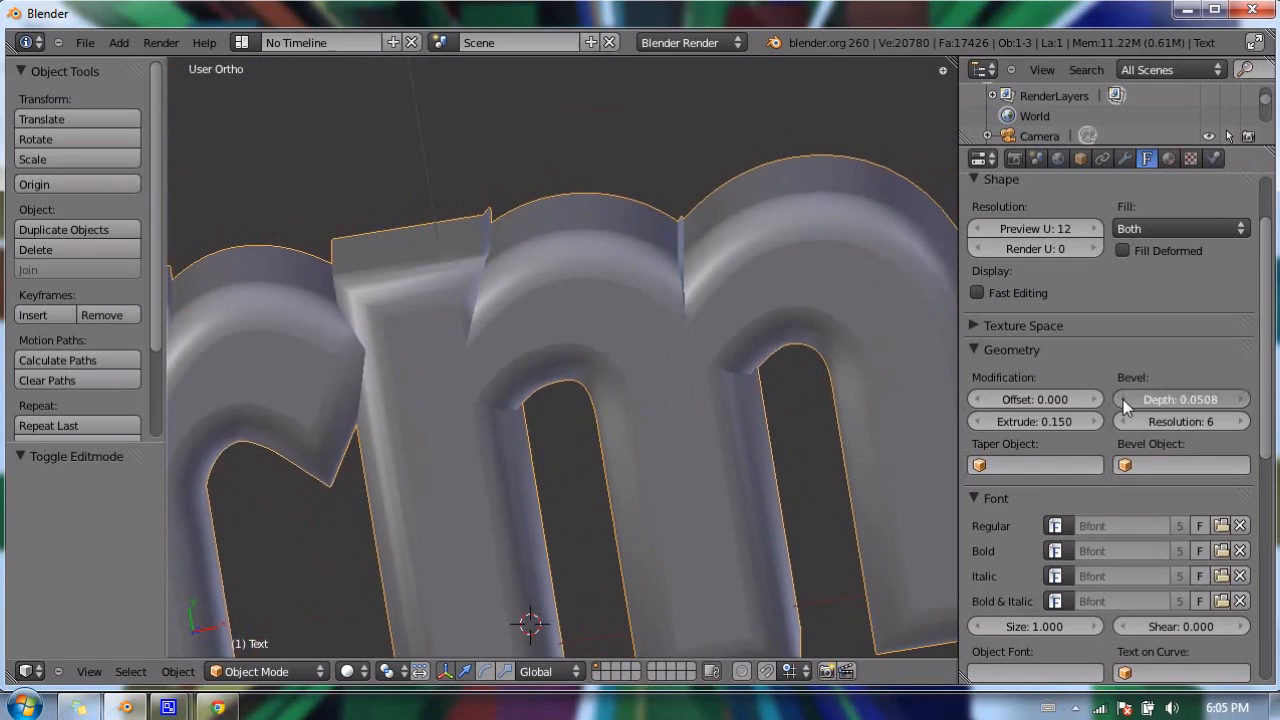
{"action": "left_click_drag", "start_coordinate": [1180, 399], "coordinate": [1130, 399]}
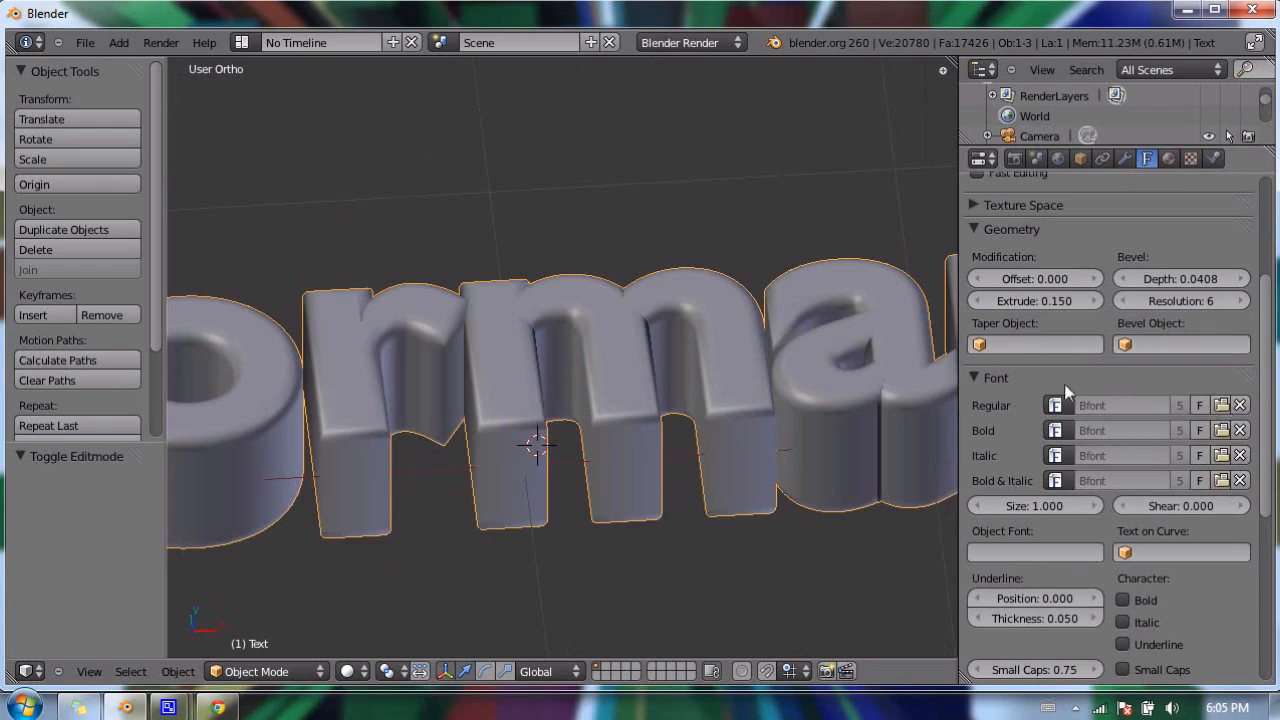
{"action": "mouse_move", "coordinate": [1223, 405]}
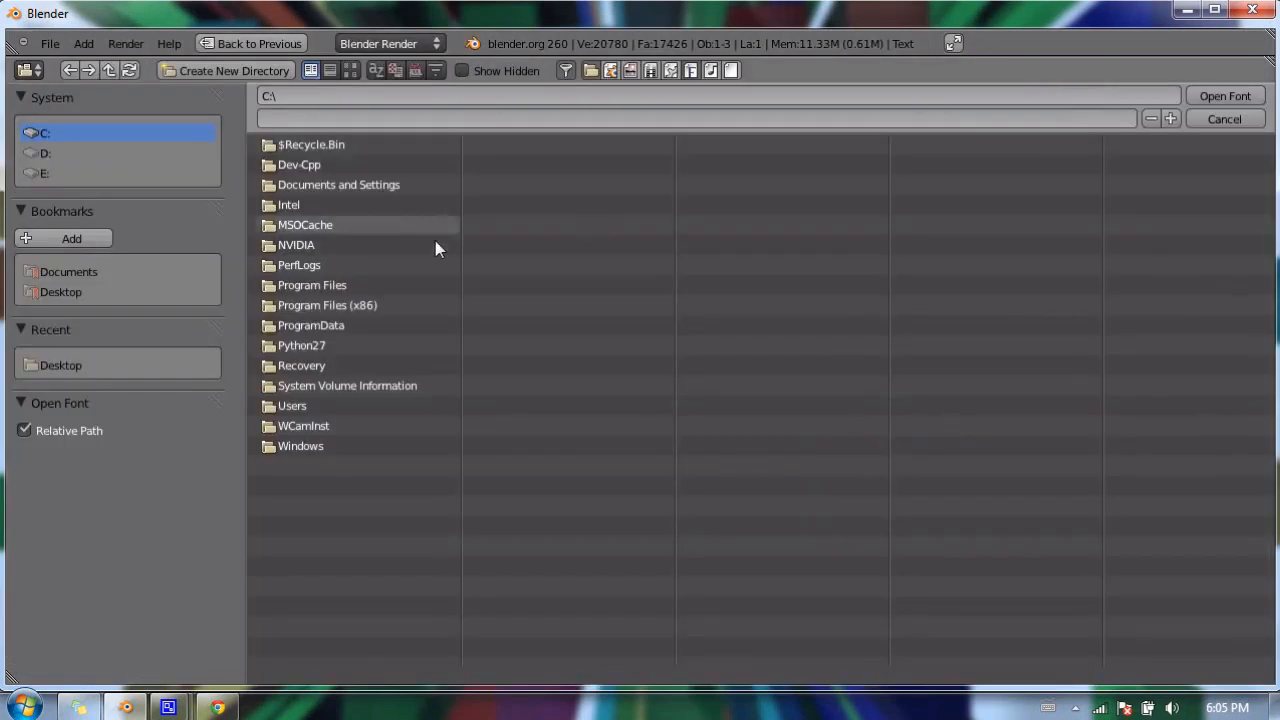
{"action": "mouse_move", "coordinate": [435, 264]}
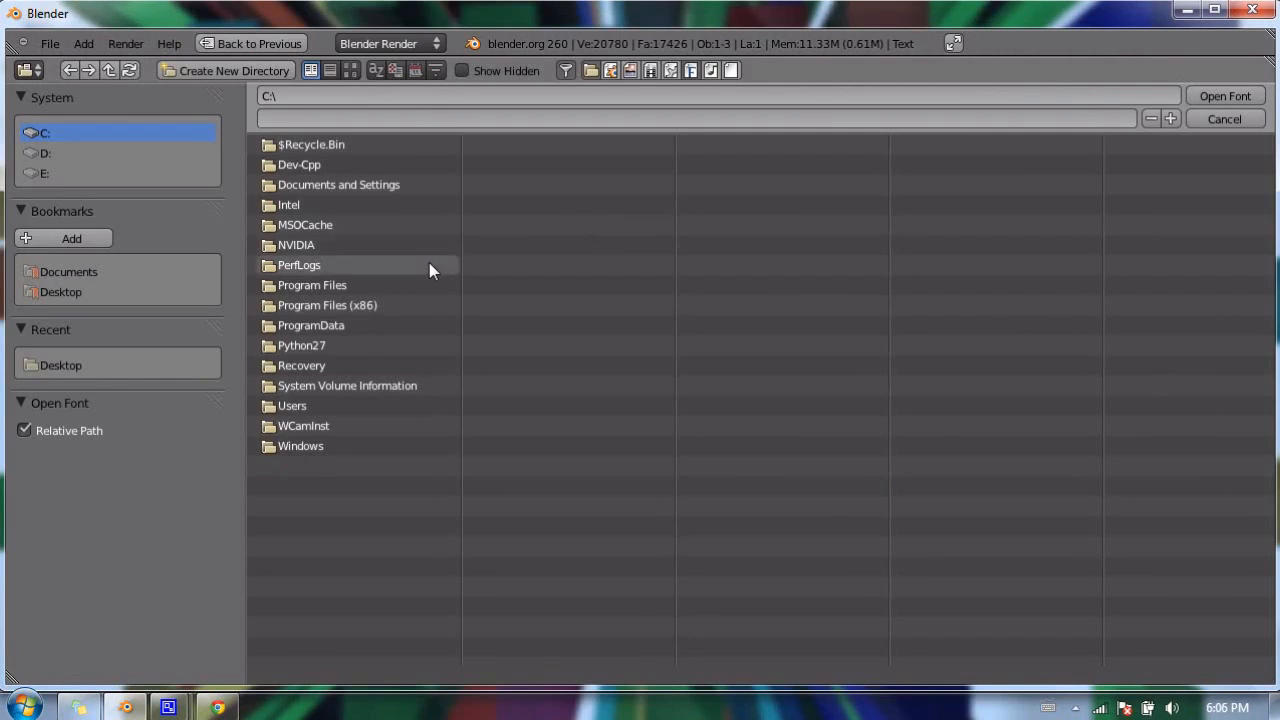
{"action": "mouse_move", "coordinate": [456, 330]}
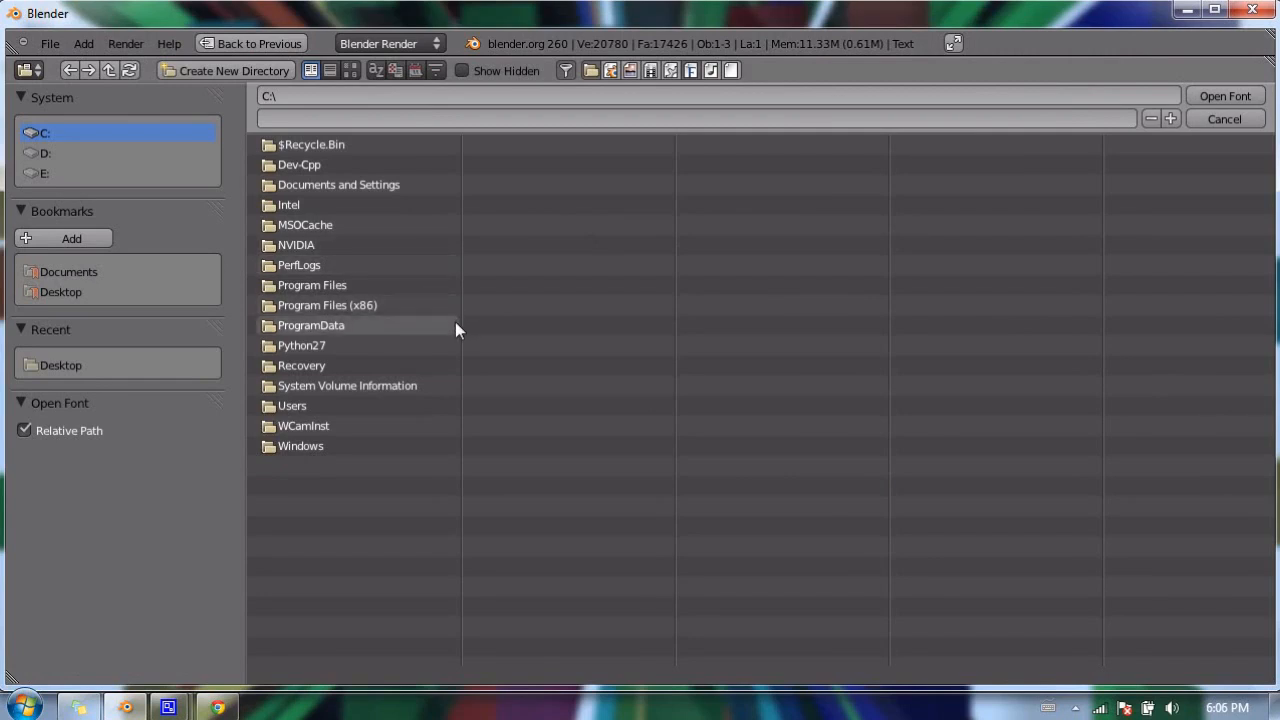
{"action": "mouse_move", "coordinate": [450, 325]}
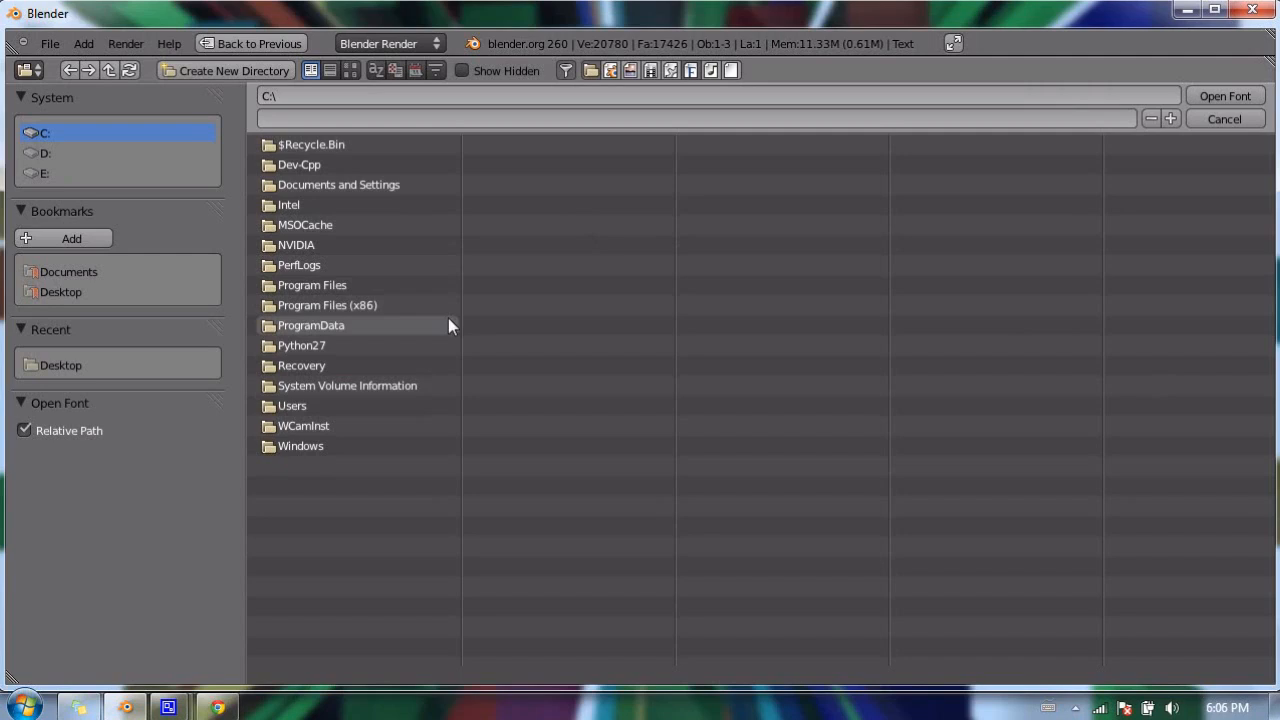
{"action": "mouse_move", "coordinate": [300, 446]}
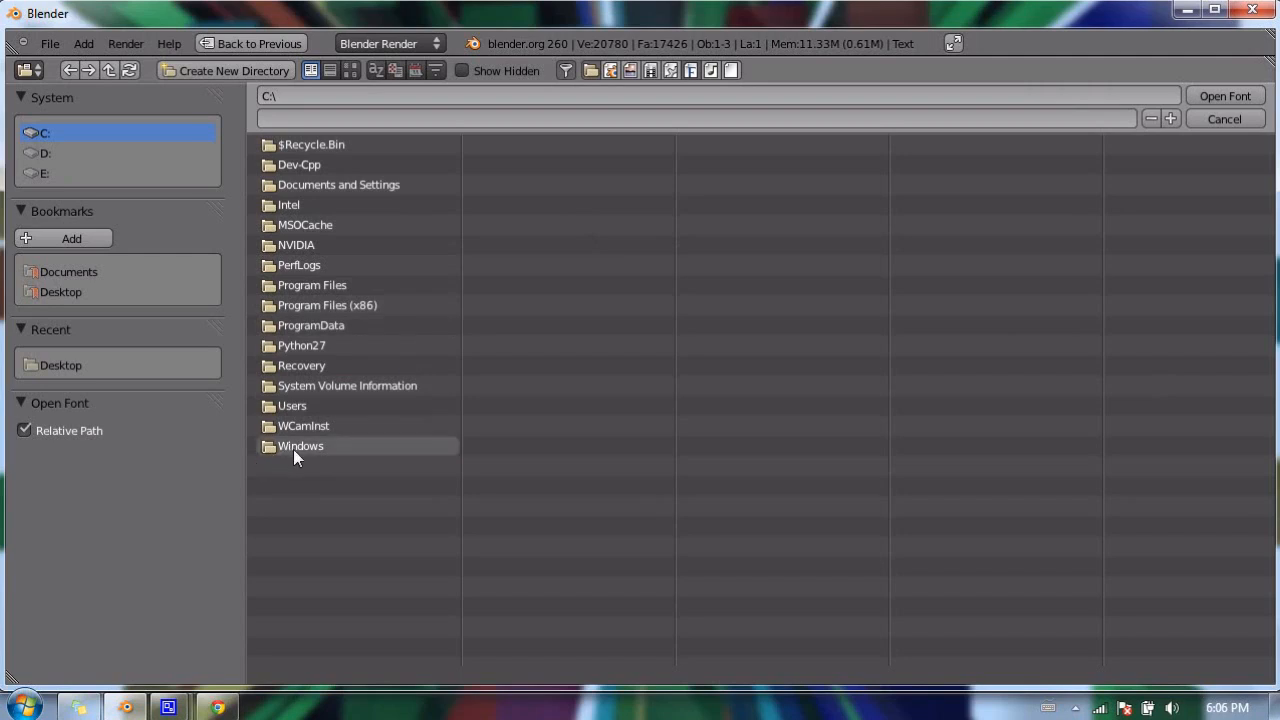
{"action": "mouse_move", "coordinate": [290, 458]}
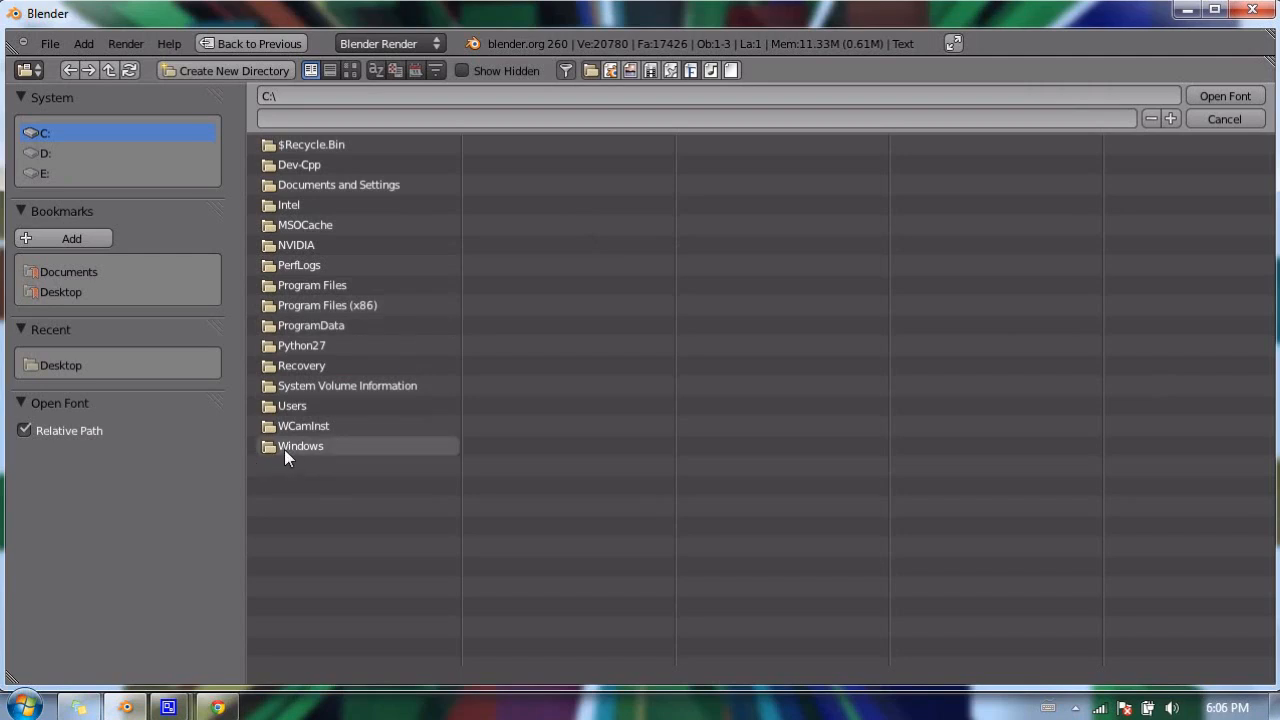
Step: Navigate the font file browser into the C:\Windows folder
{"action": "double_click", "coordinate": [300, 446]}
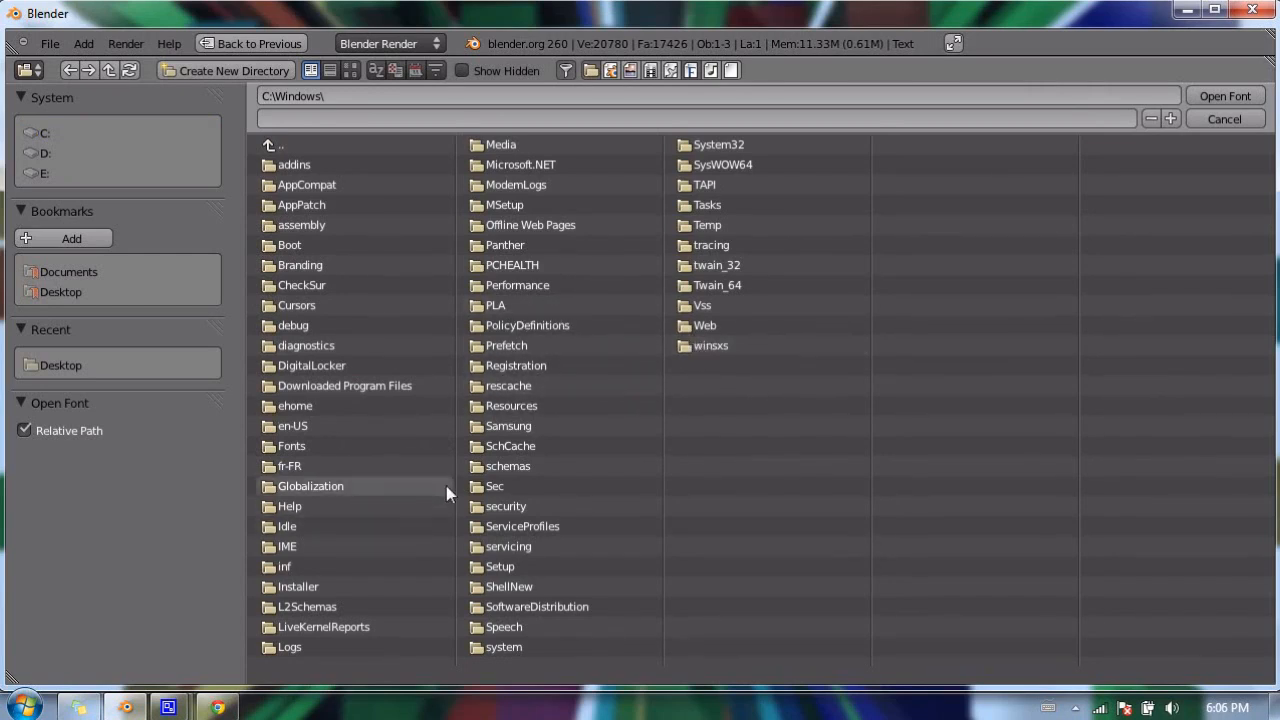
{"action": "mouse_move", "coordinate": [388, 164]}
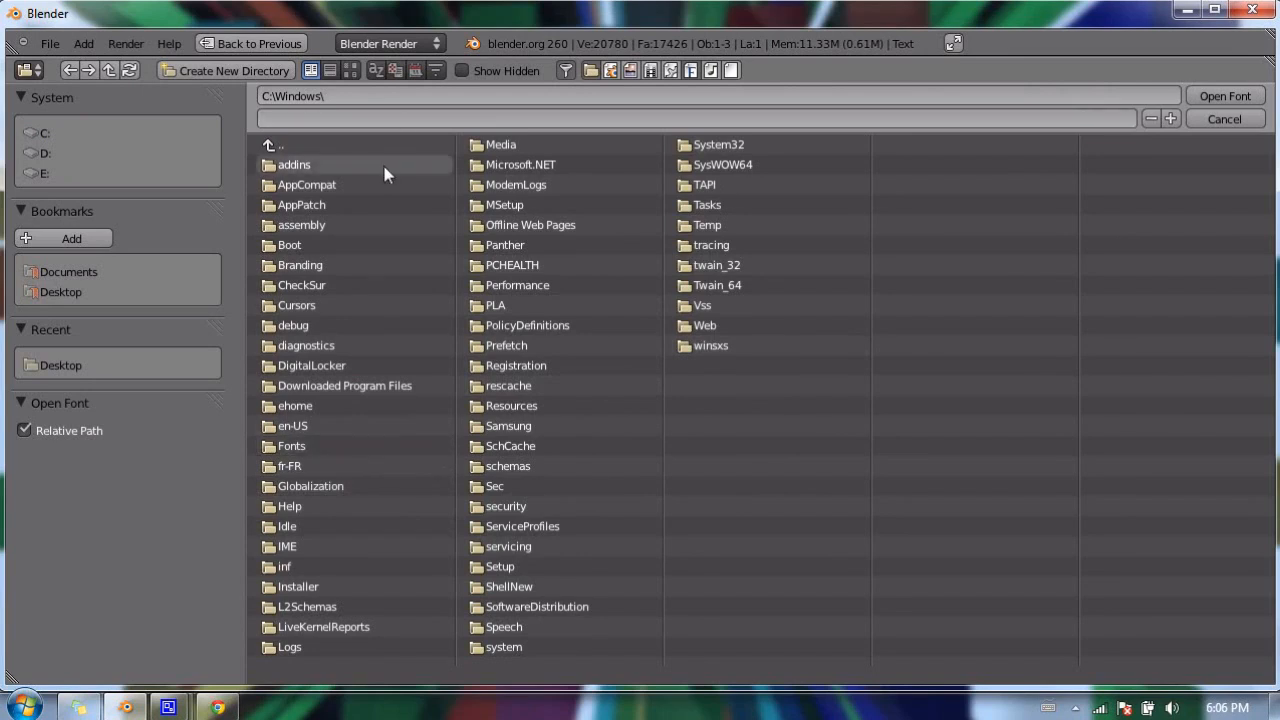
{"action": "mouse_move", "coordinate": [293, 426]}
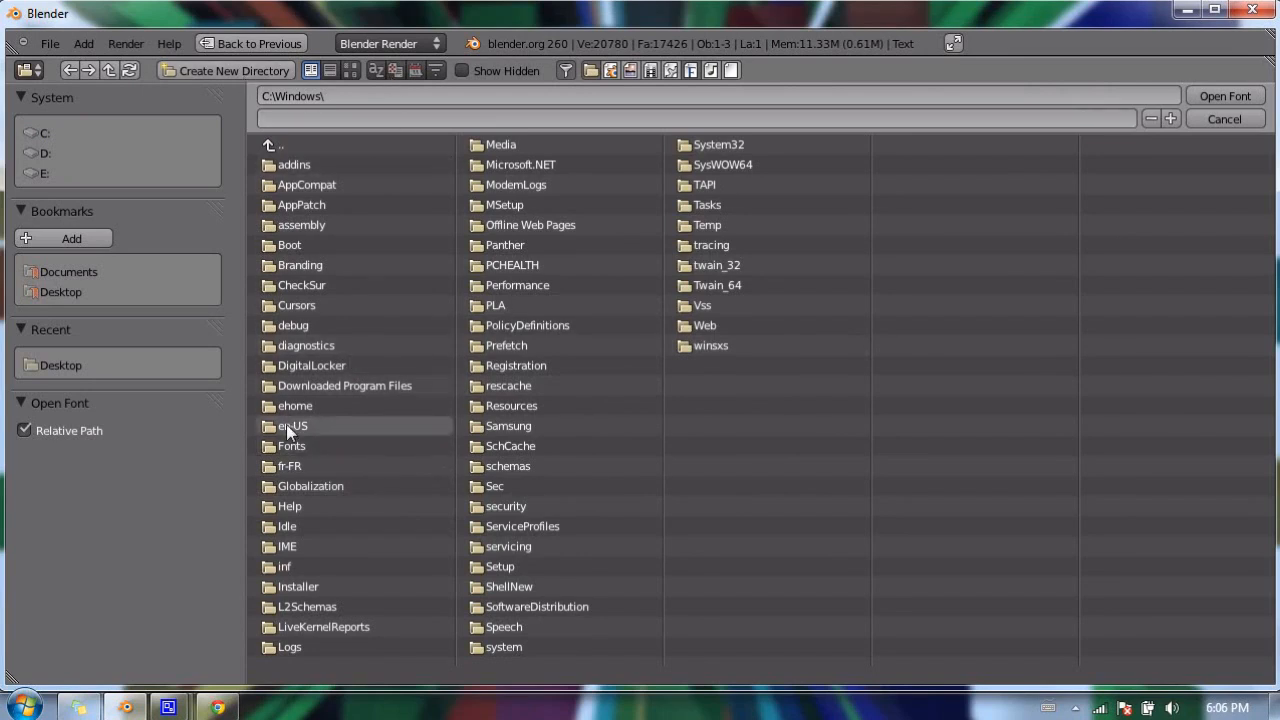
{"action": "double_click", "coordinate": [291, 446]}
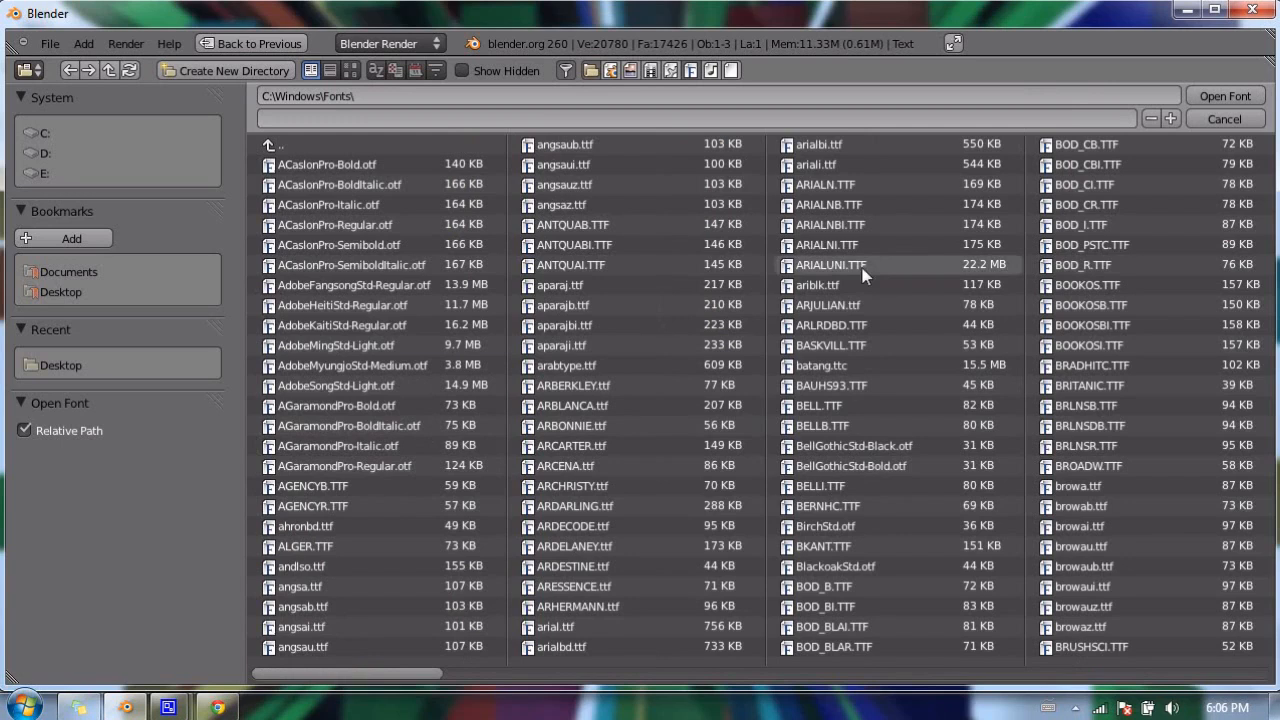
{"action": "mouse_move", "coordinate": [640, 345]}
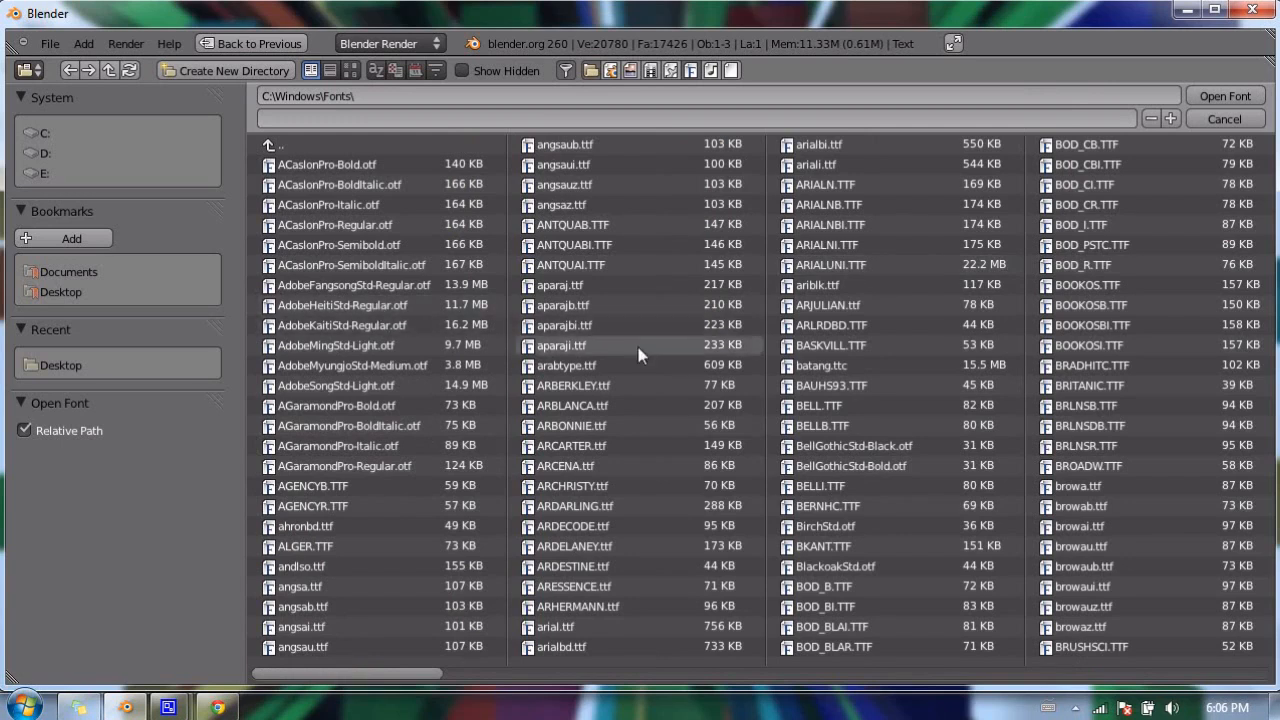
{"action": "mouse_move", "coordinate": [880, 320]}
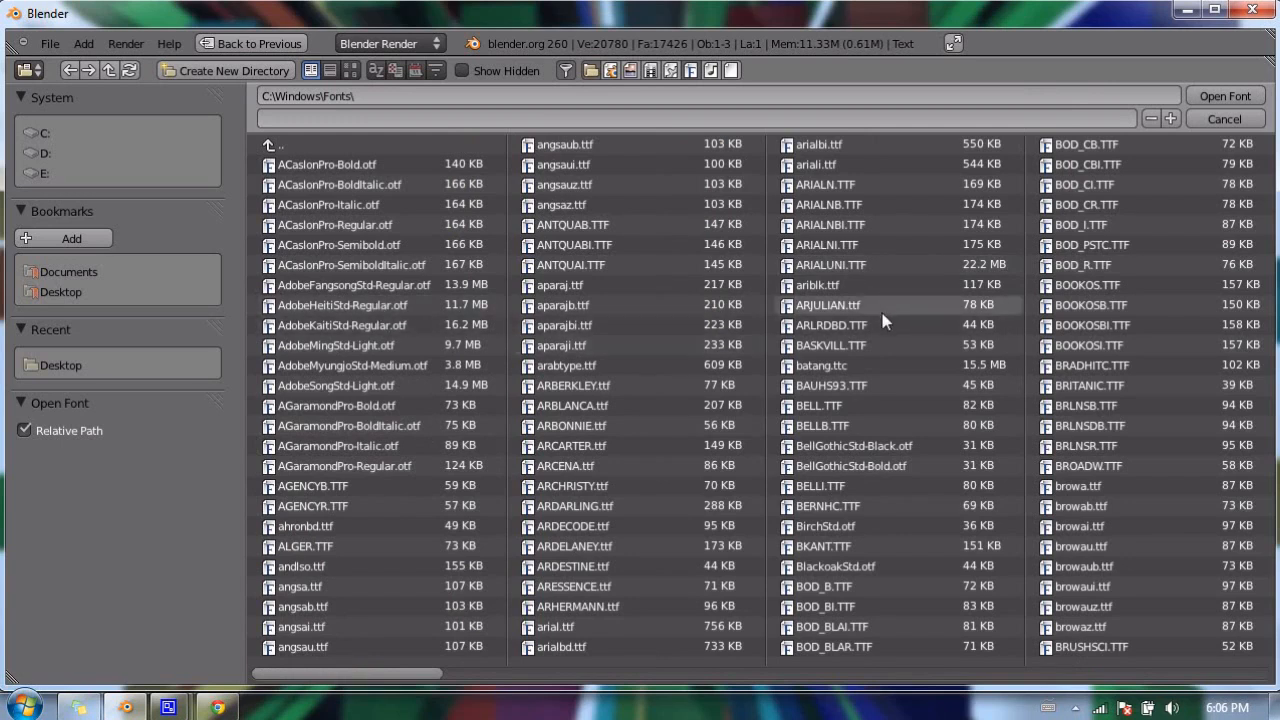
{"action": "mouse_move", "coordinate": [560, 205]}
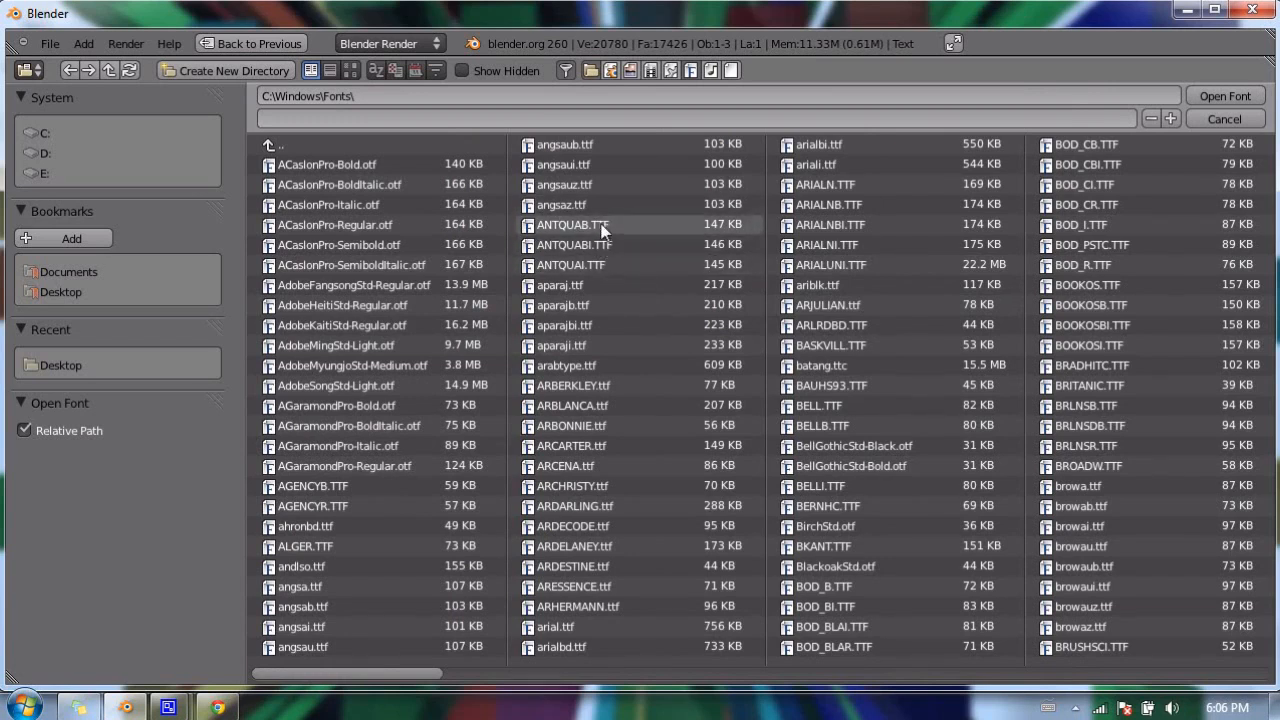
{"action": "mouse_move", "coordinate": [597, 205]}
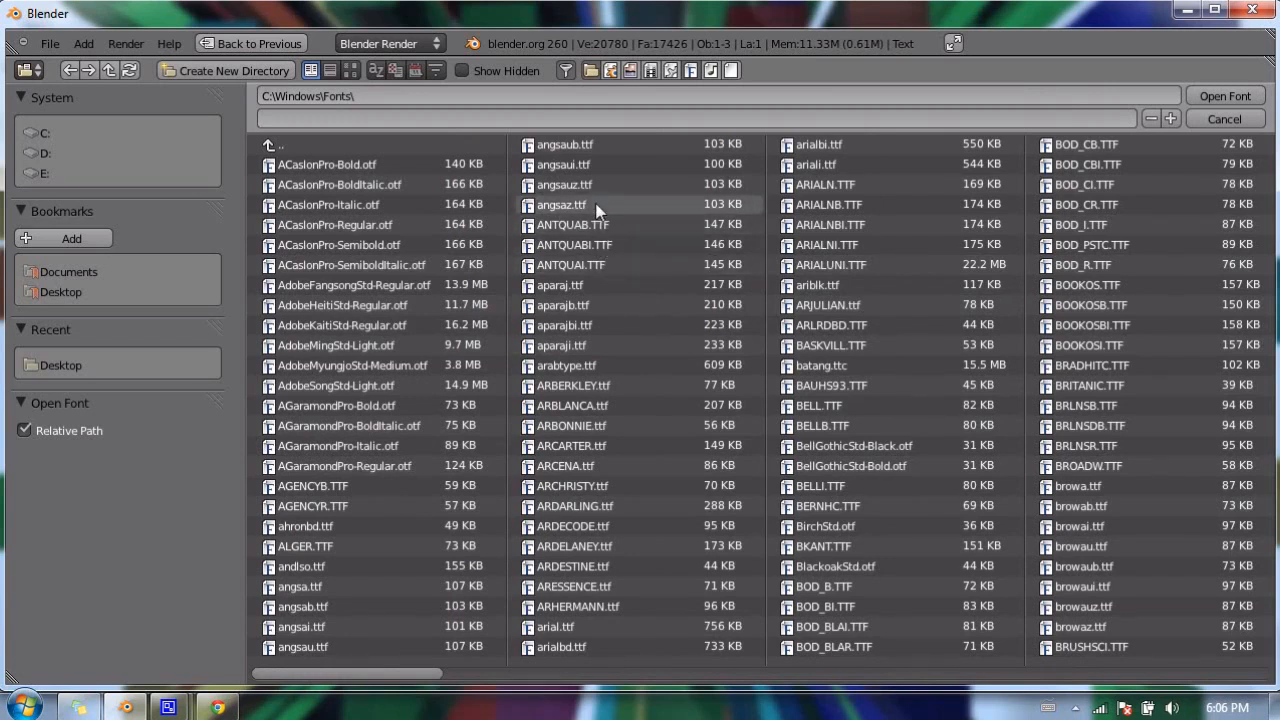
{"action": "mouse_move", "coordinate": [603, 215]}
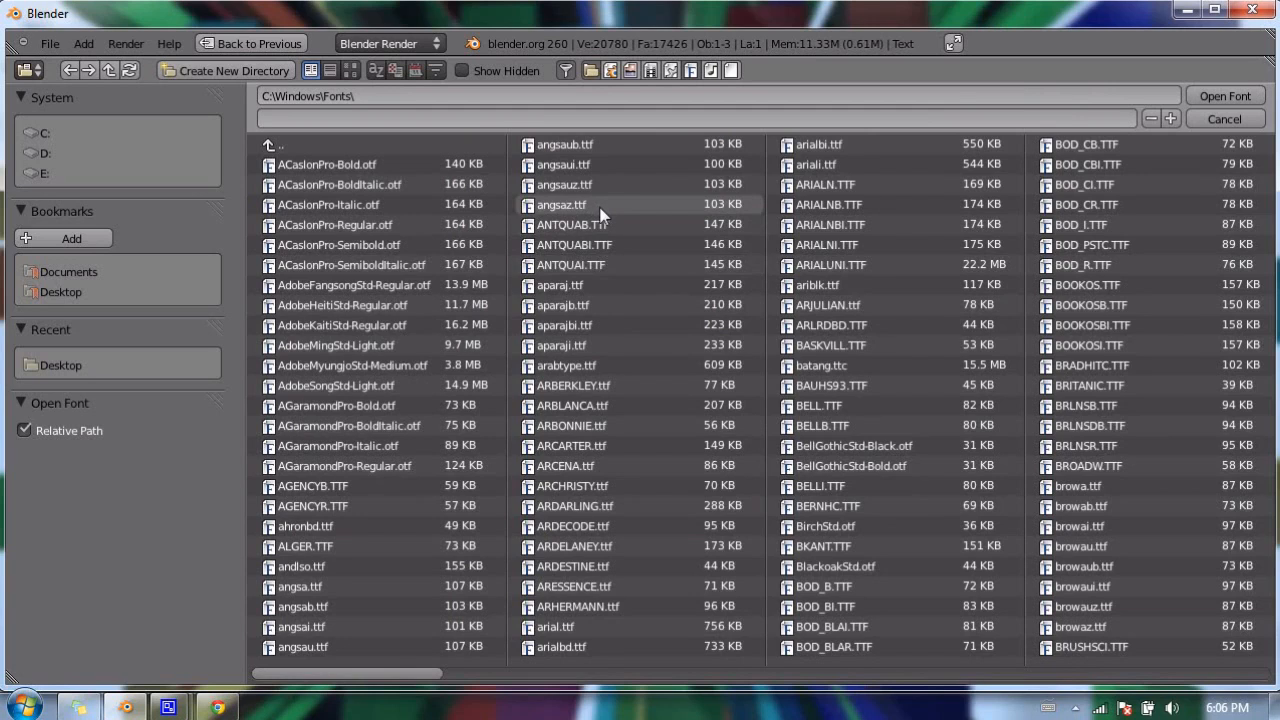
{"action": "mouse_move", "coordinate": [894, 210]}
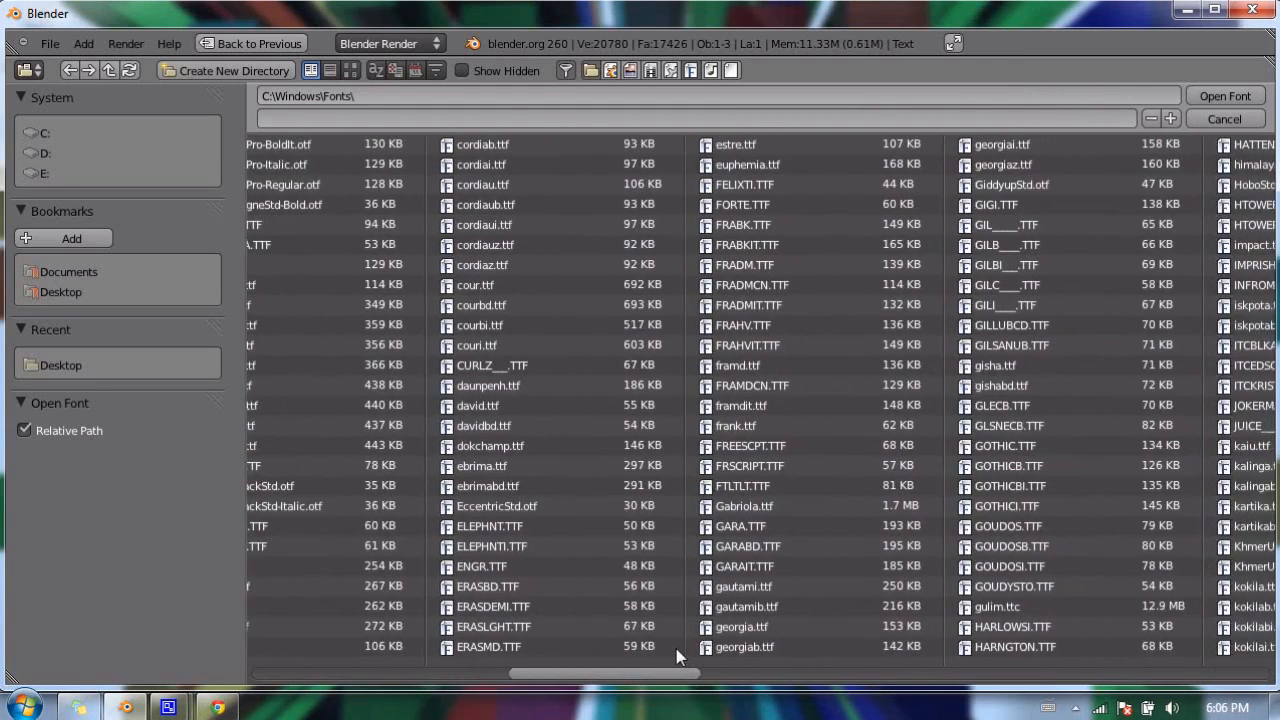
{"action": "scroll", "scroll_direction": "right", "scroll_amount": 3}
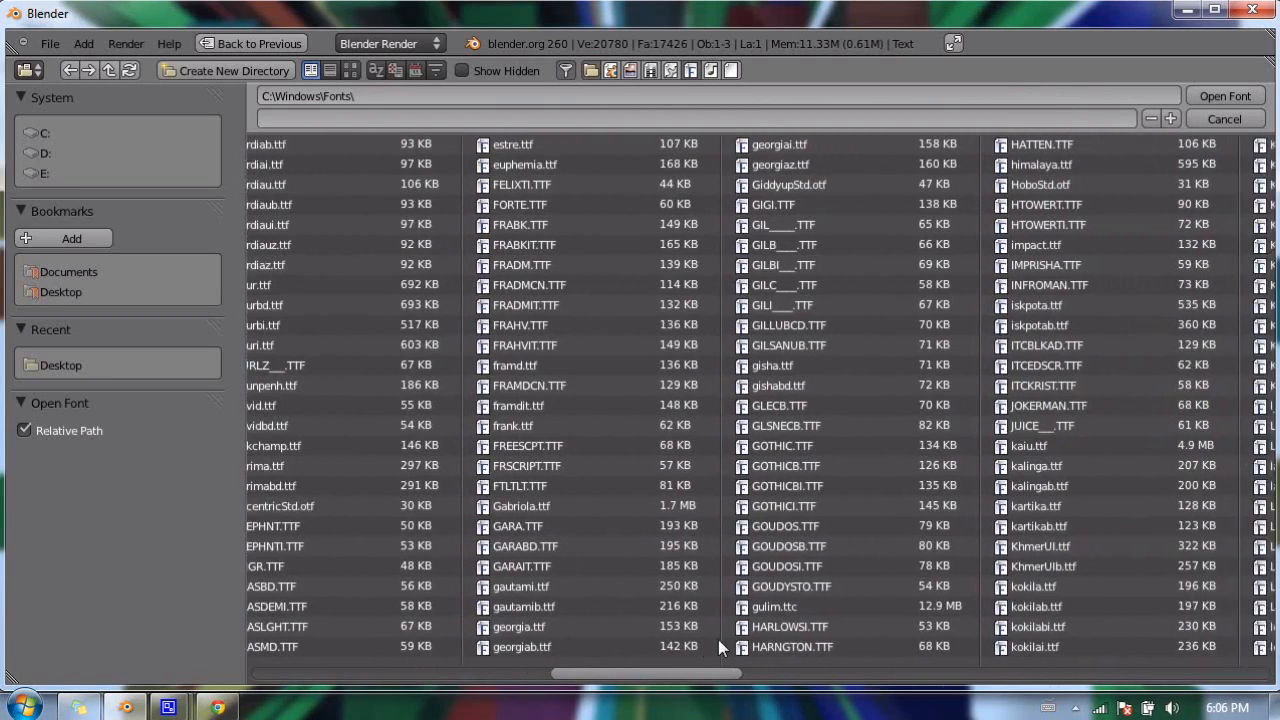
{"action": "scroll", "scroll_direction": "right", "scroll_amount": 3}
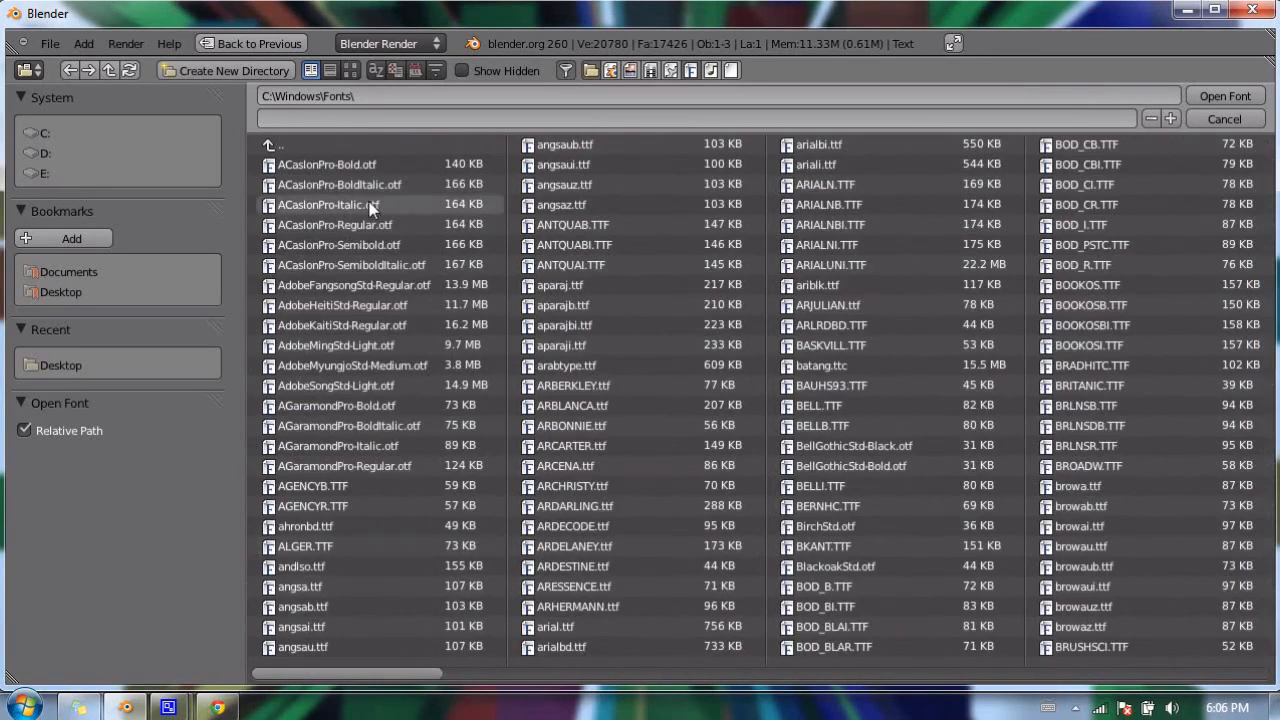
{"action": "mouse_move", "coordinate": [375, 184]}
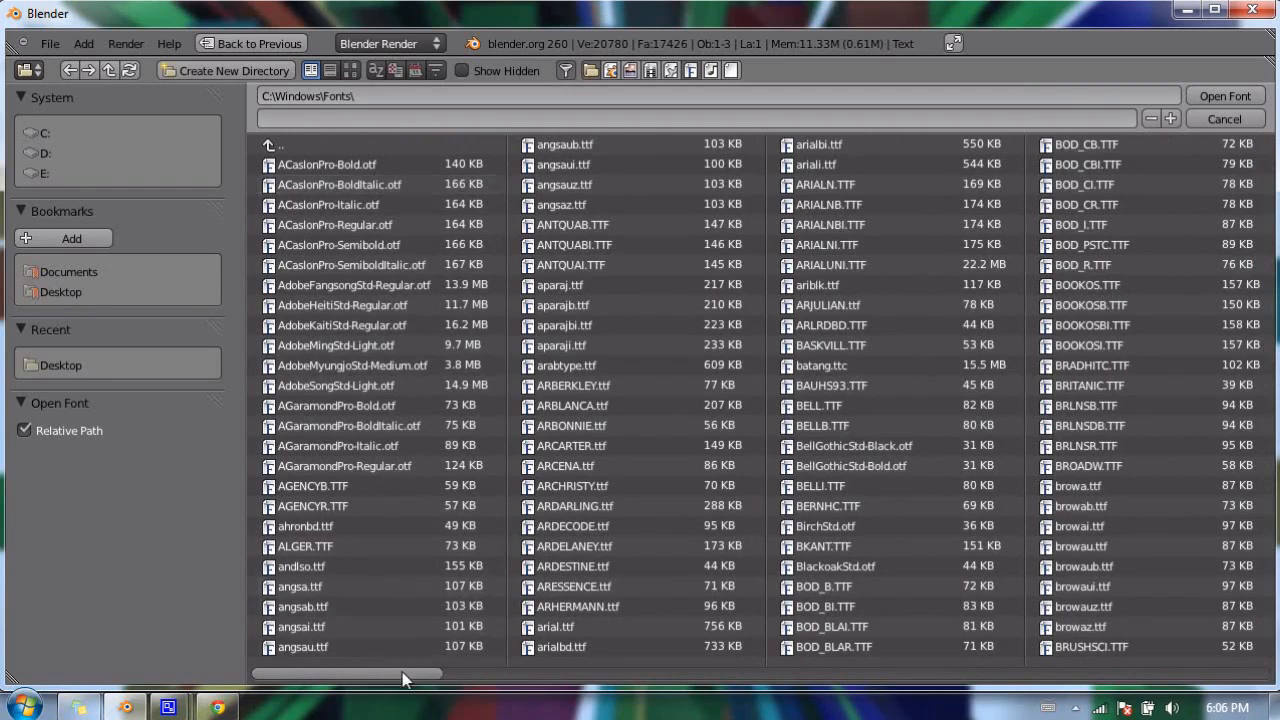
{"action": "scroll", "scroll_direction": "right", "scroll_amount": 3}
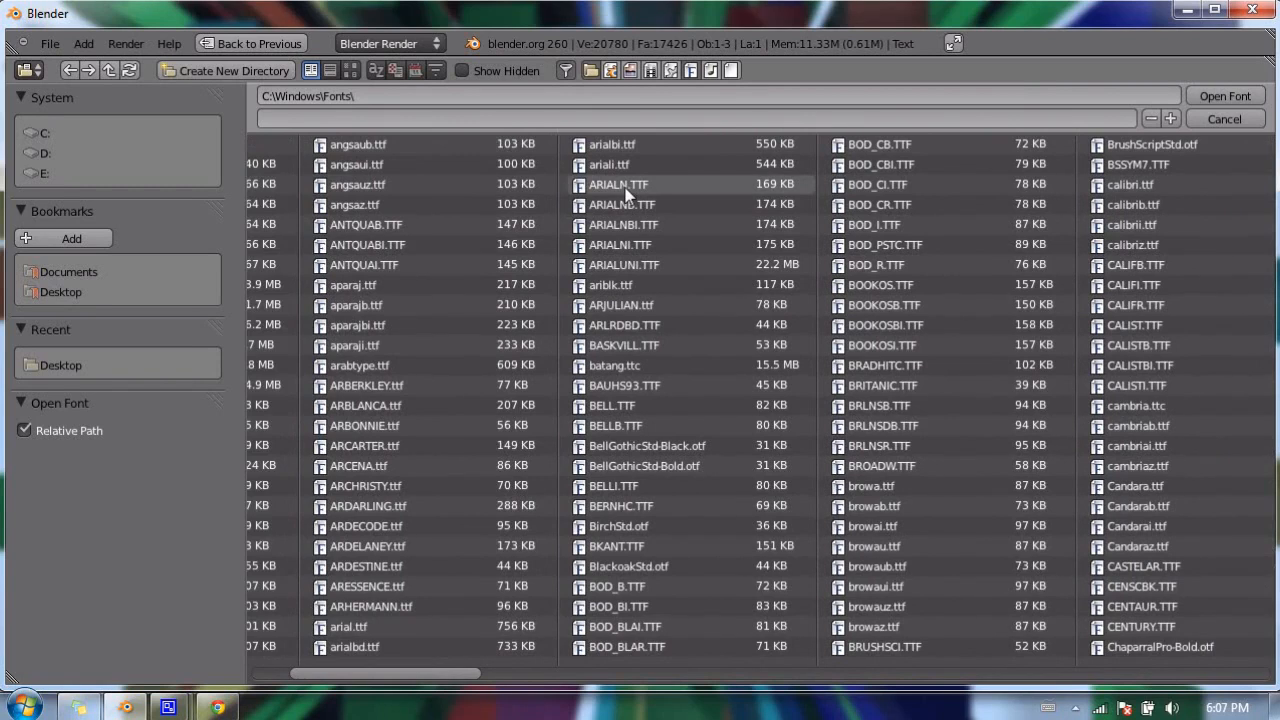
Step: Preview the Arial Narrow variants, Arial Unicode and Arial Bold Italic font files in turn
{"action": "left_click", "coordinate": [618, 184]}
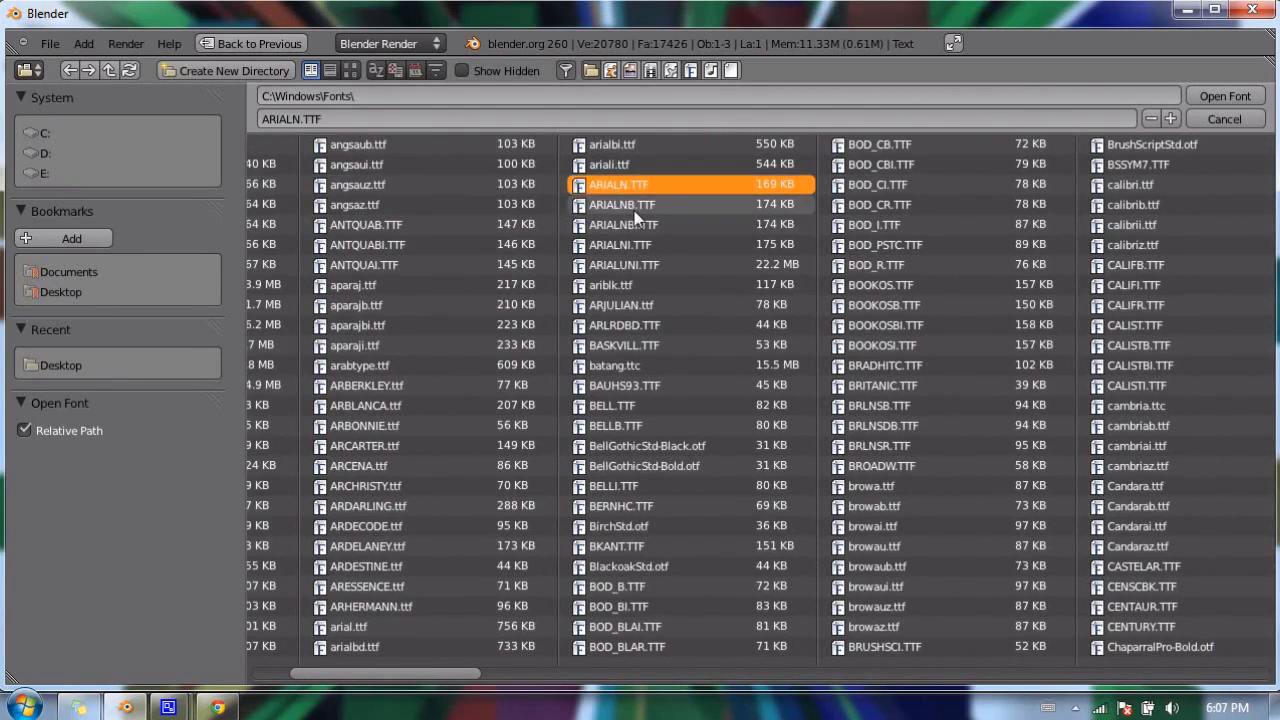
{"action": "left_click", "coordinate": [622, 204]}
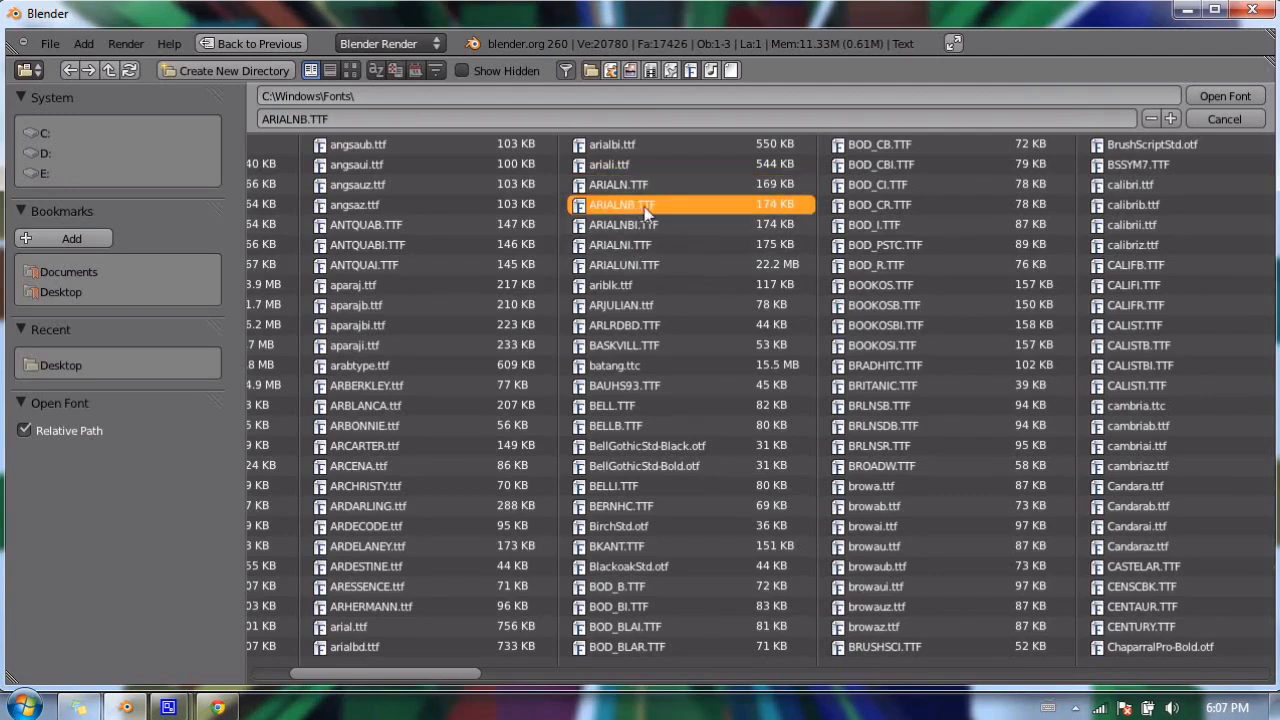
{"action": "left_click", "coordinate": [624, 224]}
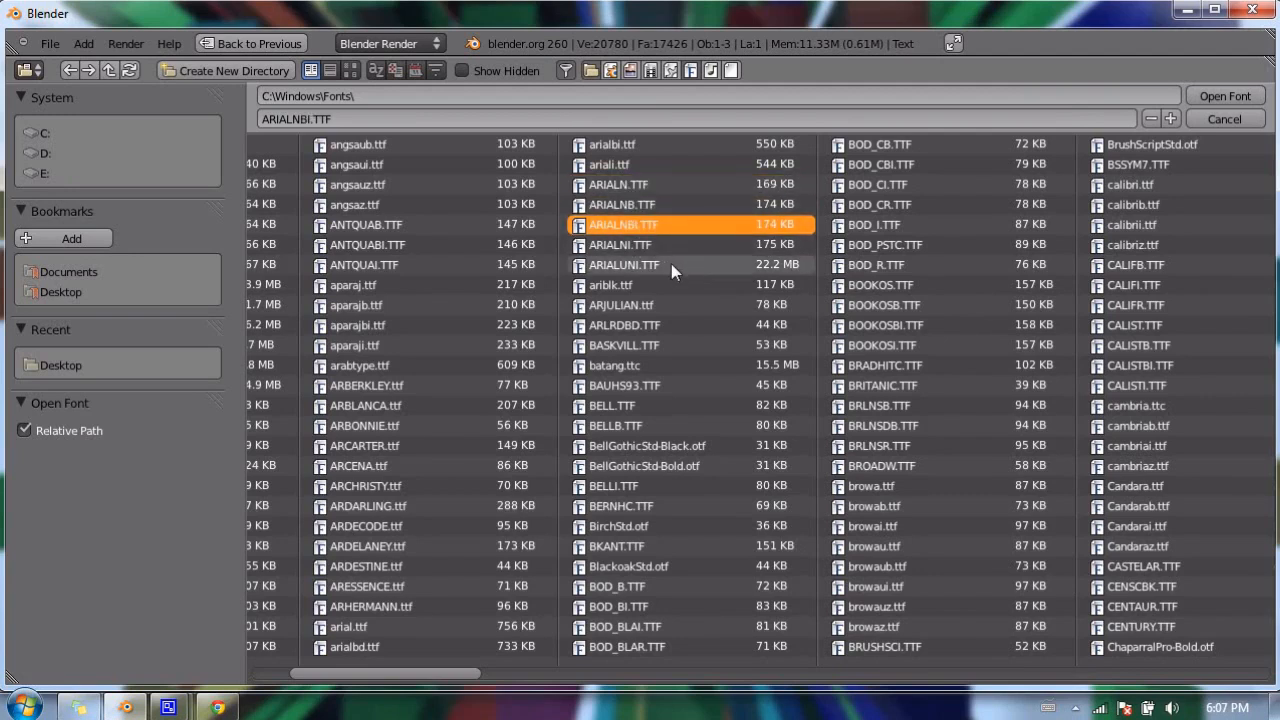
{"action": "left_click", "coordinate": [620, 245]}
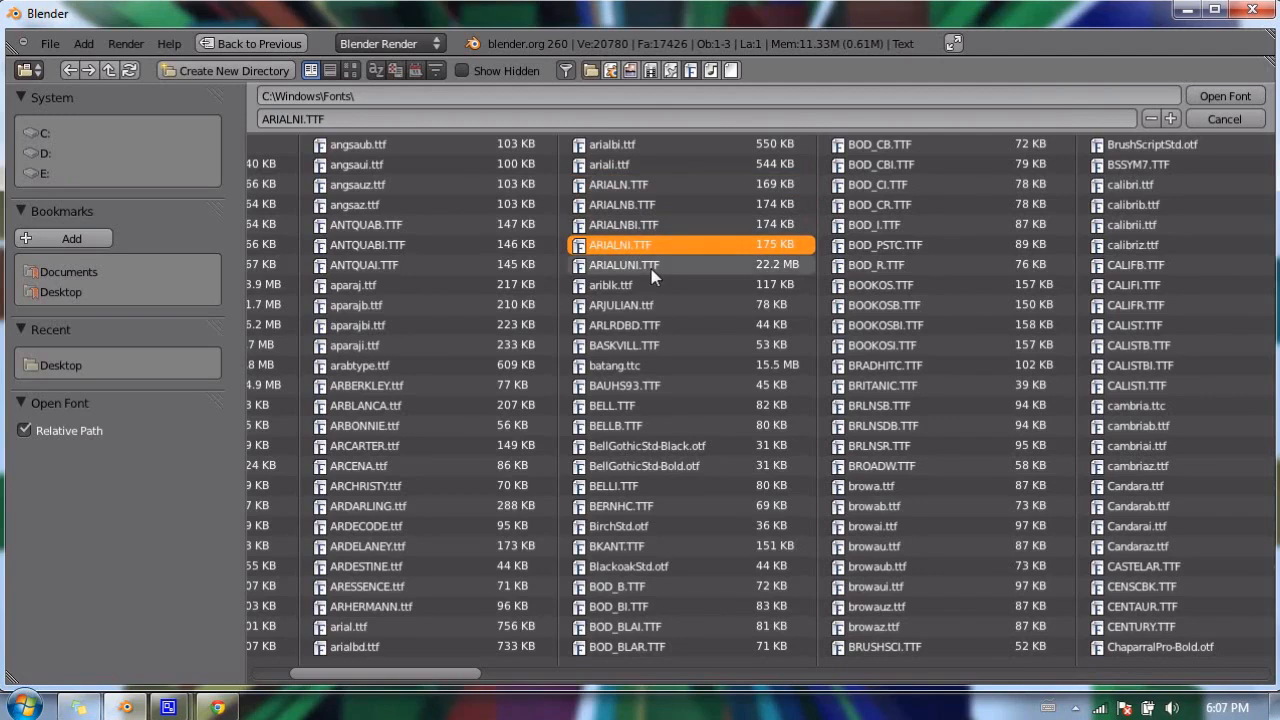
{"action": "left_click", "coordinate": [624, 264]}
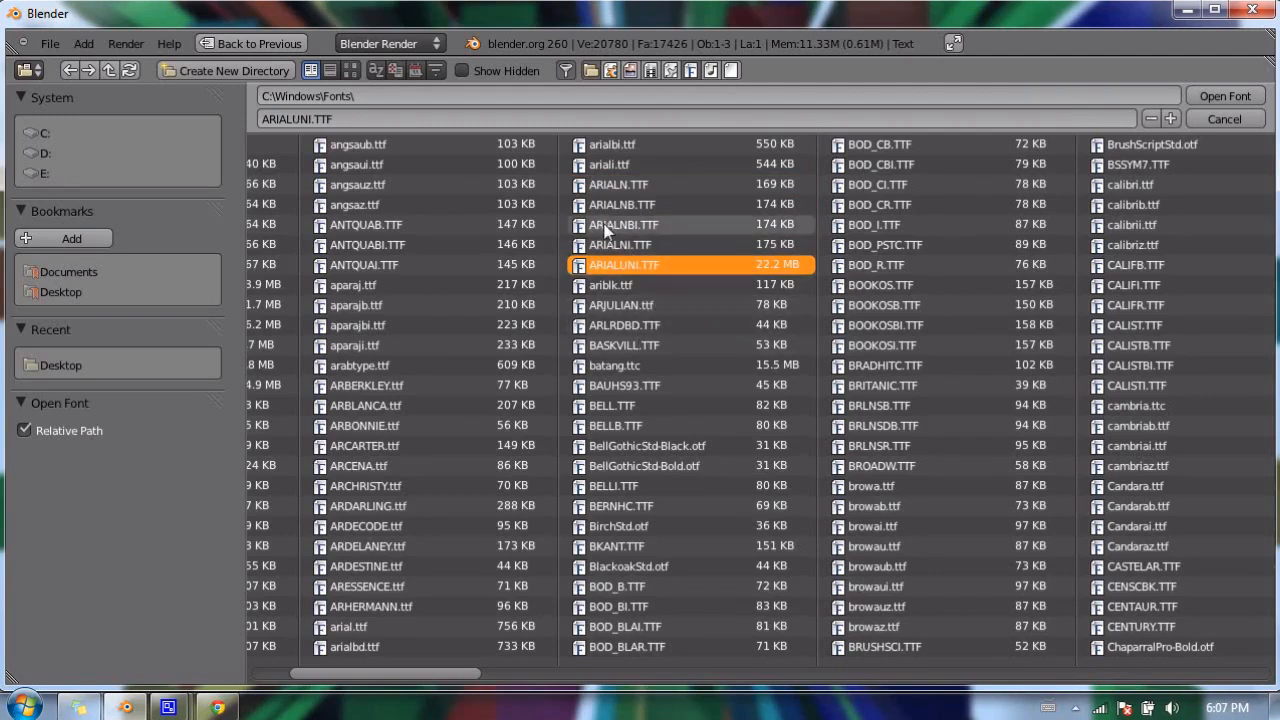
{"action": "left_click", "coordinate": [611, 144]}
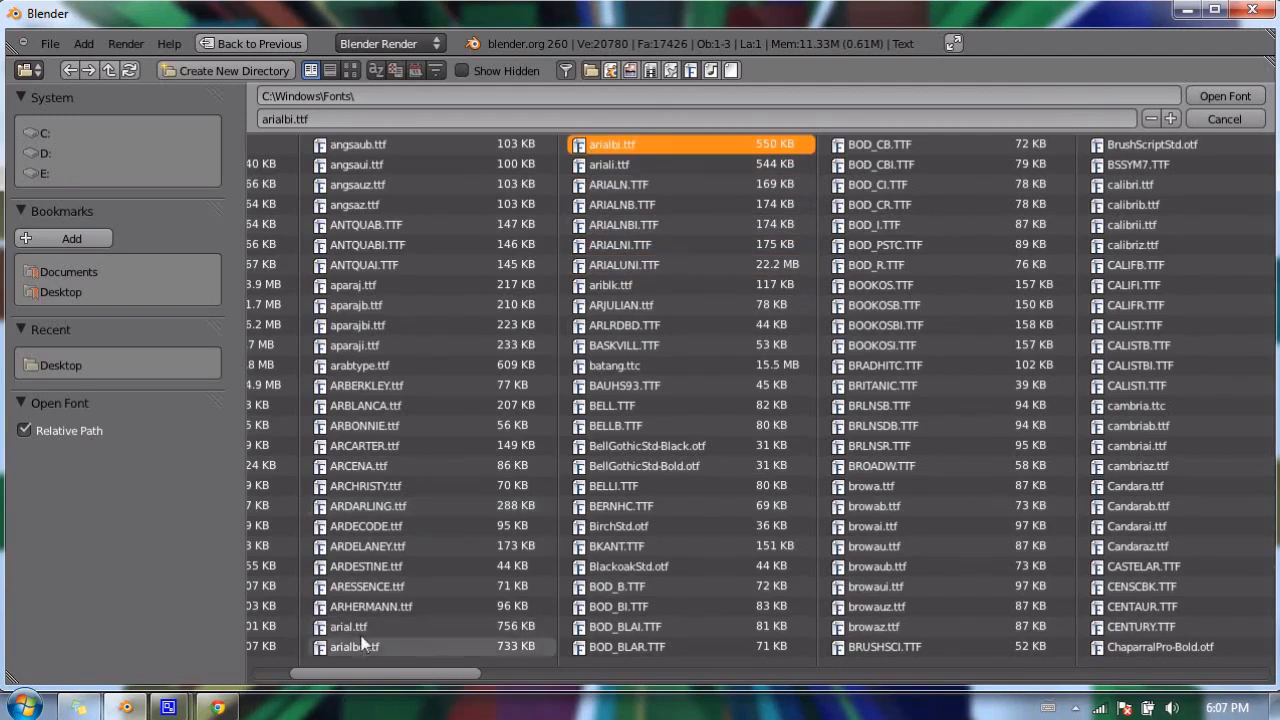
Step: Settle on arialbd.ttf and load Arial Bold onto the text
{"action": "left_click", "coordinate": [354, 646]}
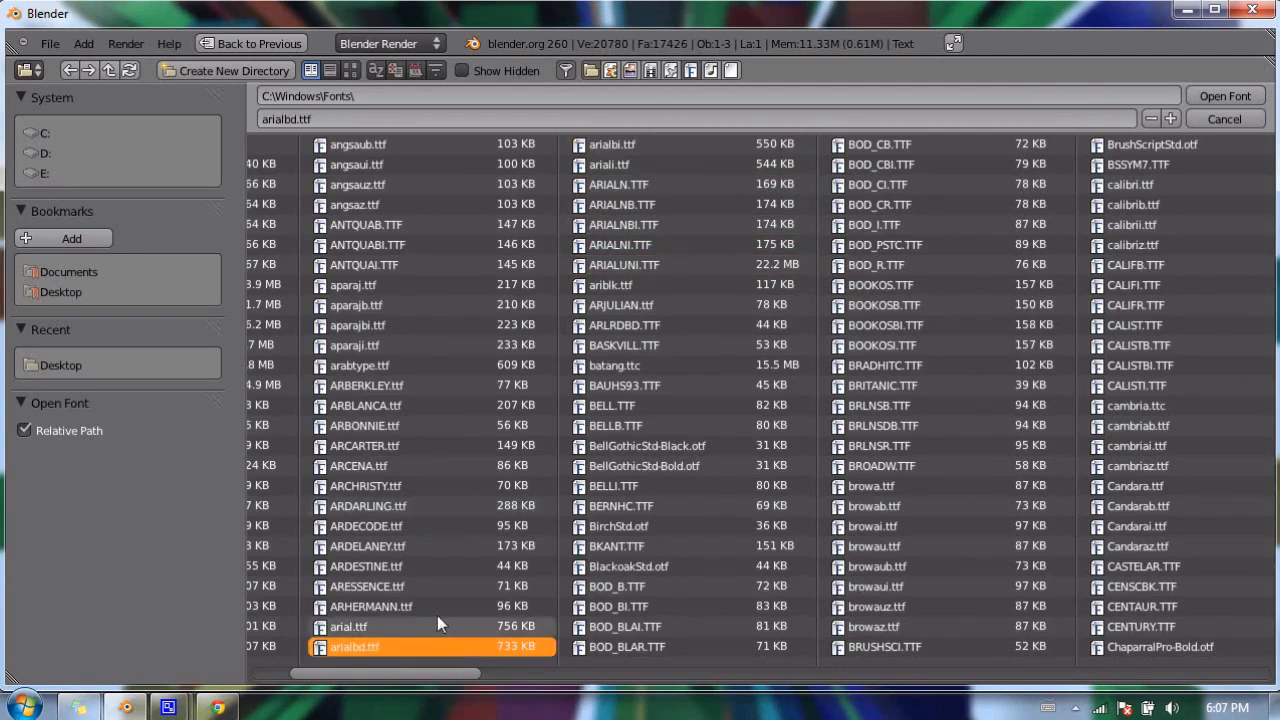
{"action": "left_click", "coordinate": [348, 626]}
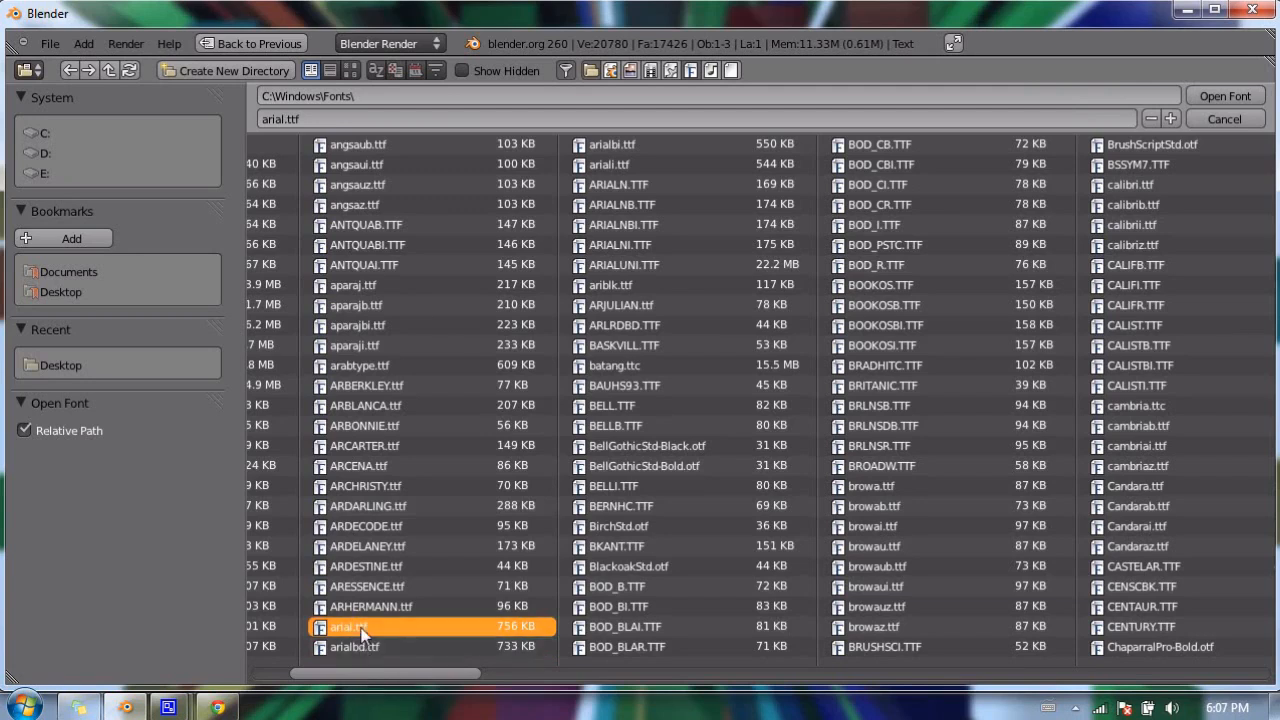
{"action": "left_click", "coordinate": [354, 647]}
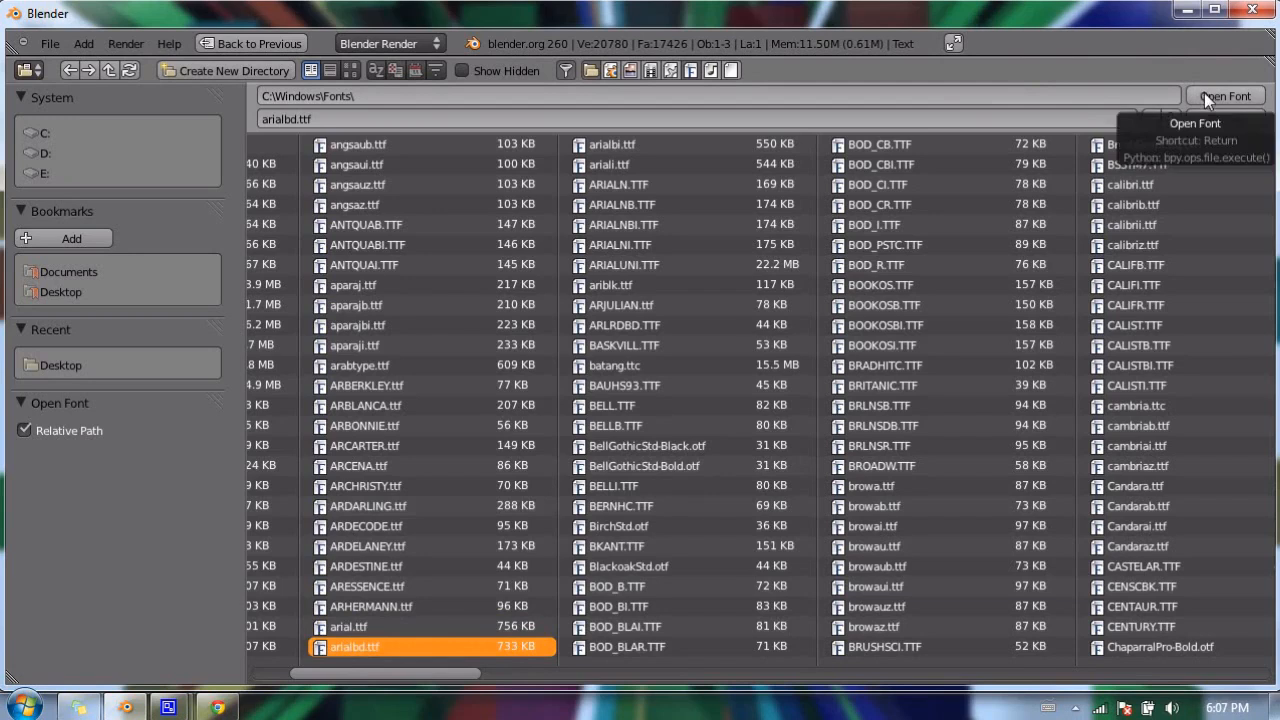
{"action": "left_click", "coordinate": [1225, 96]}
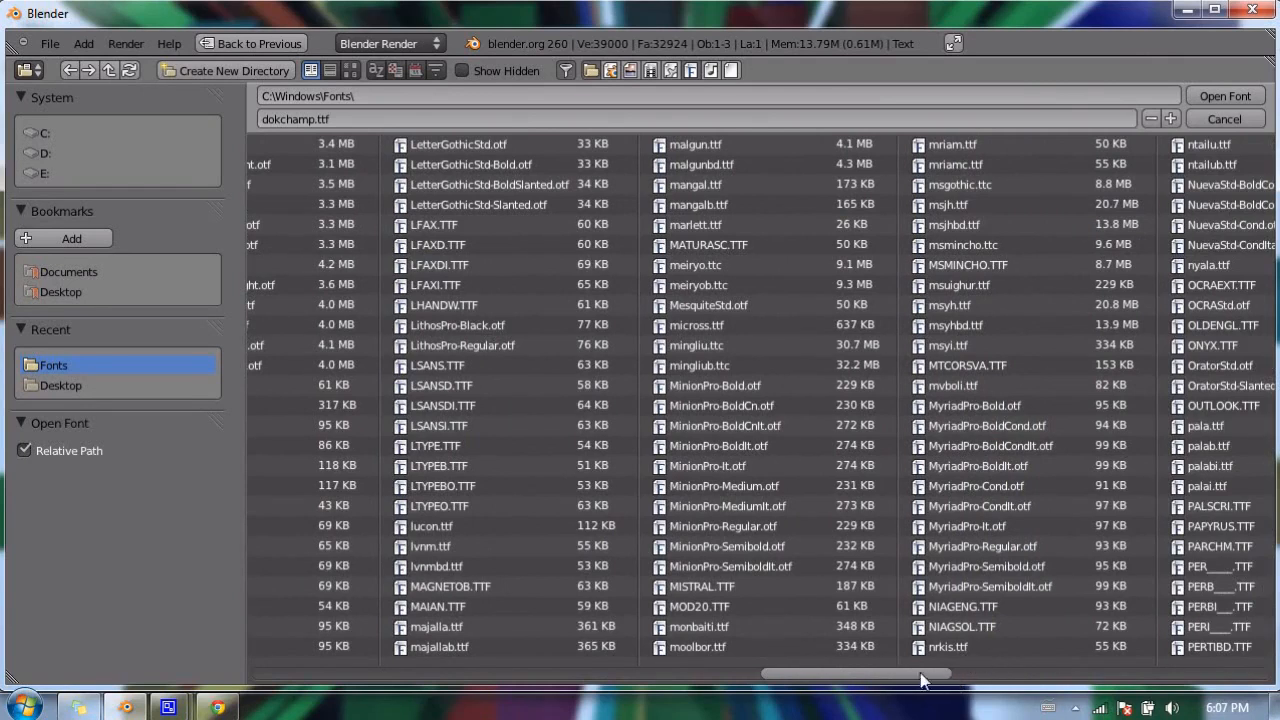
{"action": "mouse_move", "coordinate": [1007, 683]}
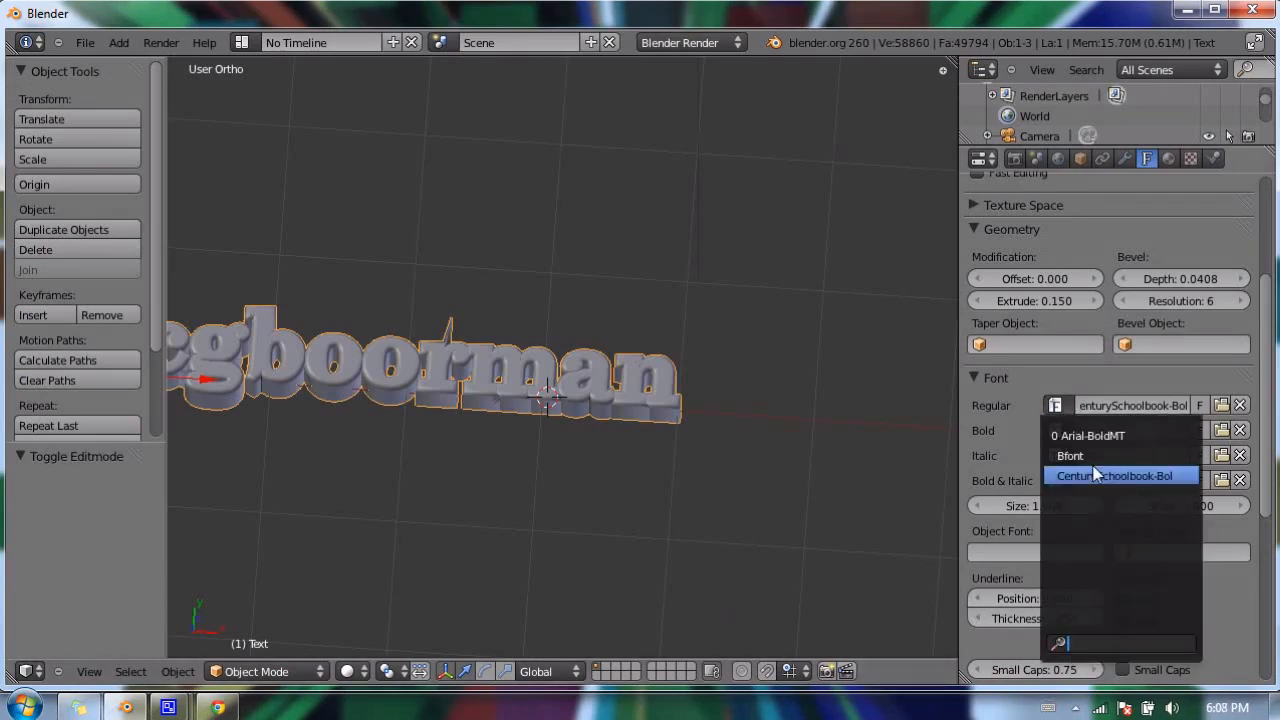
Step: Reopen the font browser from the Regular slot to pick another font after Century Schoolbook Bold
{"action": "left_click", "coordinate": [1114, 475]}
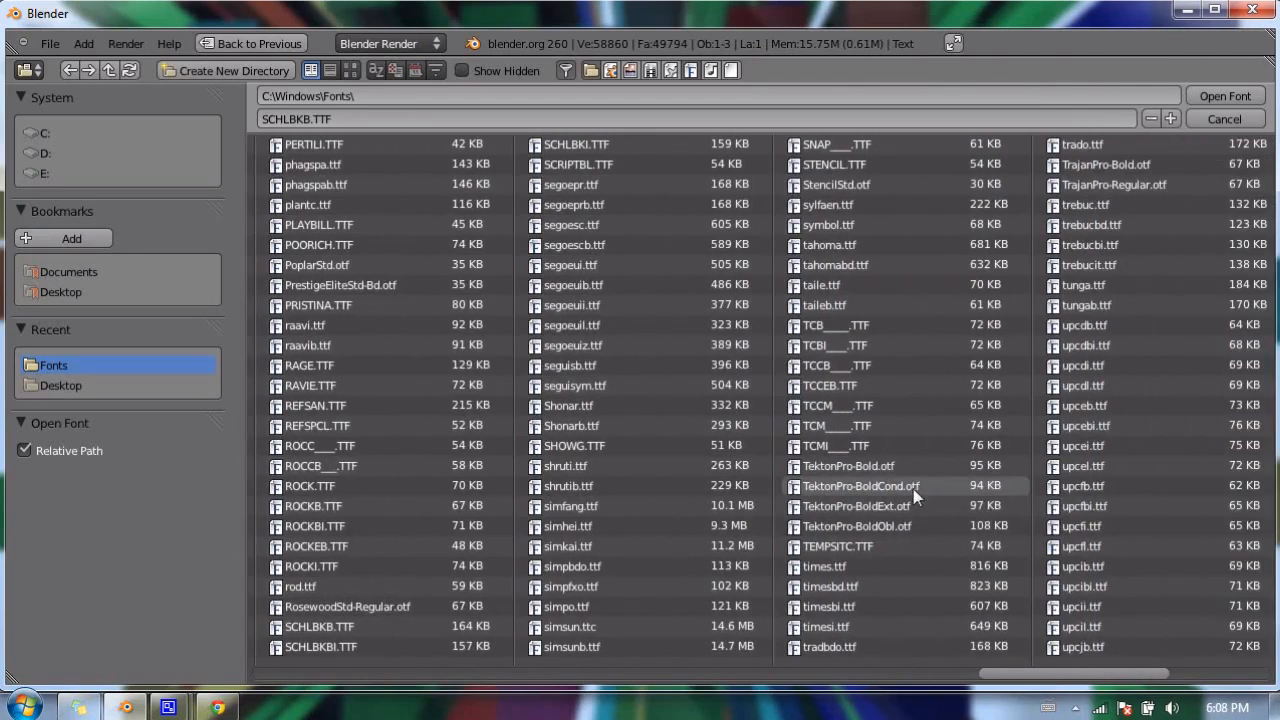
{"action": "scroll", "scroll_direction": "right", "scroll_amount": 3}
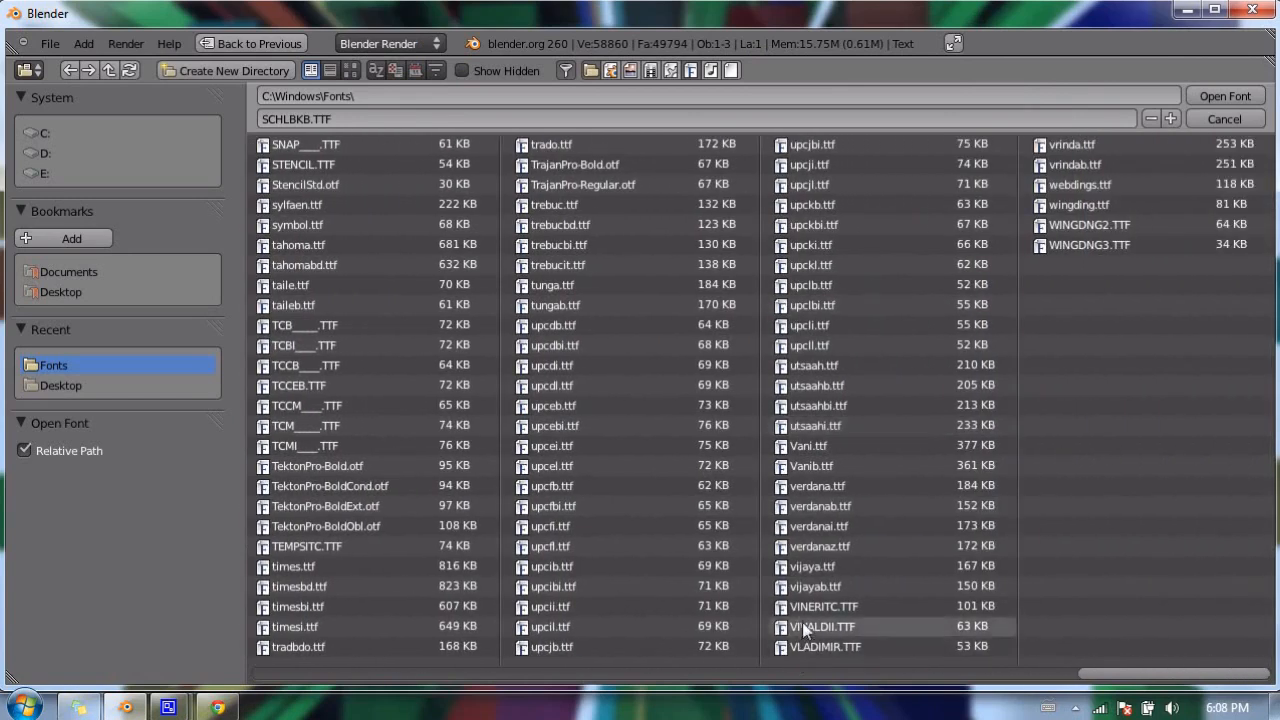
{"action": "mouse_move", "coordinate": [1072, 244]}
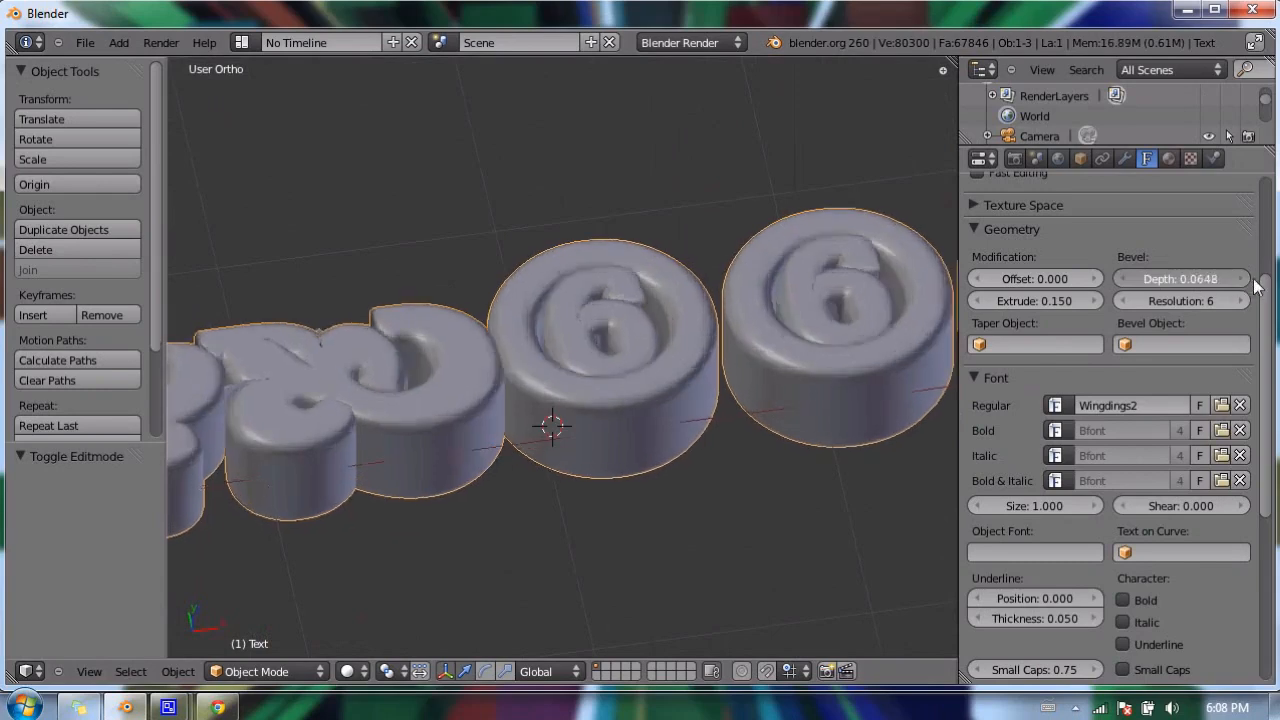
Step: Lower the Wingdings2 text's bevel depth to 0.0044 and show the loaded-fonts list
{"action": "left_click_drag", "start_coordinate": [1180, 278], "coordinate": [1260, 278]}
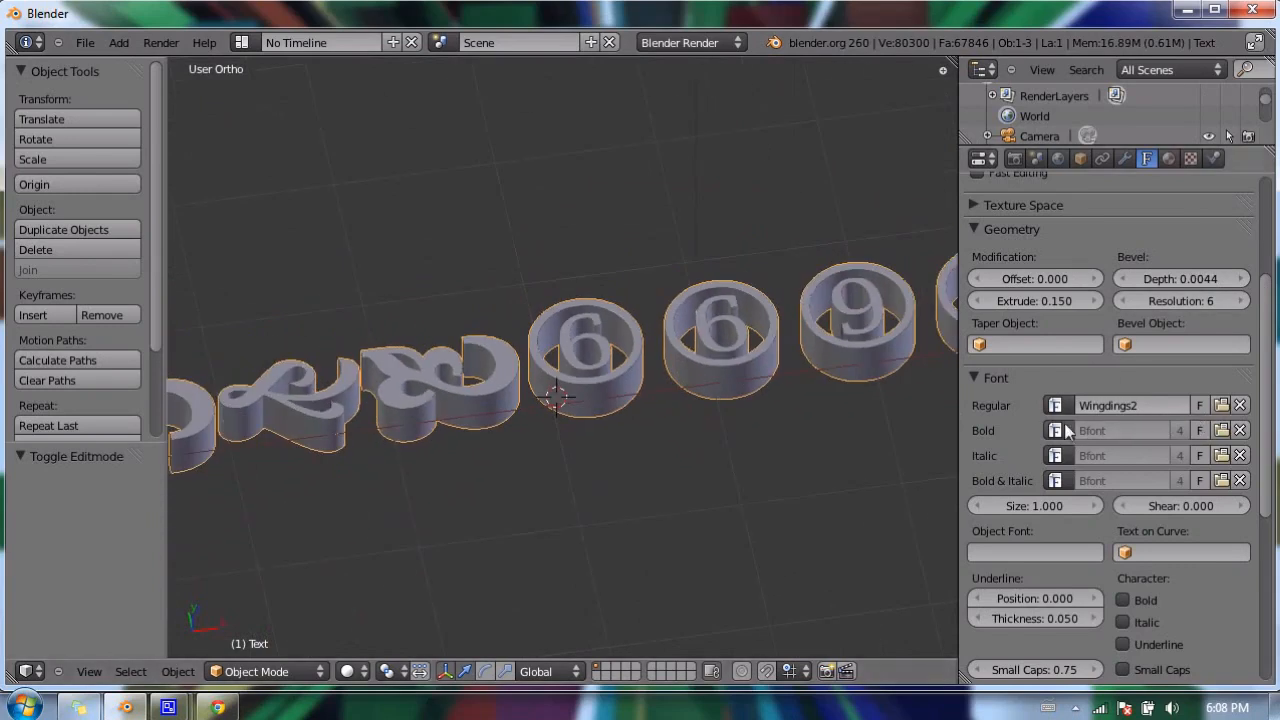
{"action": "left_click", "coordinate": [1057, 405]}
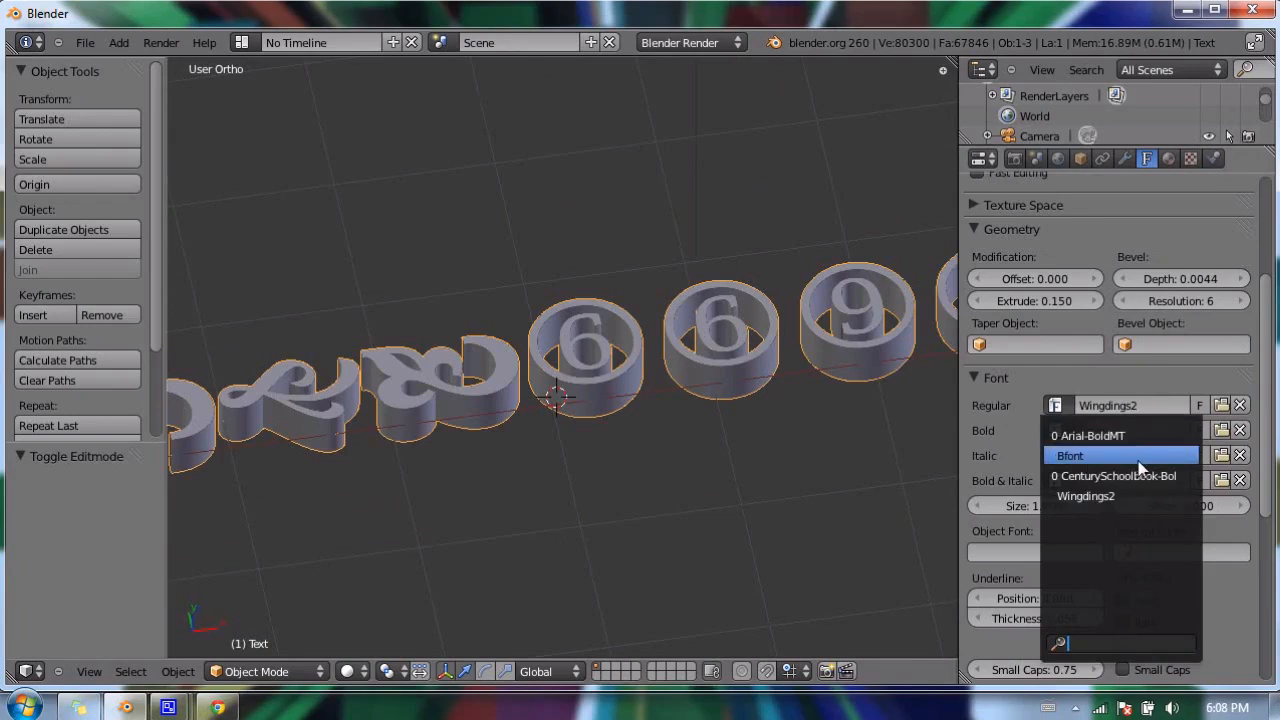
{"action": "mouse_move", "coordinate": [1120, 476]}
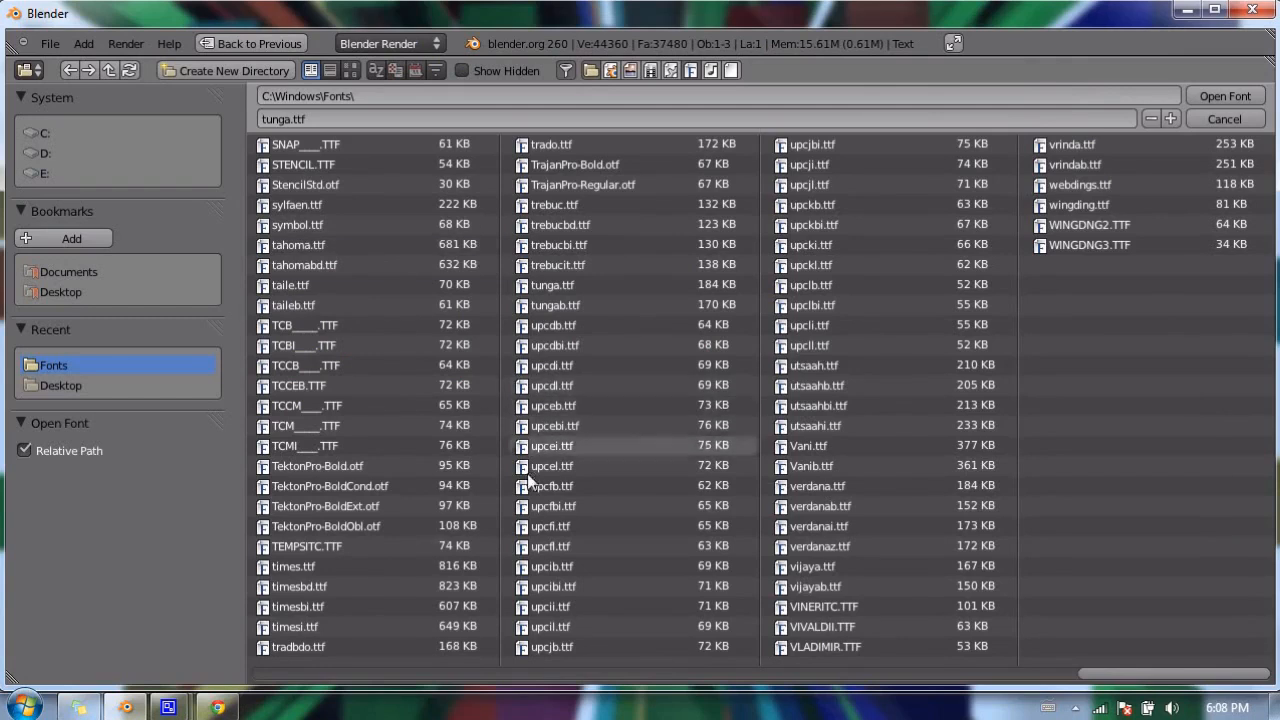
Step: Load times.ttf so the text renders in Times New Roman
{"action": "left_click", "coordinate": [293, 566]}
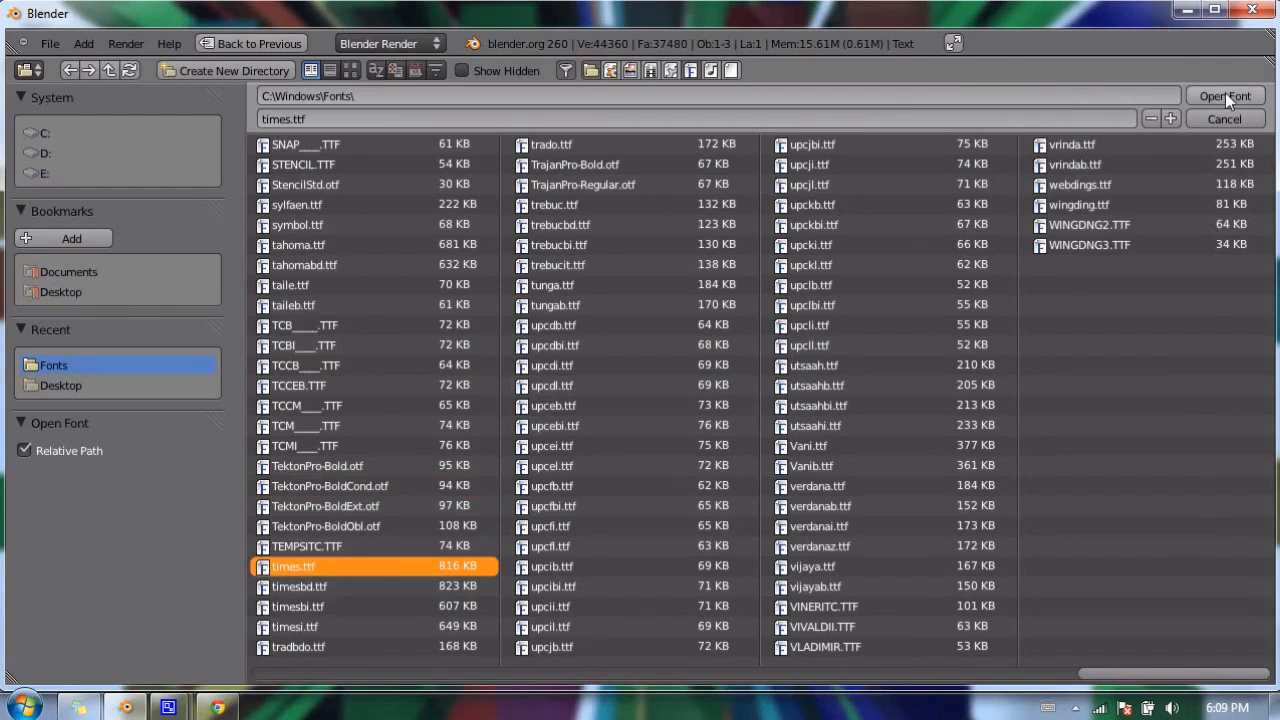
{"action": "left_click", "coordinate": [1224, 95]}
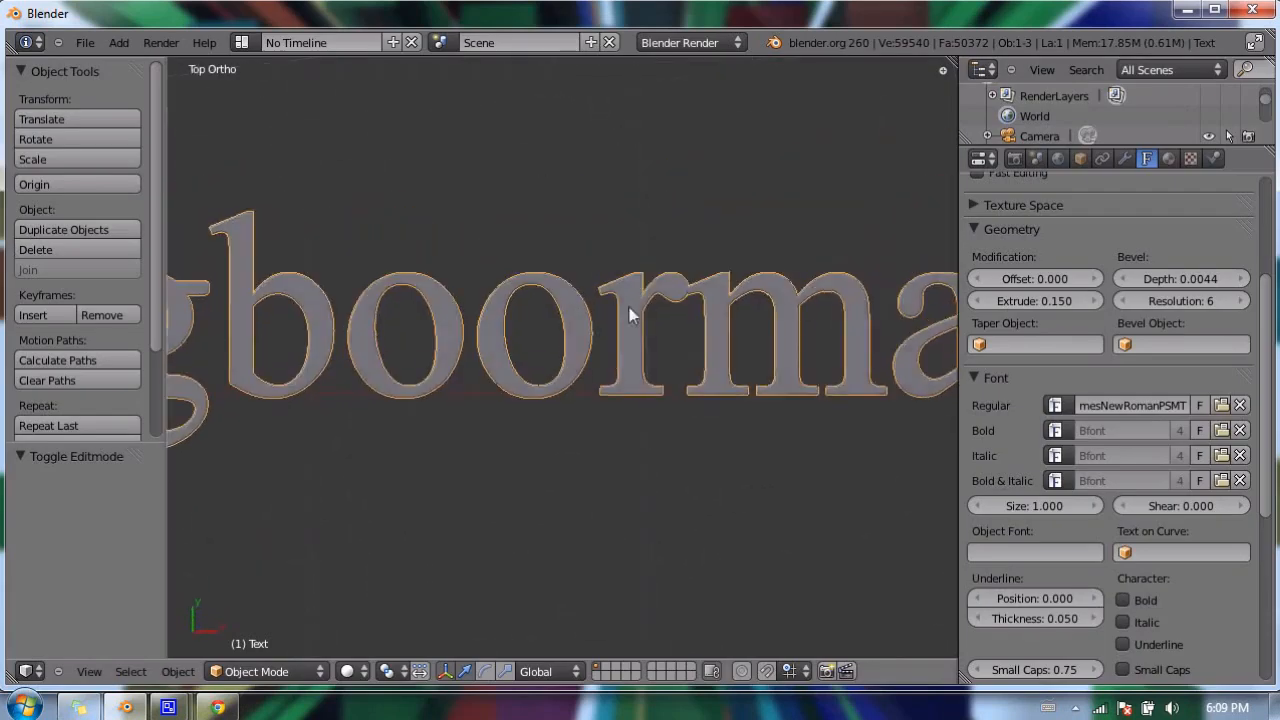
{"action": "scroll", "scroll_direction": "up", "scroll_amount": 3}
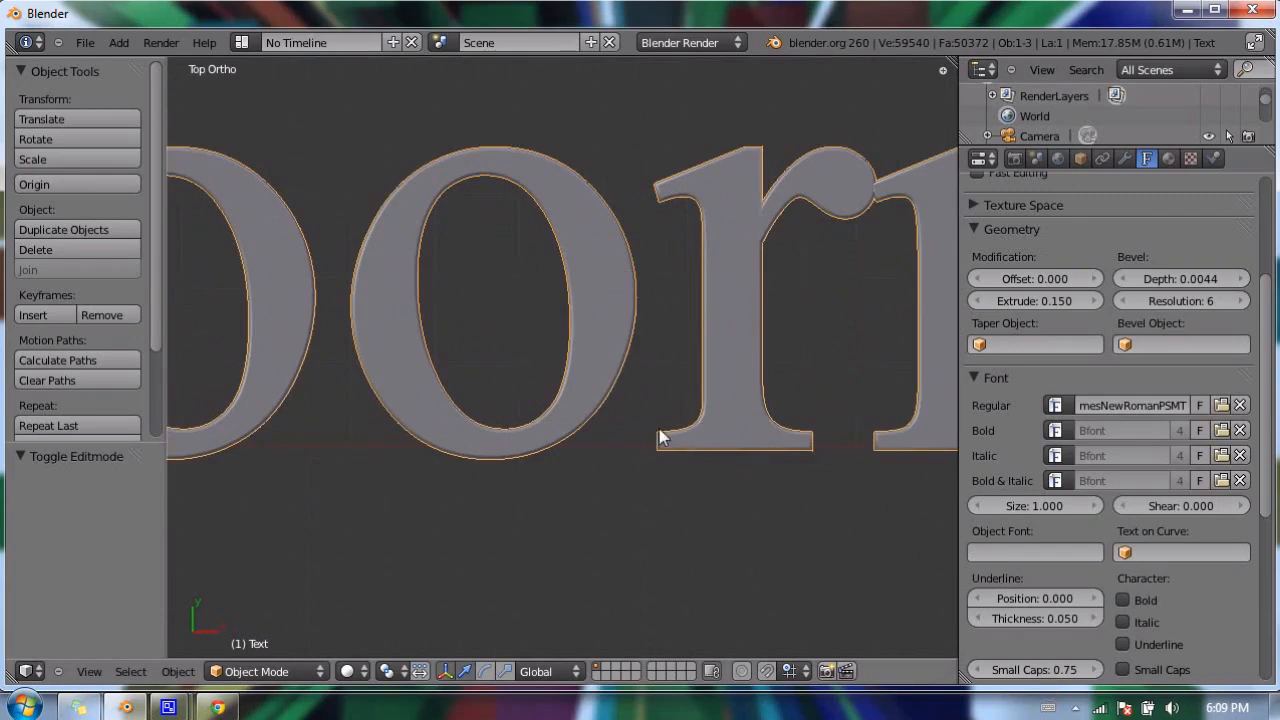